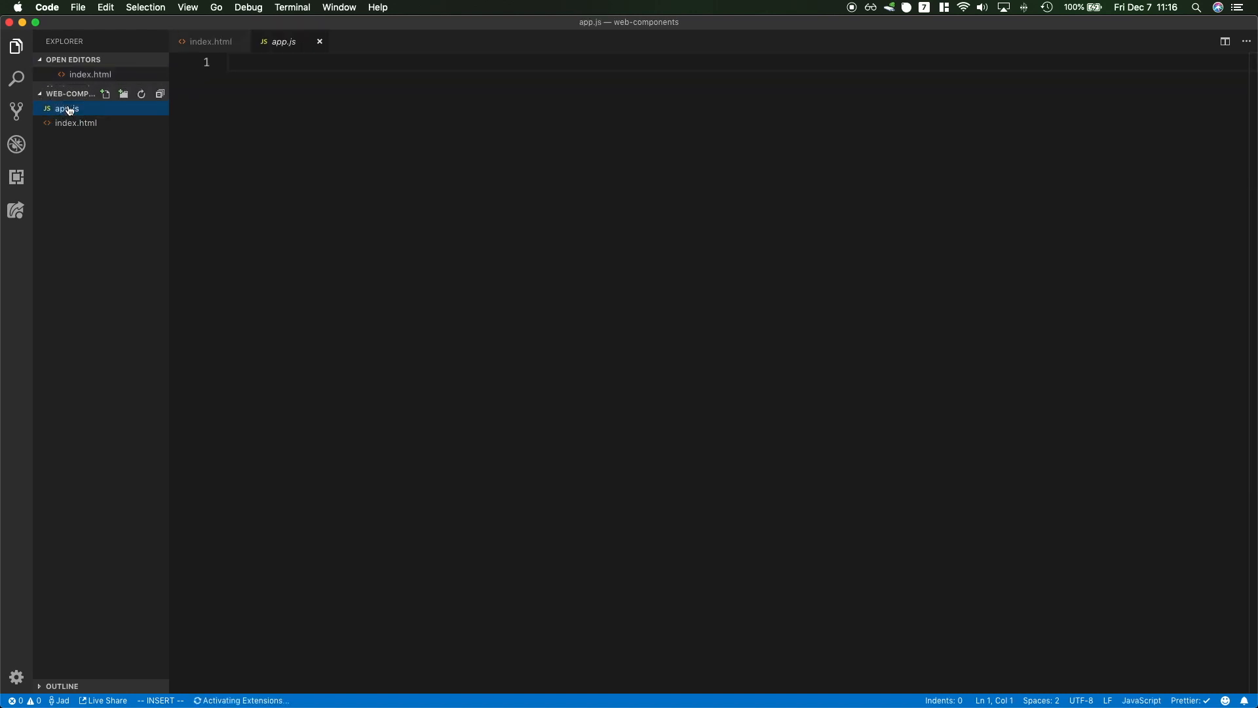
Add a <app-navbar></app-navbar> comment and declare class AppNavbar extends HTMLElement with a constructor
type("// <app")
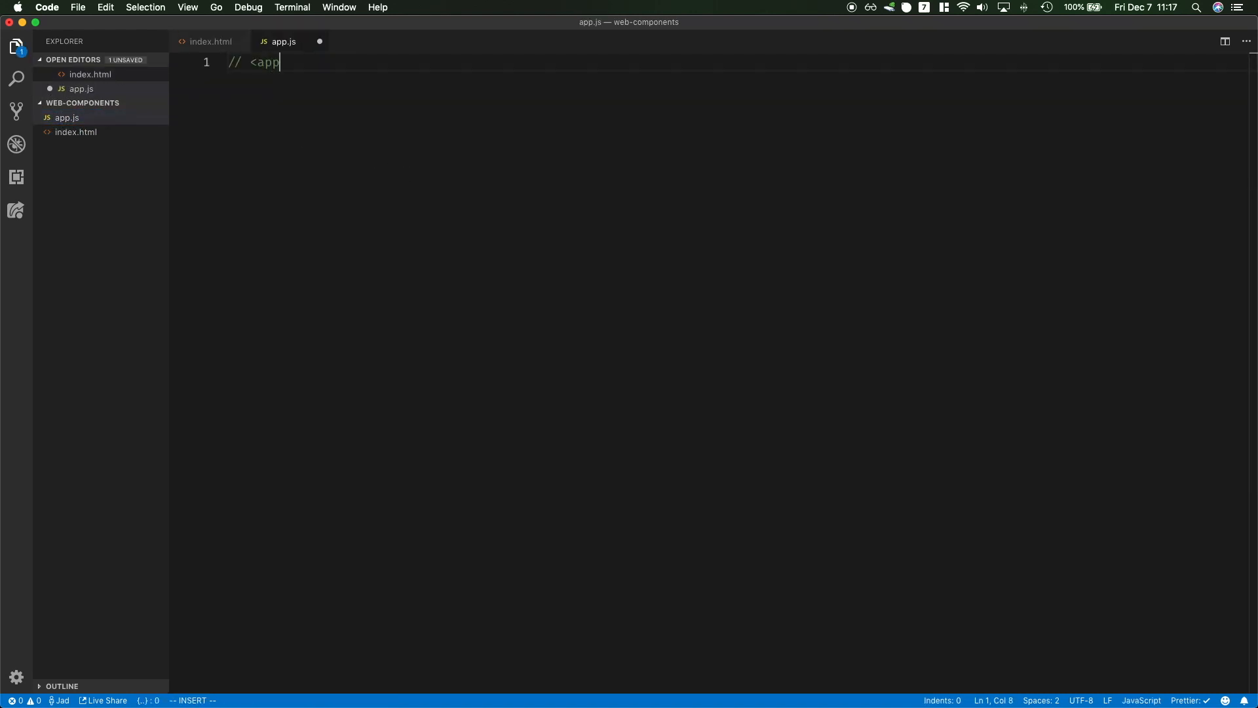
type("-navbar></app-navbar>")
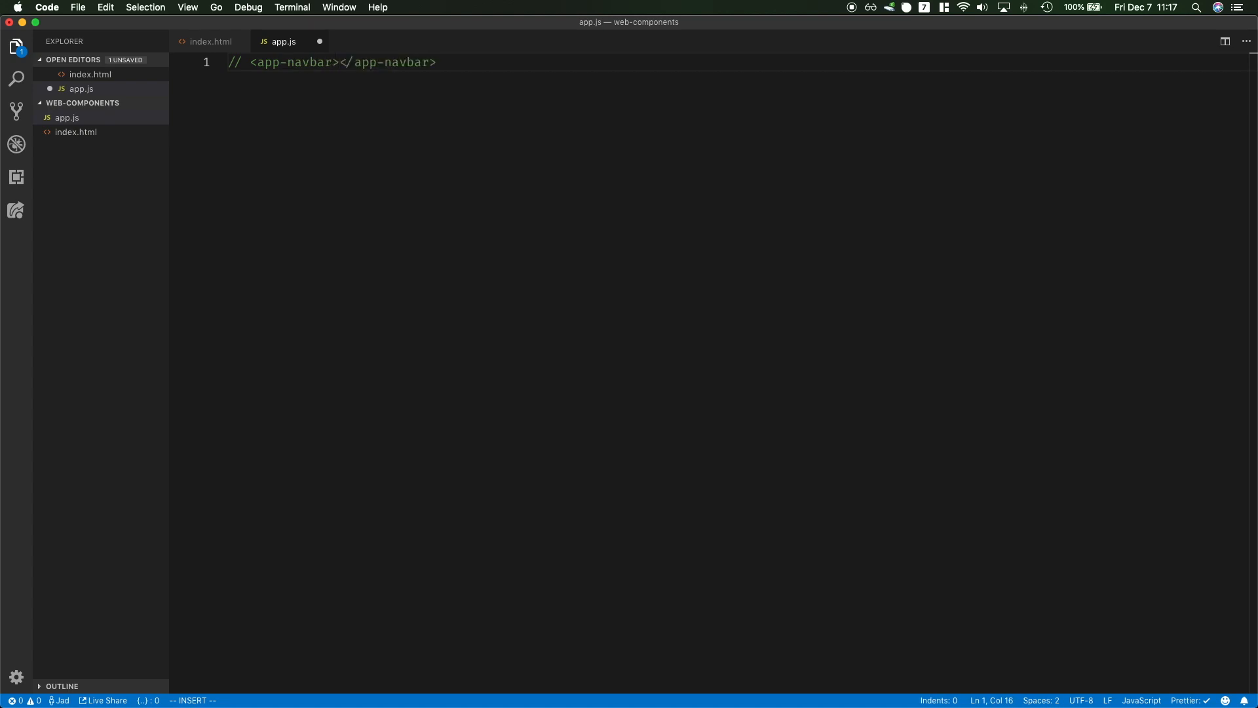
type("class A")
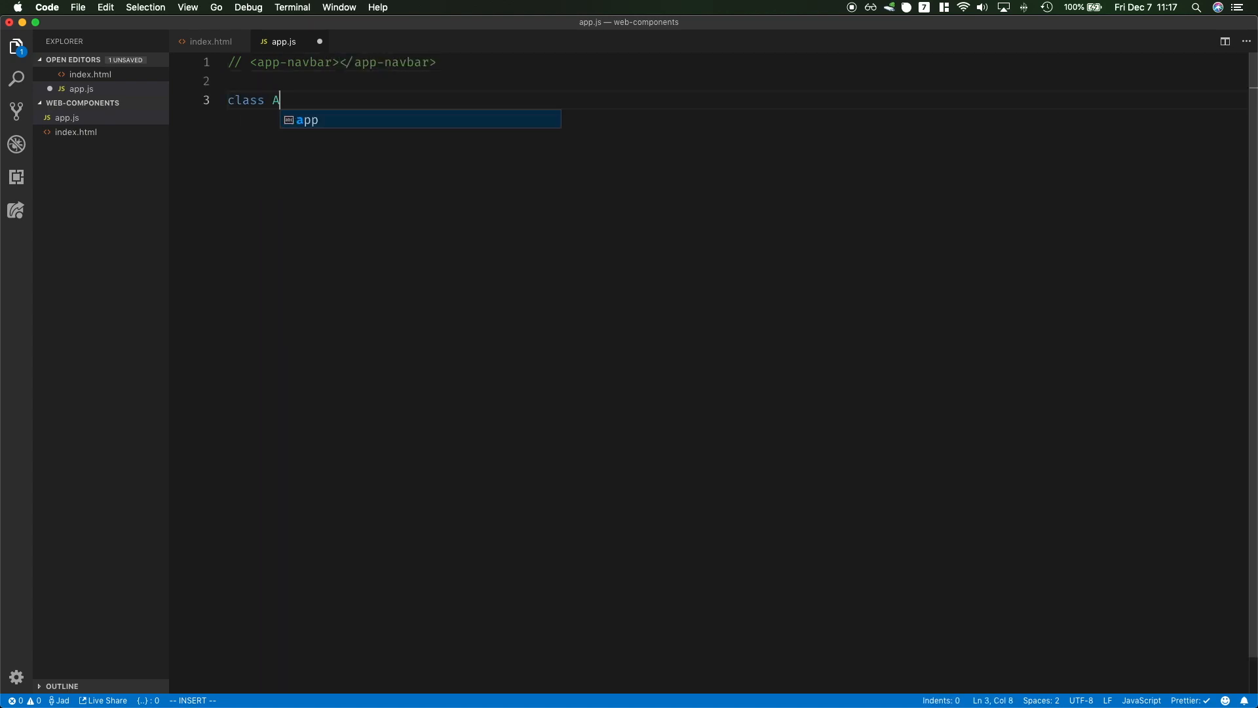
type("ppNavbar extends")
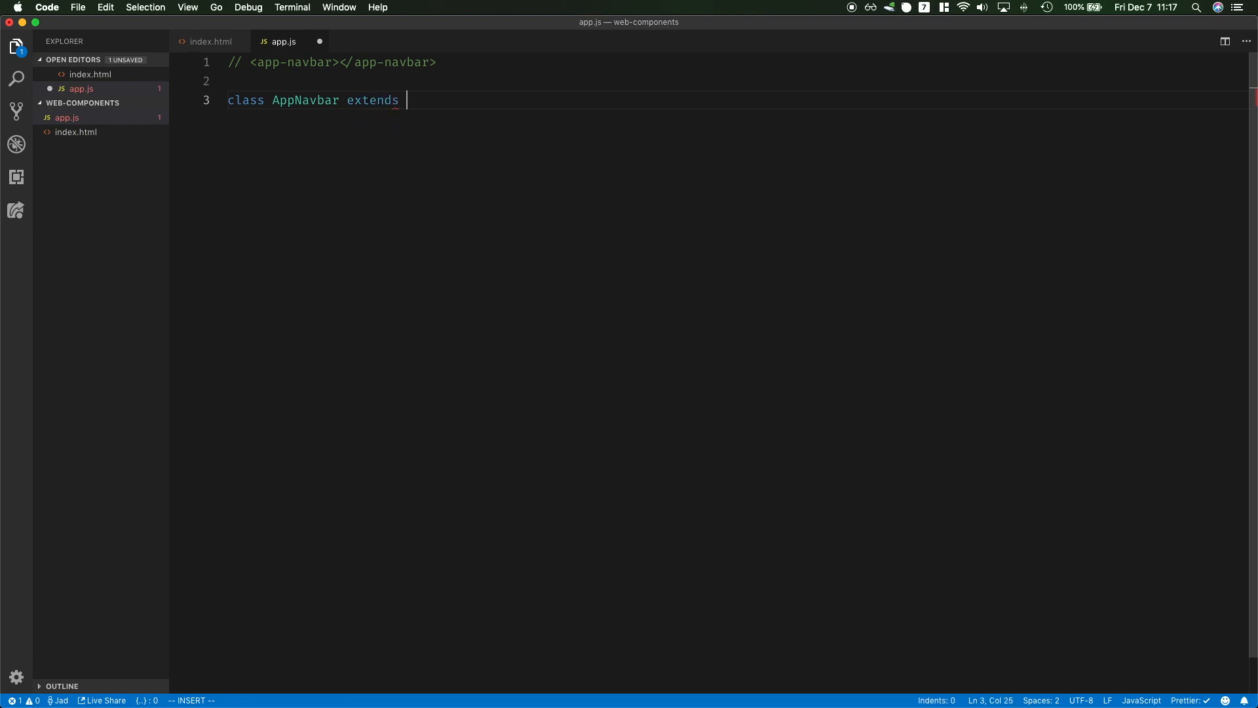
type("HTMLElement{")
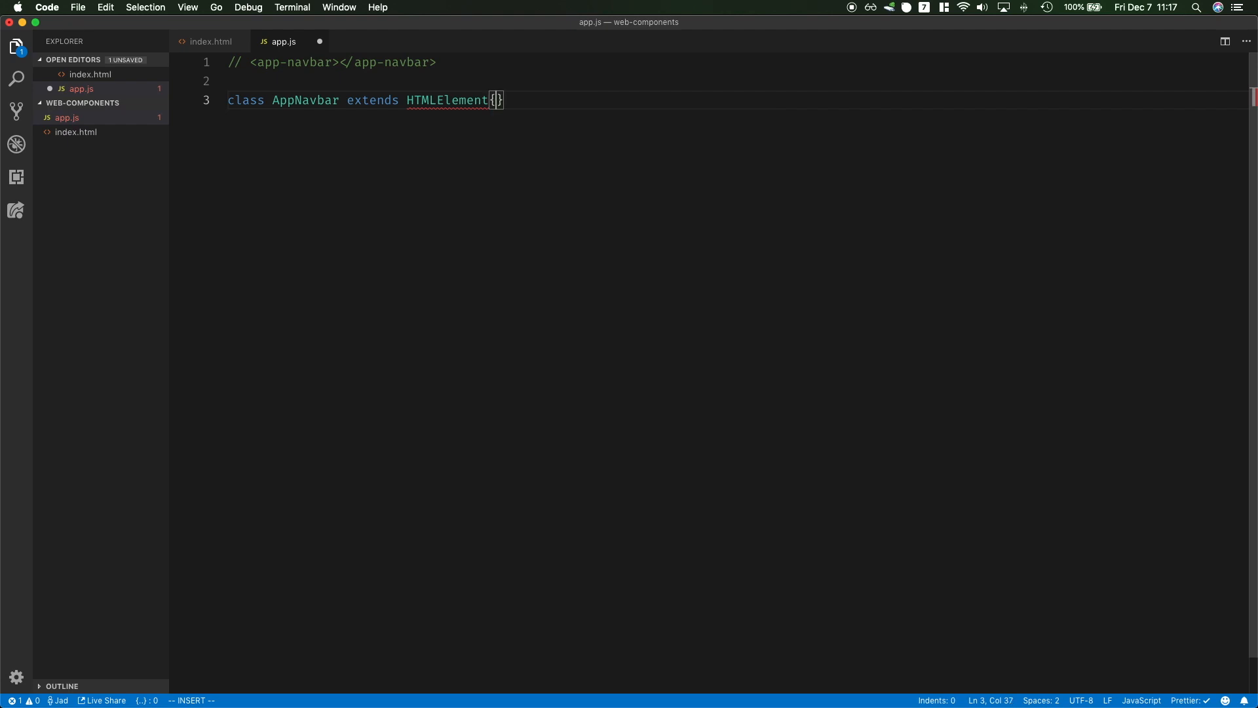
key("Enter")
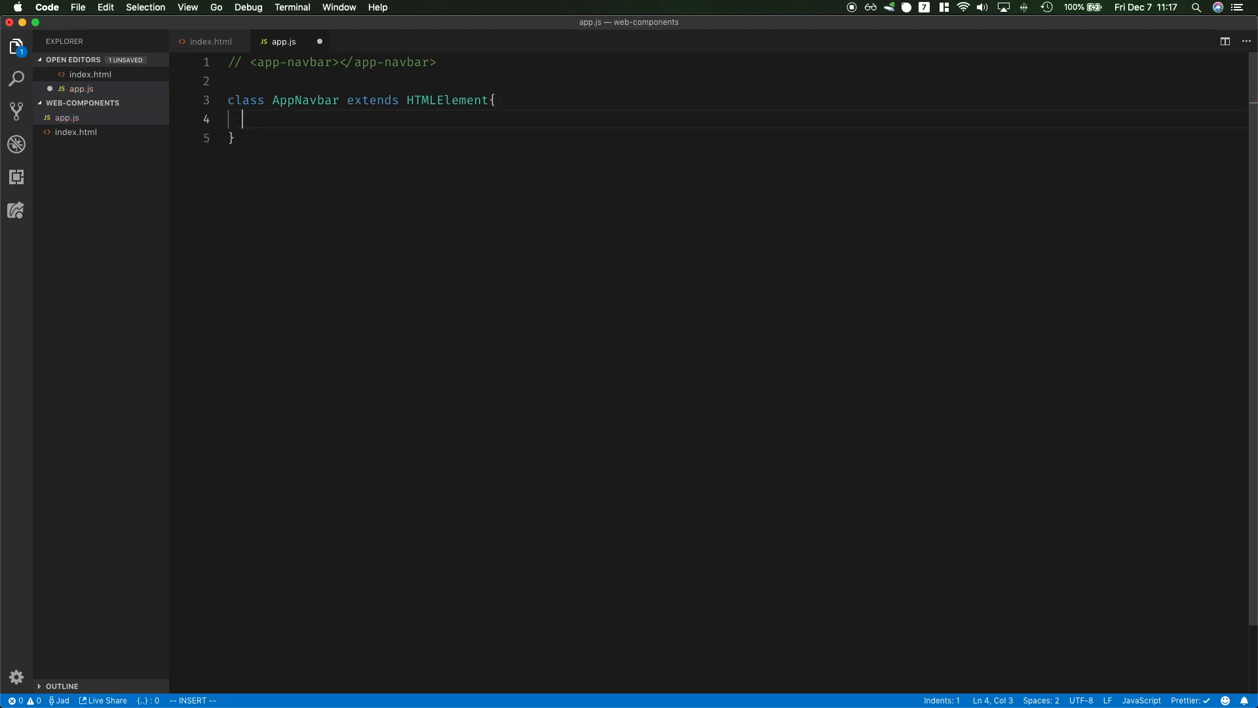
type("constructor(){")
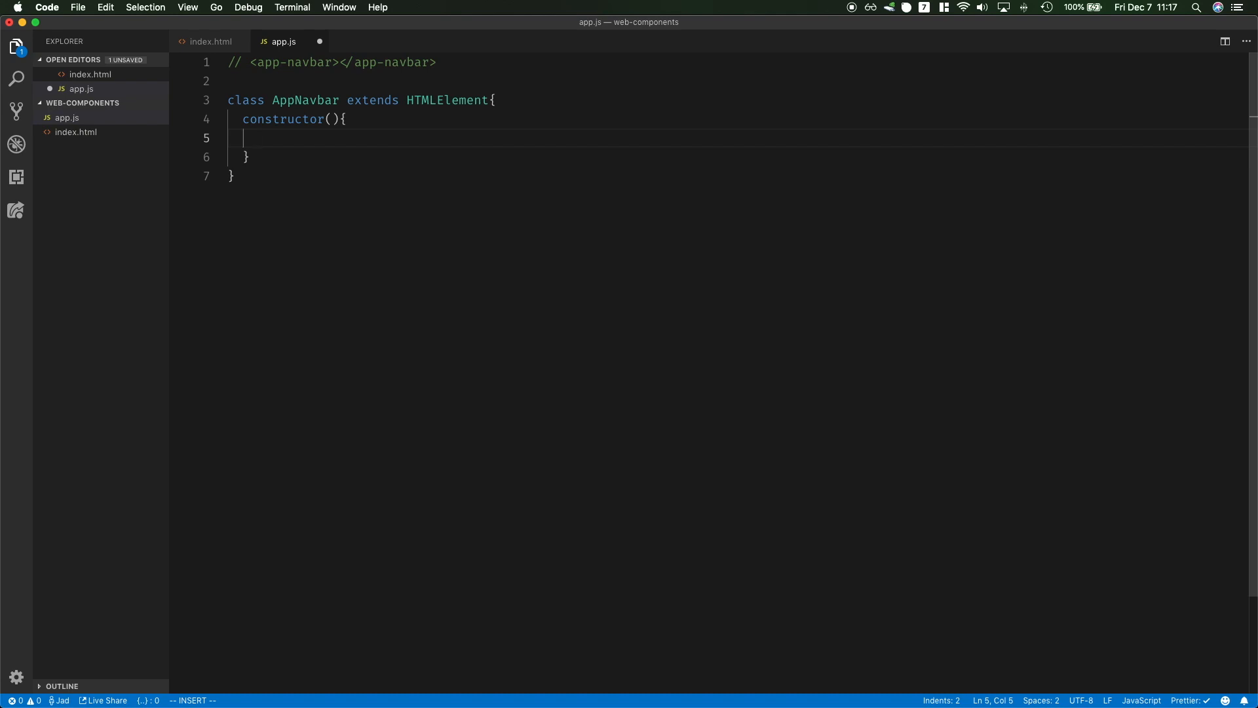
Call super() and this.attachShadow({mode: "open"}) in the constructor
type("super();")
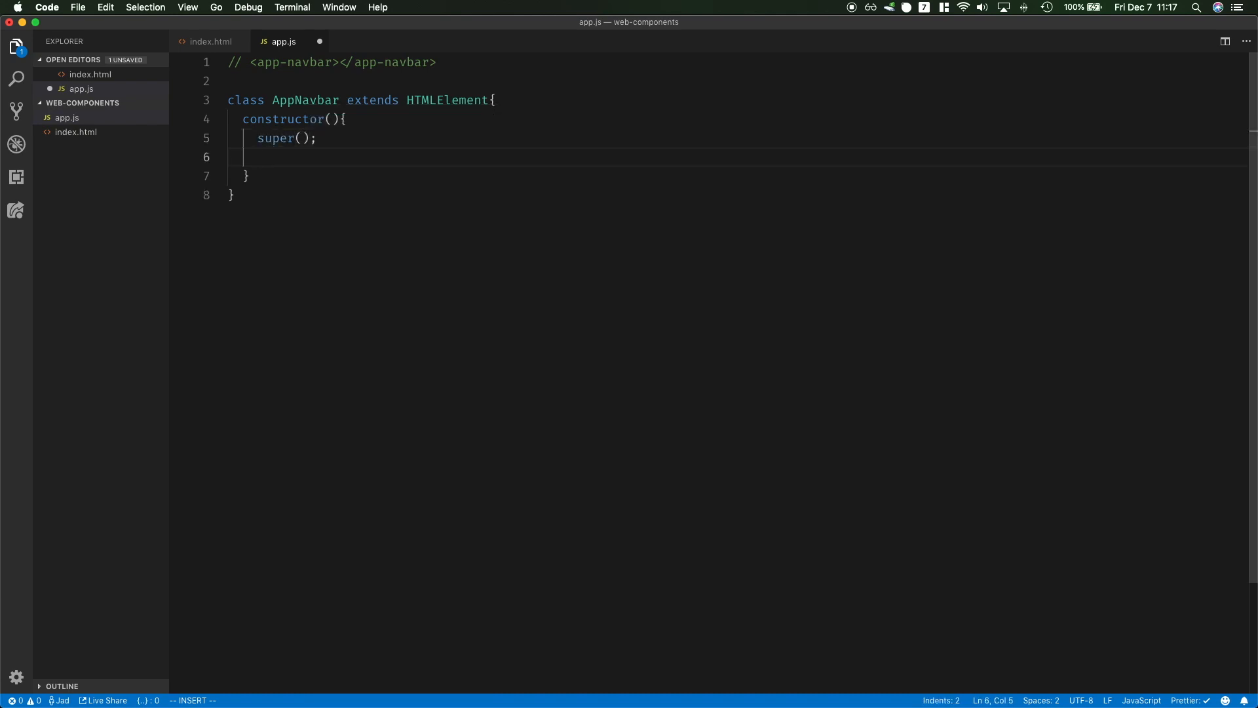
type("this.attachShadow(")
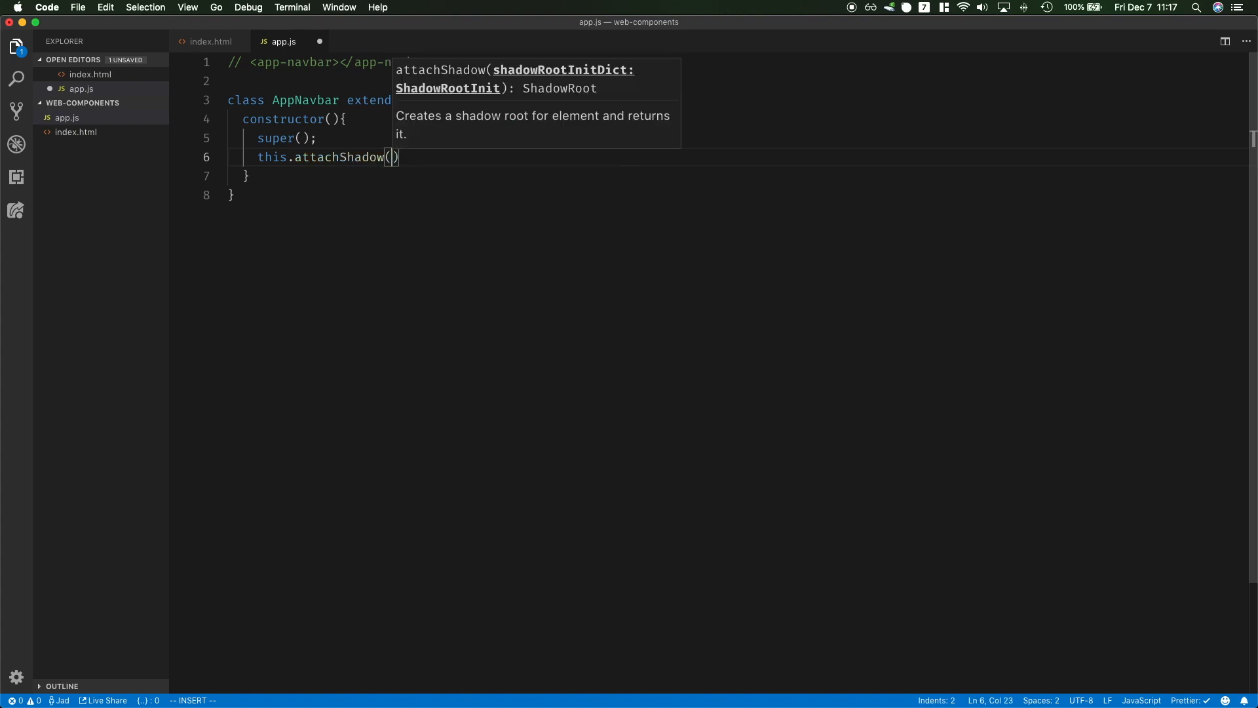
type("{mode: }")
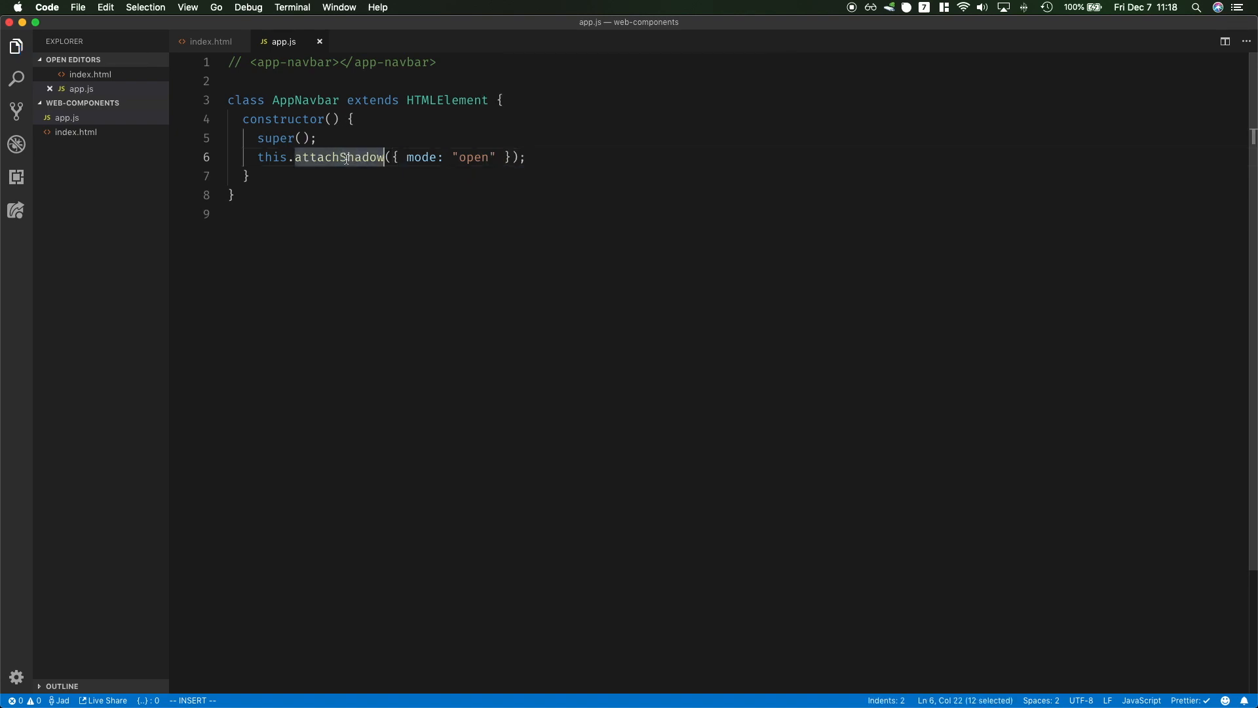
left_click(525, 158)
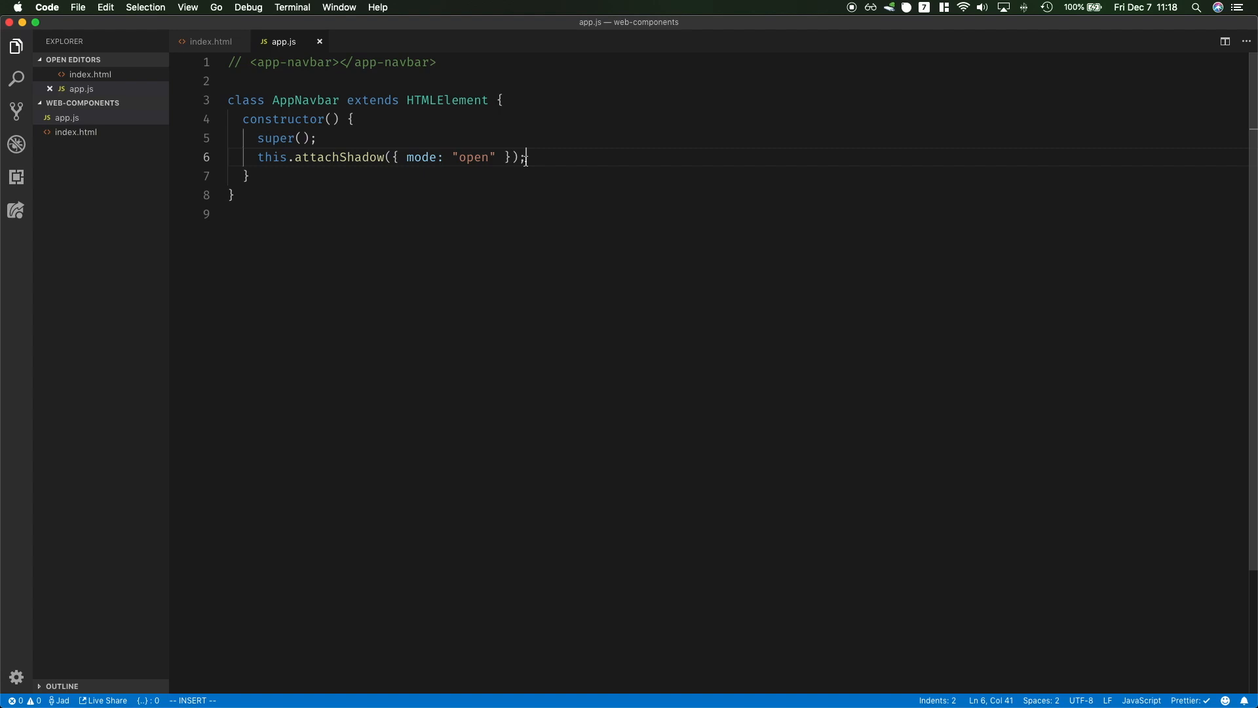
key("Return")
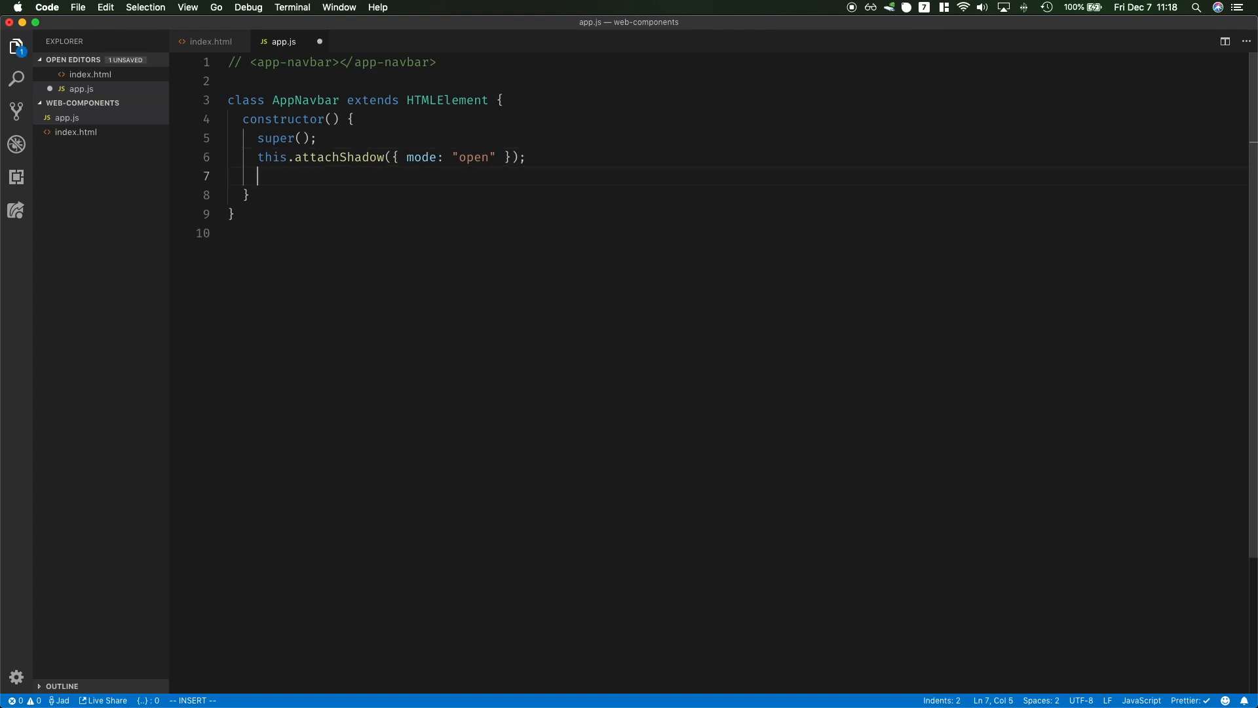
Set this.shadowRoot.innerHTML to `<h2>Hello World</h2>`
type("this.shadowRoot")
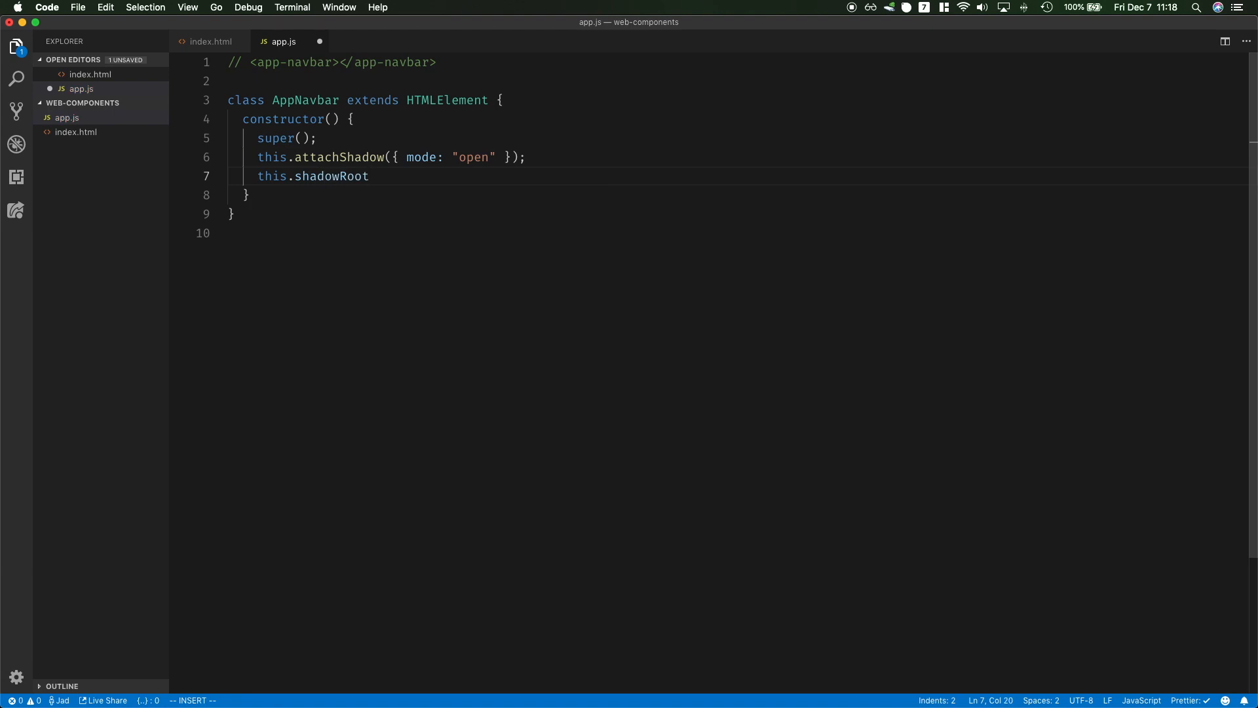
type(".innerHTML = `")
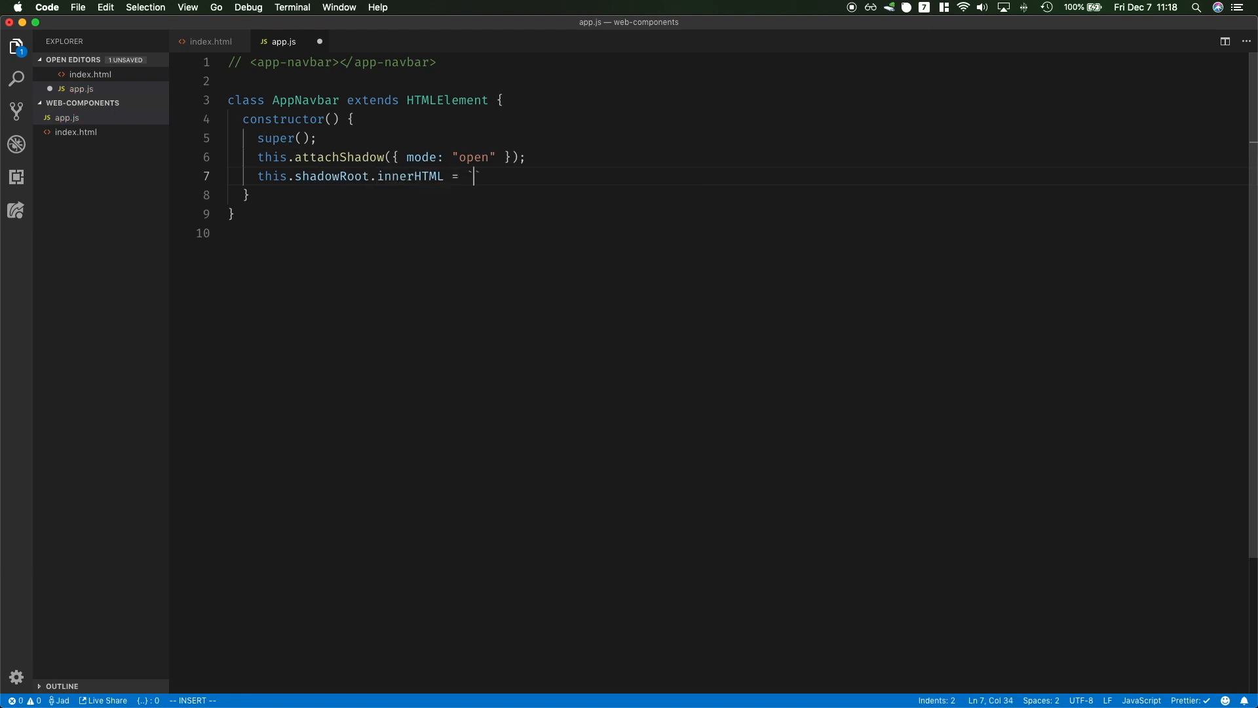
type("<h2")
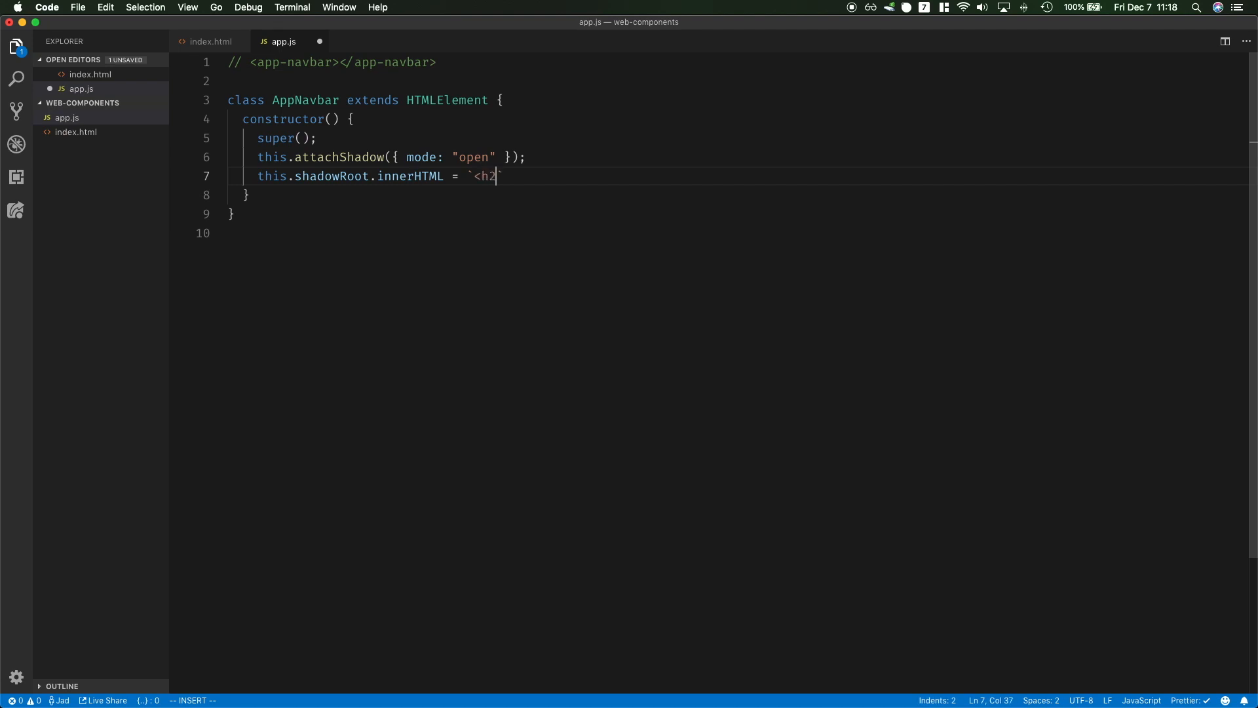
type(">Hello World</h2>`")
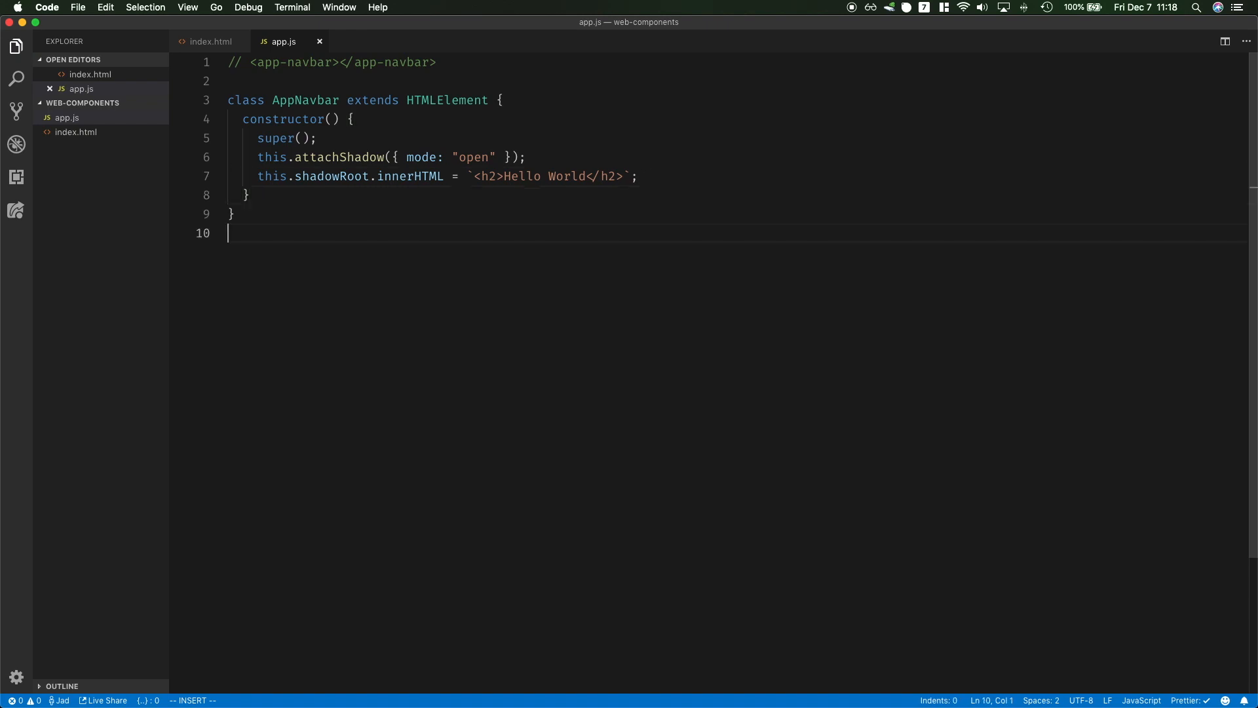
Register the class with window.customElements.define("app-navbar", AppNavbar)
type("window.")
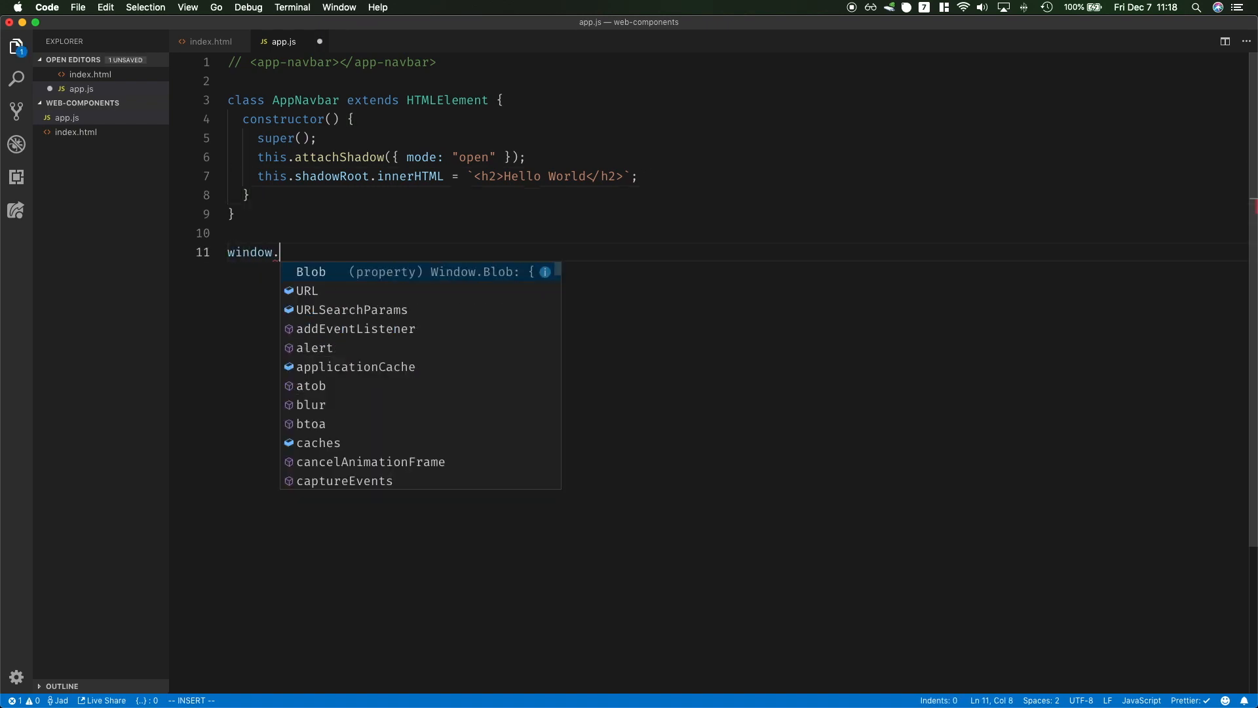
type("customElements.define(\"")
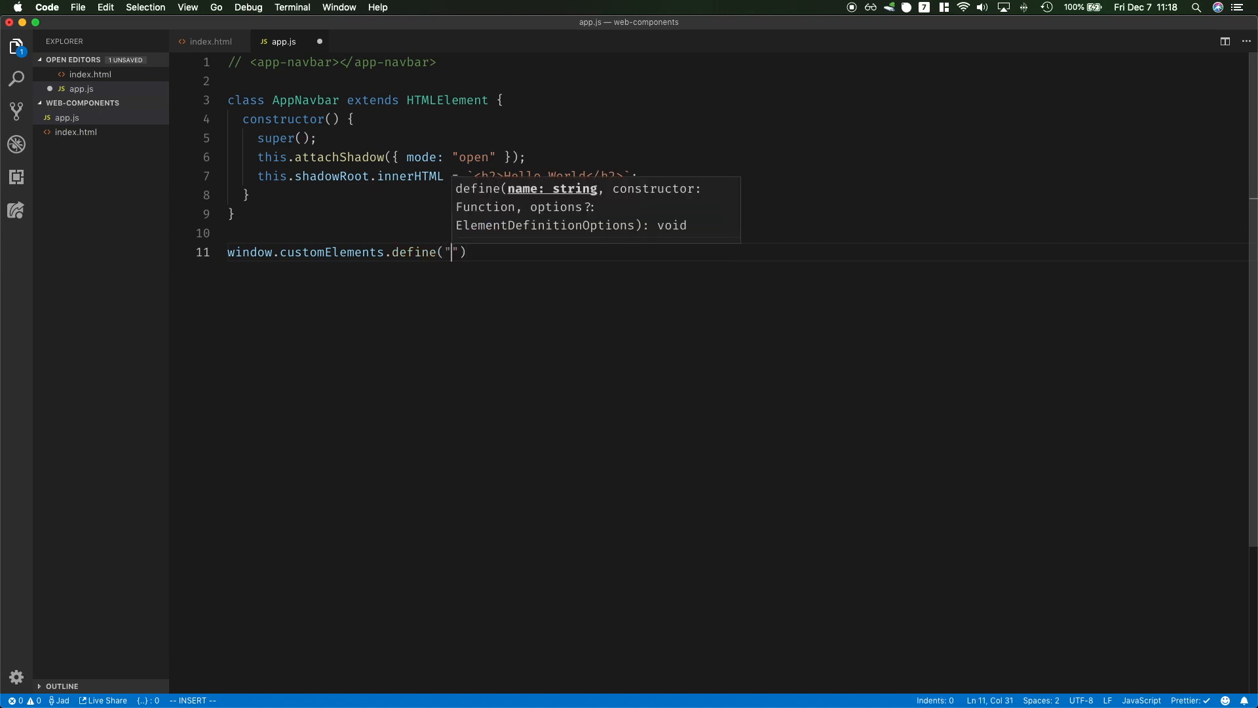
type("app-navbar")
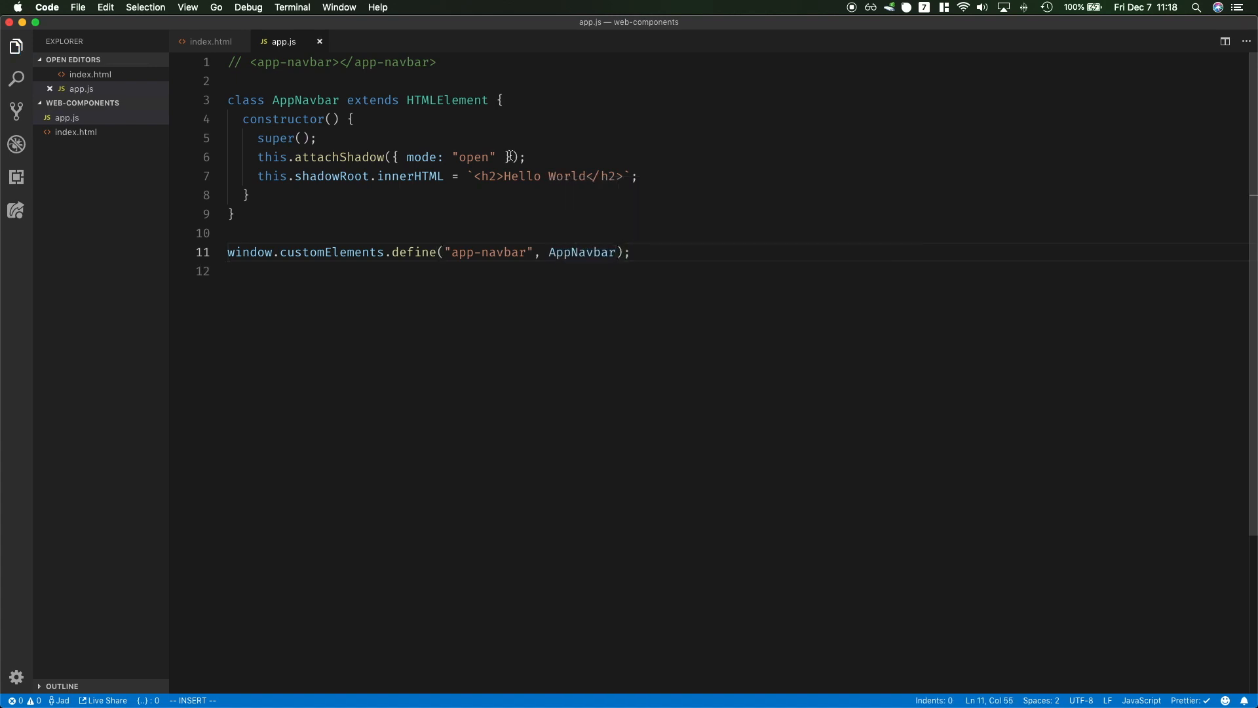
double_click(294, 62)
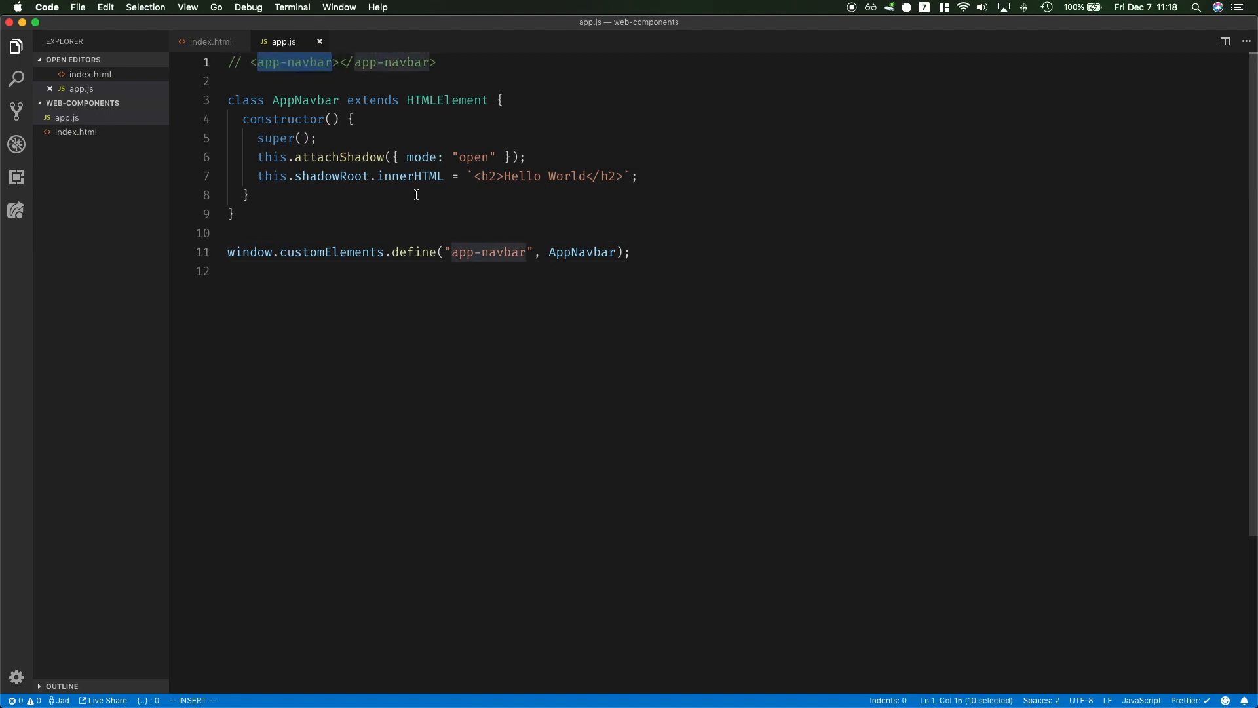
left_click(704, 271)
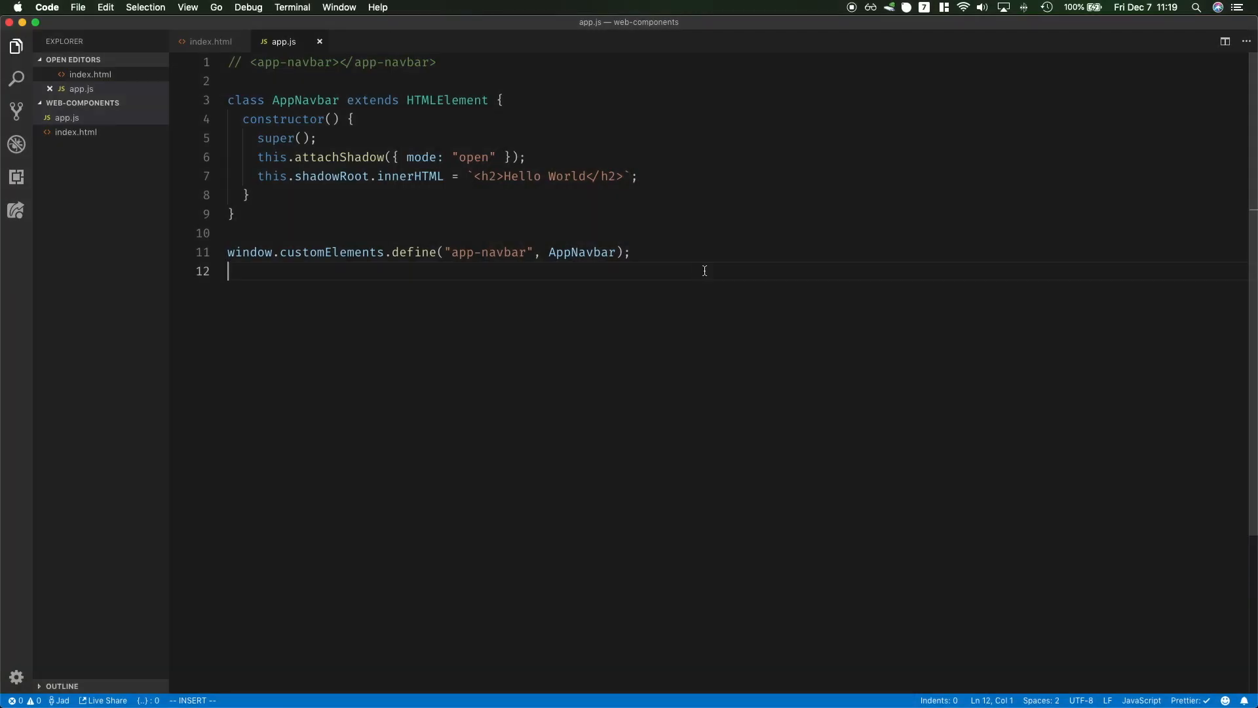
Add an <app-navbar> element to the index.html body
left_click(210, 41)
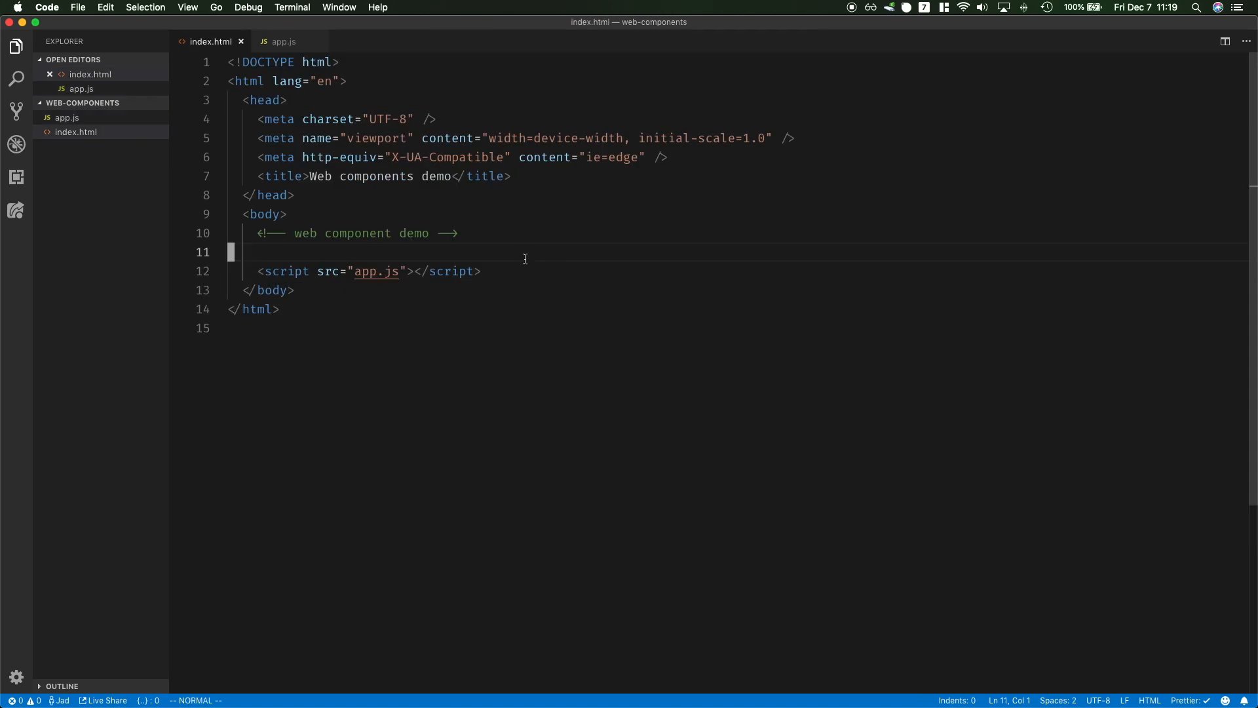
type("<ap")
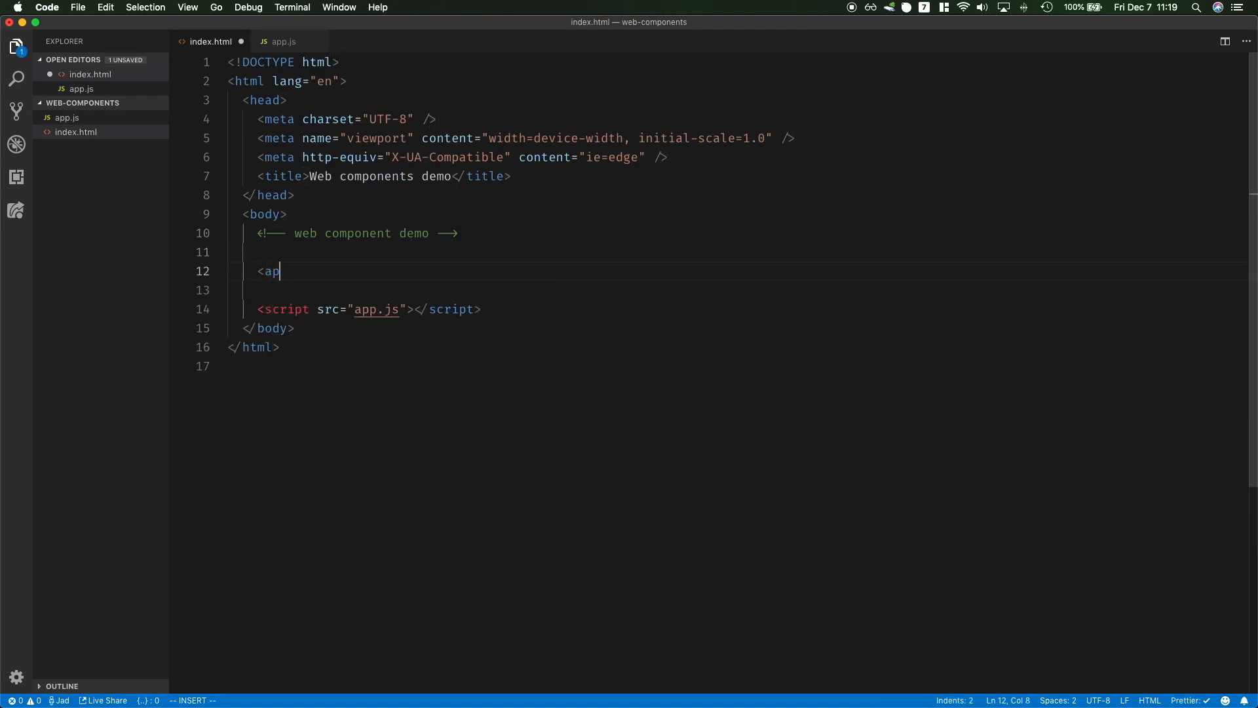
type("p-navbar>")
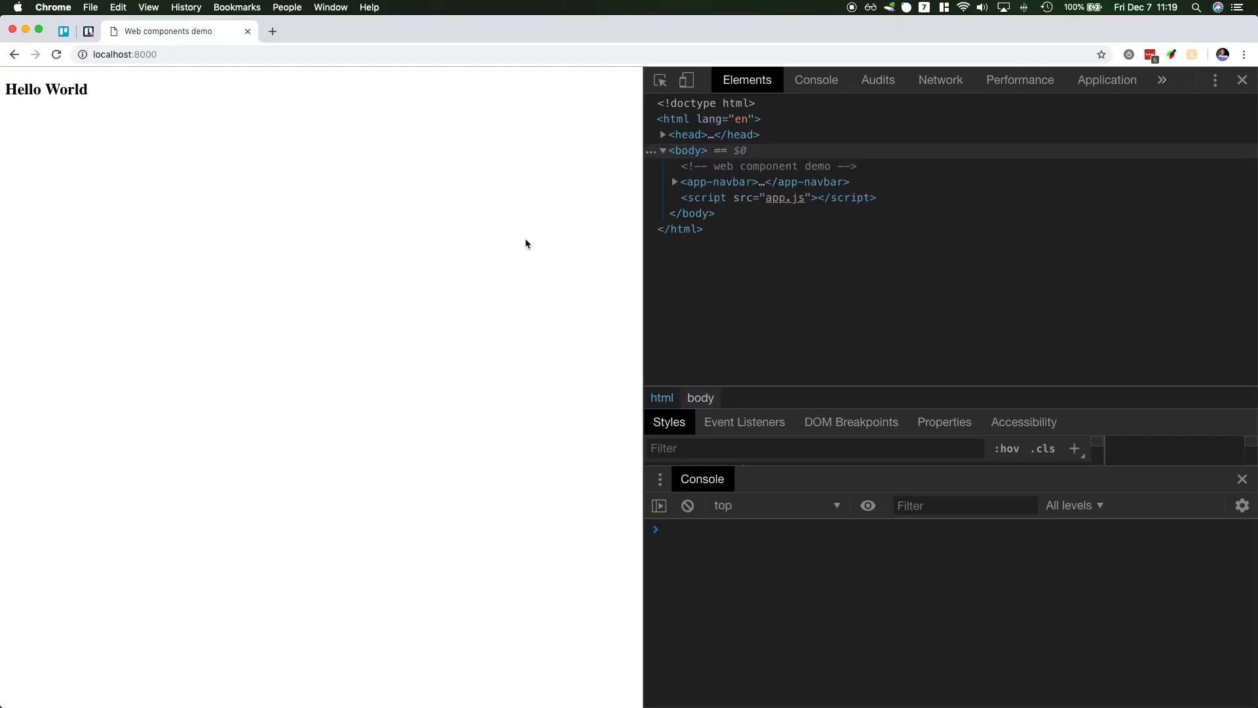
Inspect the Hello World heading and expand app-navbar's #shadow-root (open) in Elements
left_click(675, 182)
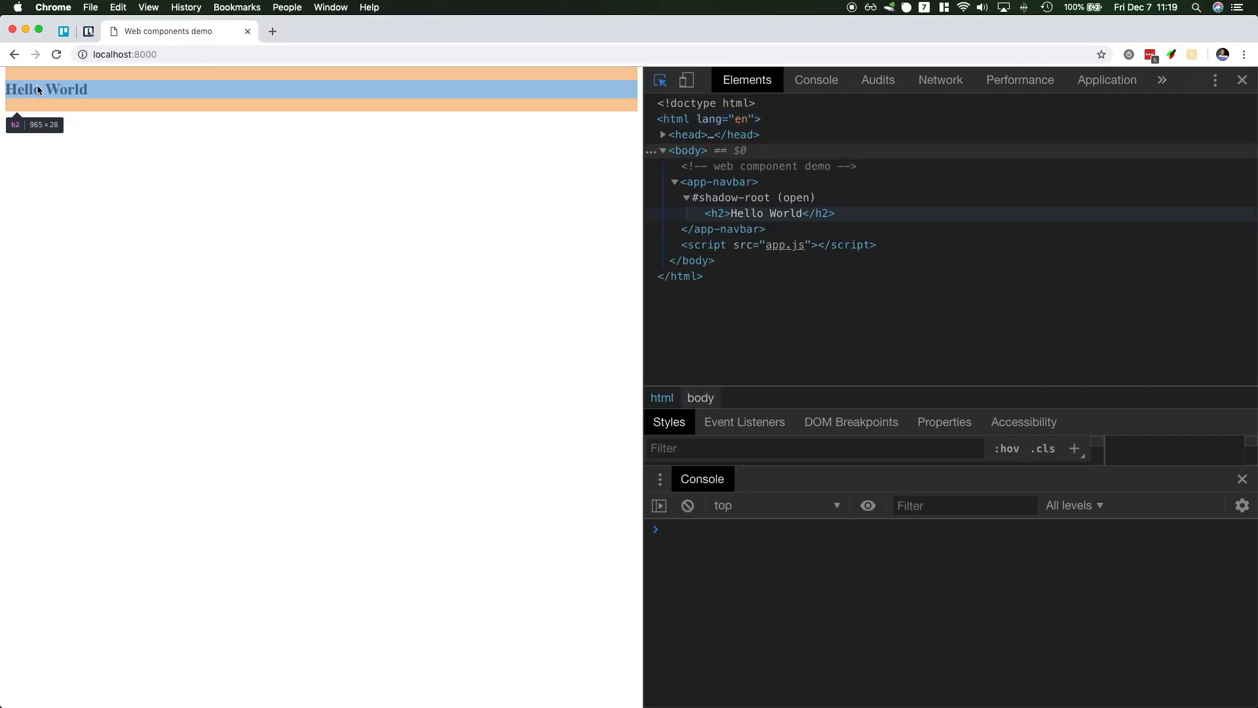
left_click(769, 212)
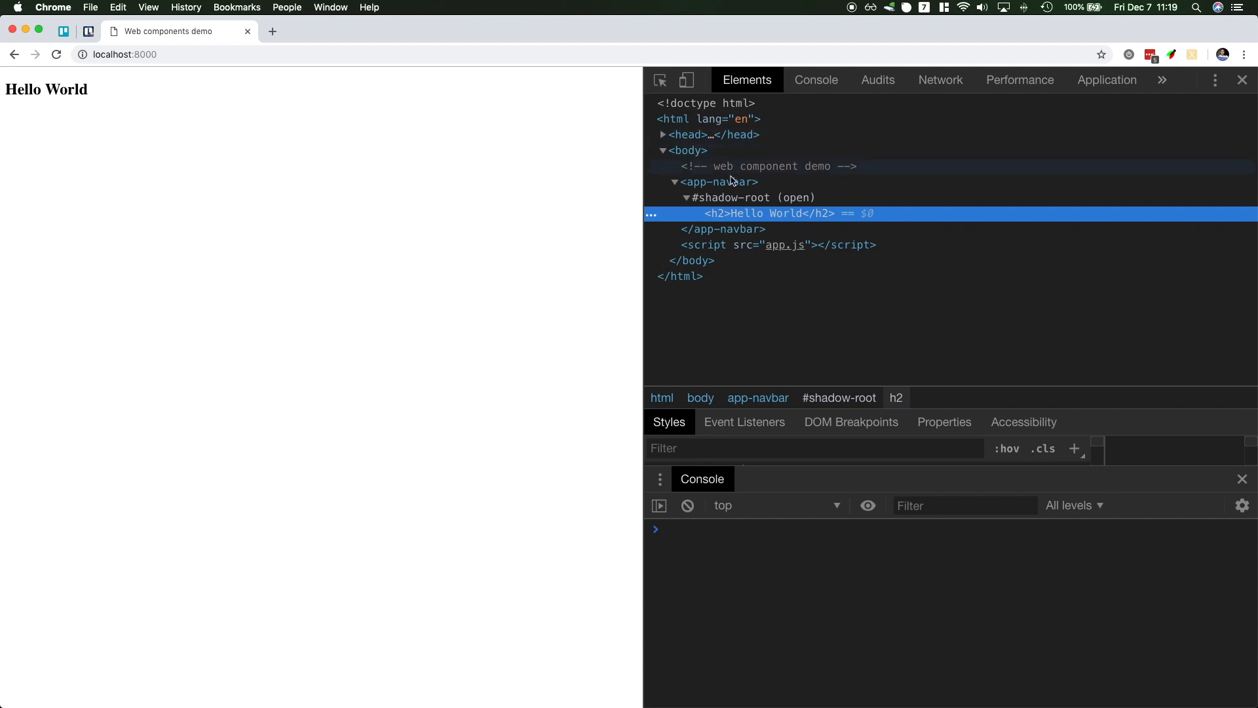
left_click(716, 182)
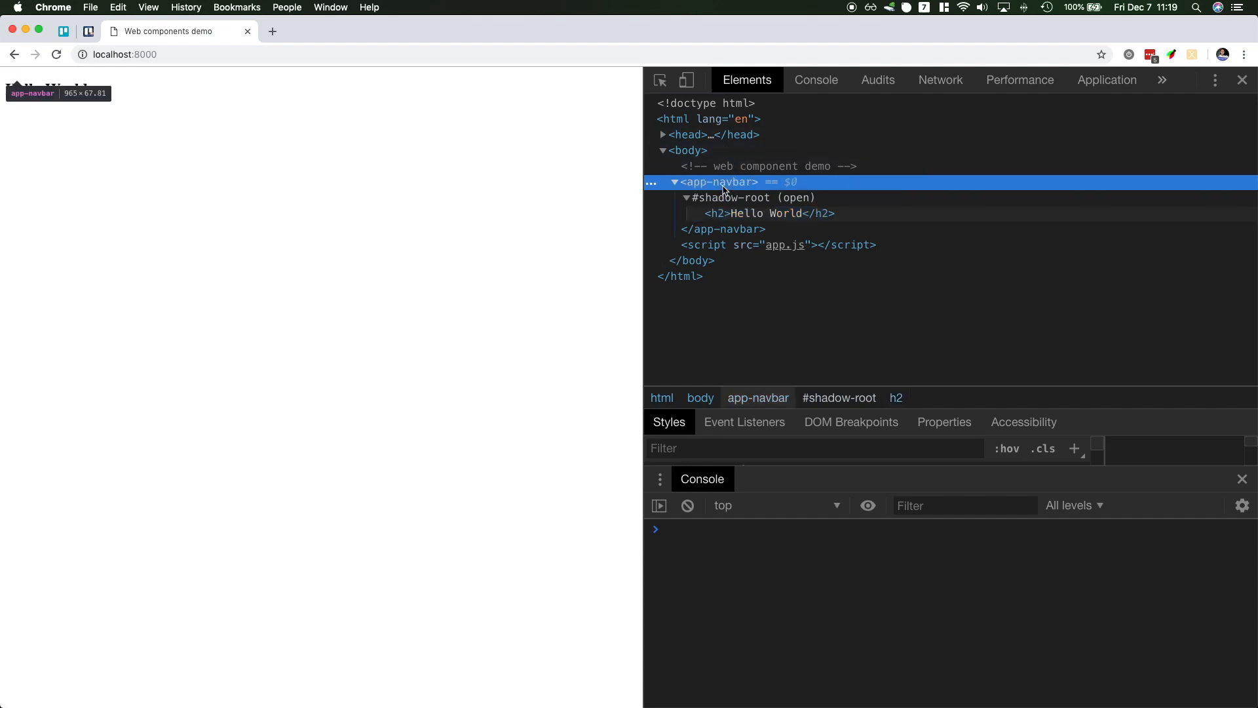
left_click(730, 197)
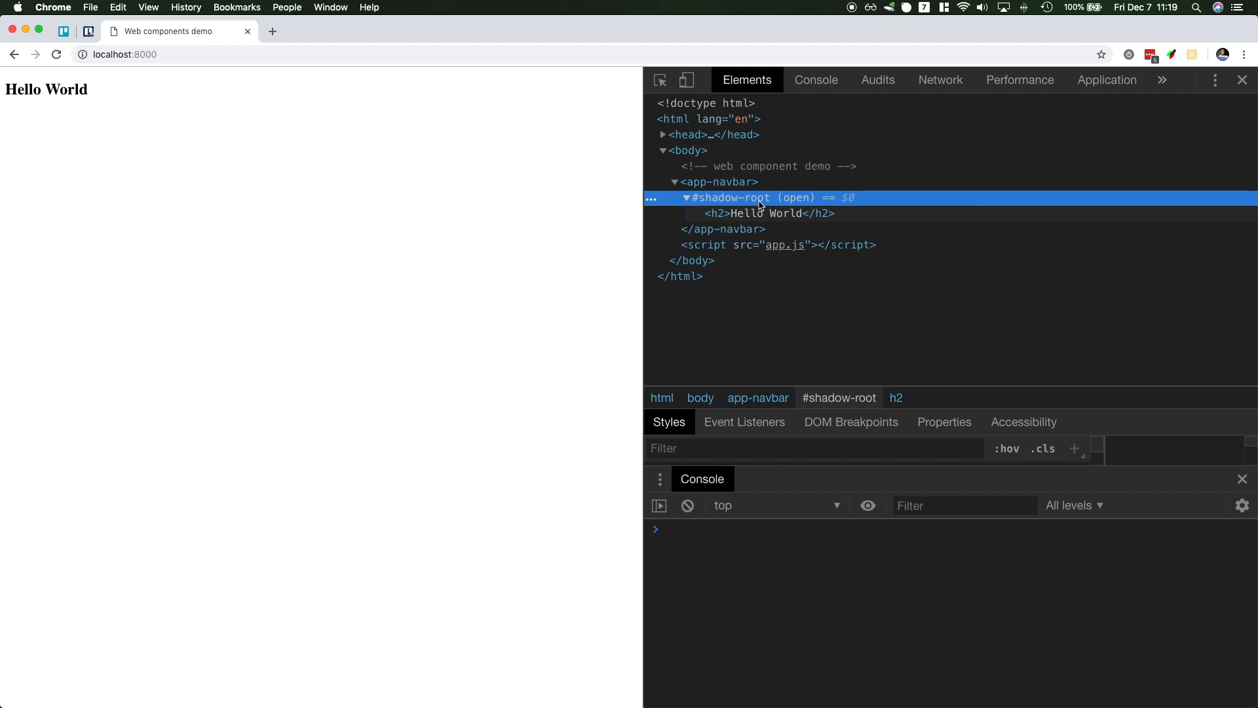
mouse_move(736, 207)
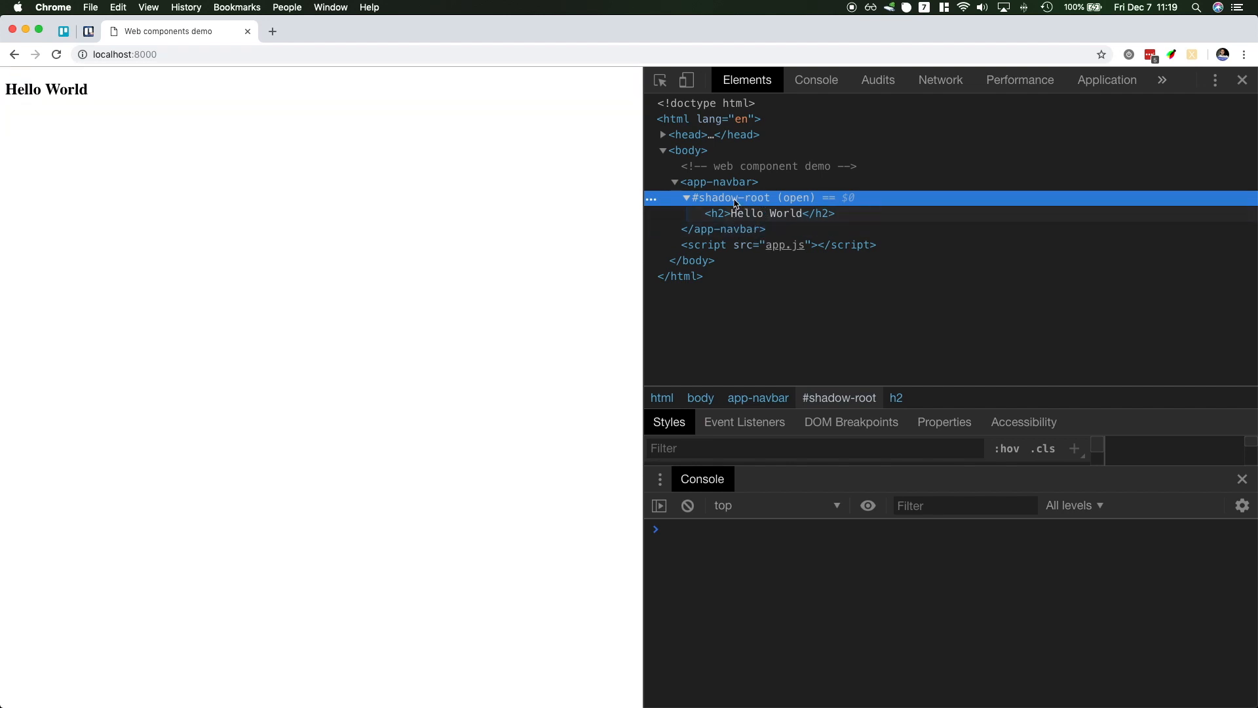
left_click(771, 214)
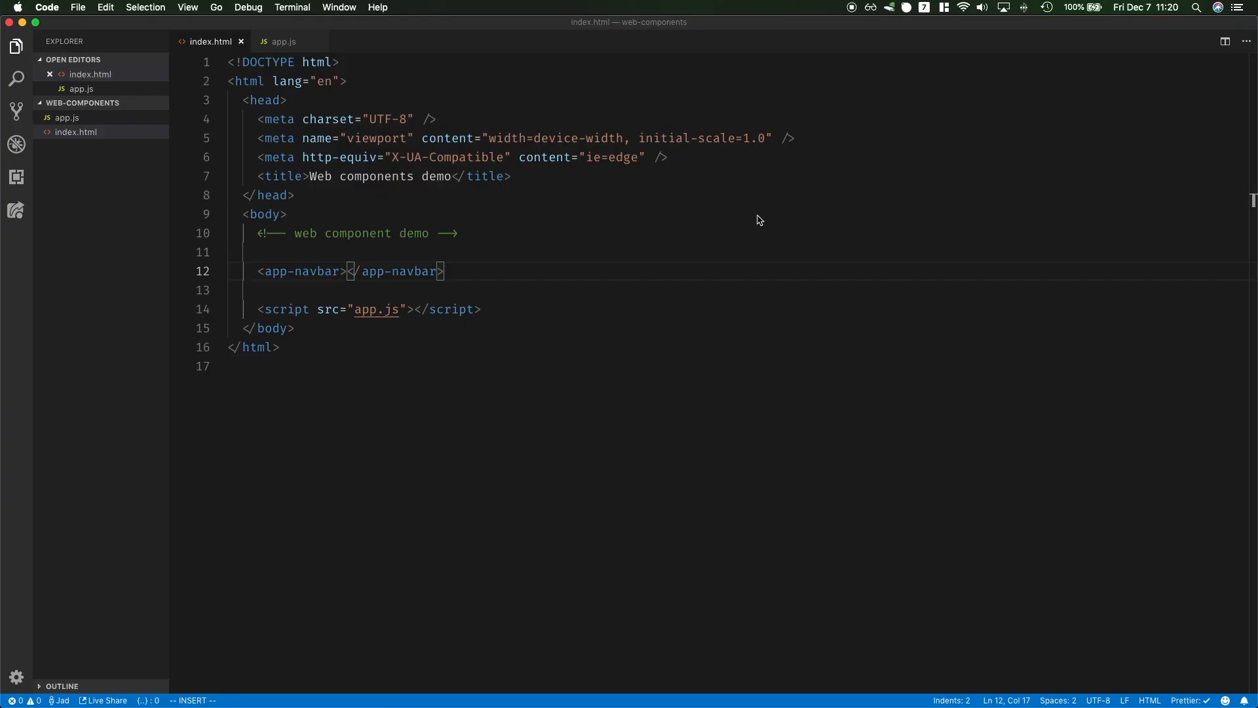
Insert a second <app-navbar></app-navbar> on line 14 of index.html, then reopen app.js
key("Enter")
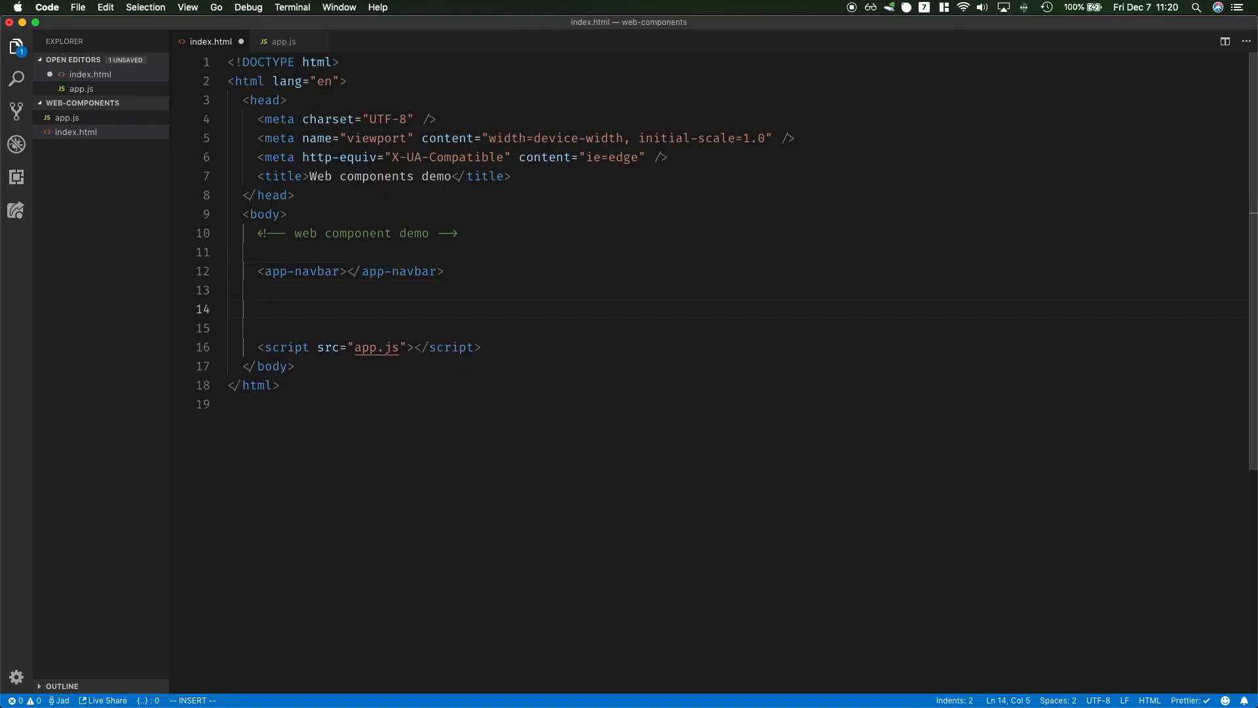
type("<app-navbar></app-navbar>")
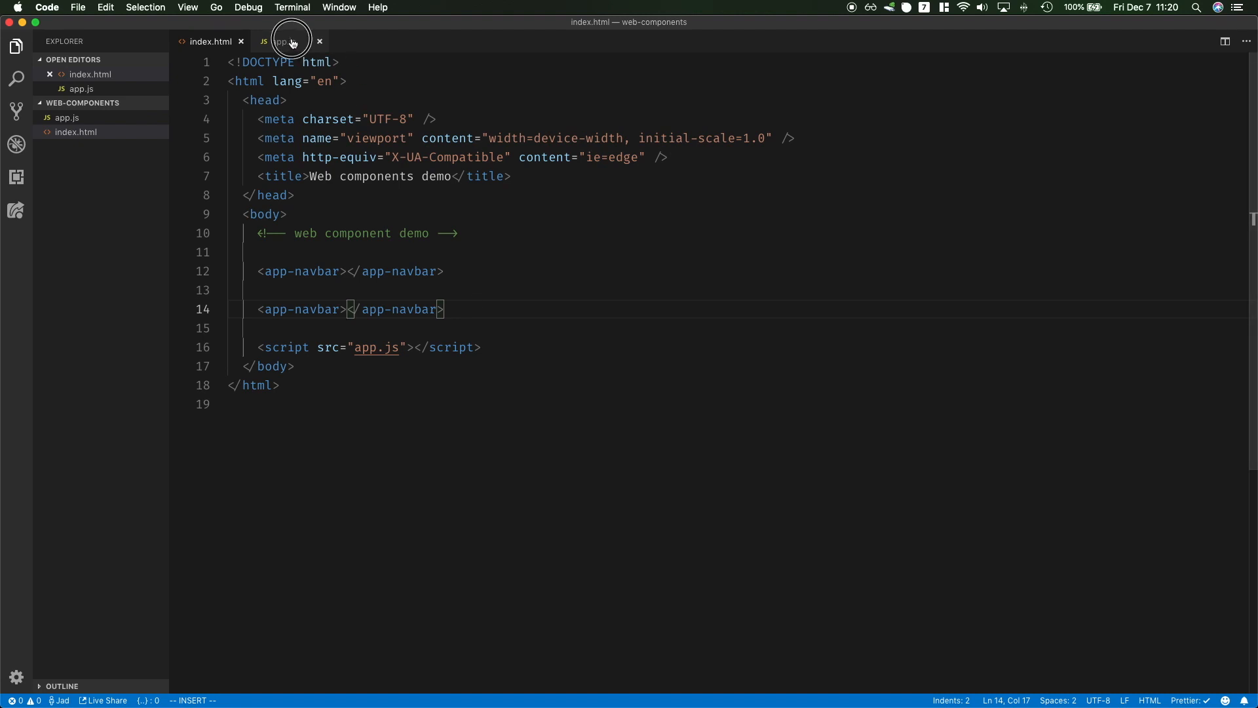
left_click(283, 40)
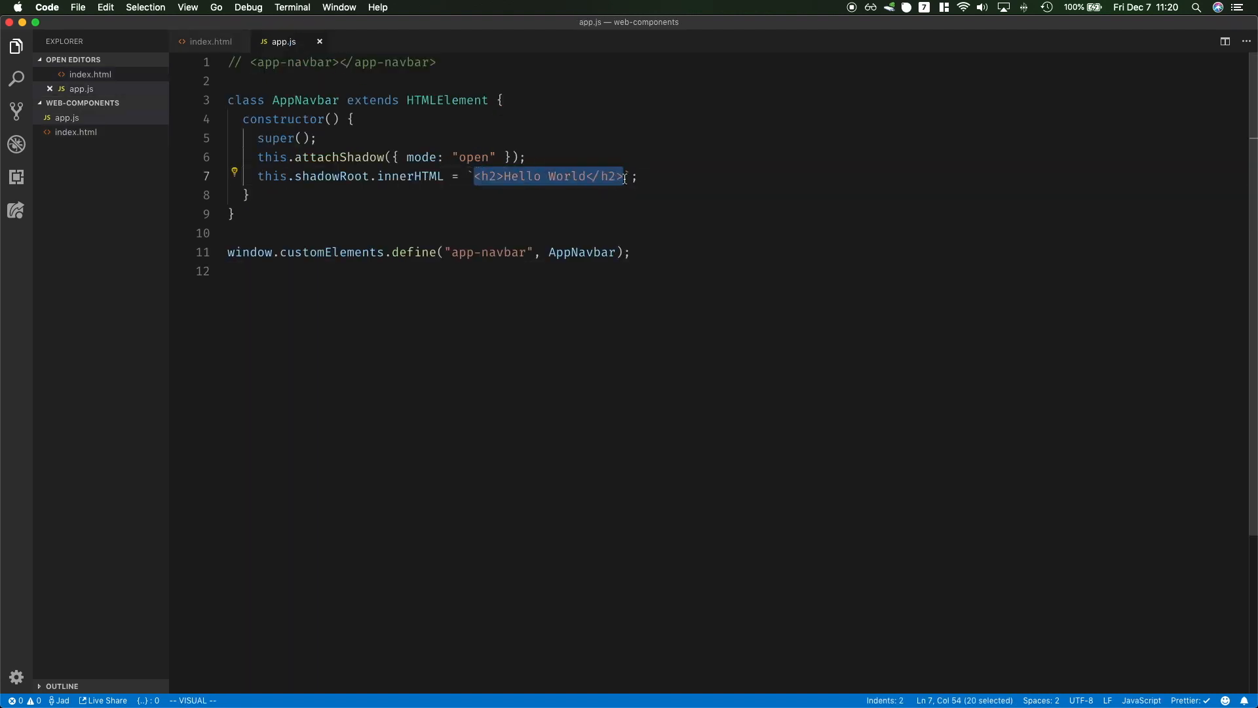
mouse_move(205, 42)
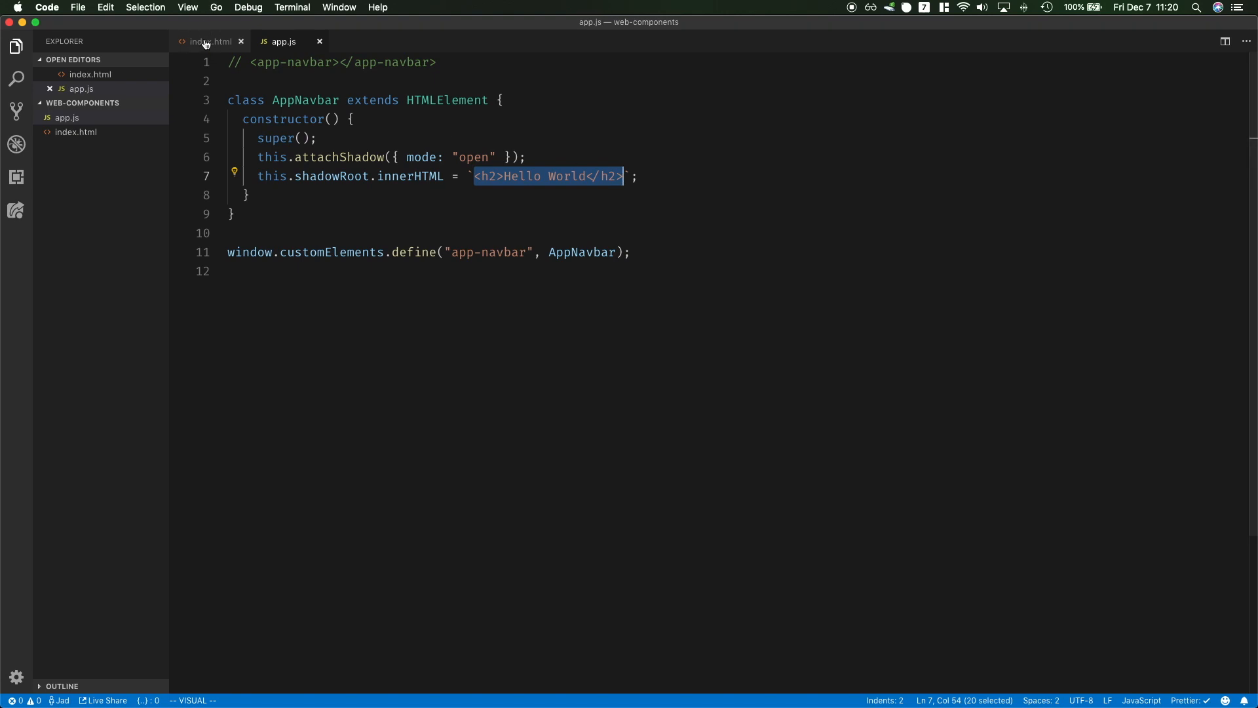
Add a template with an 'App Navbar' h3 and a lorem ipsum paragraph to index.html
left_click(210, 40)
type("<h3></h3>")
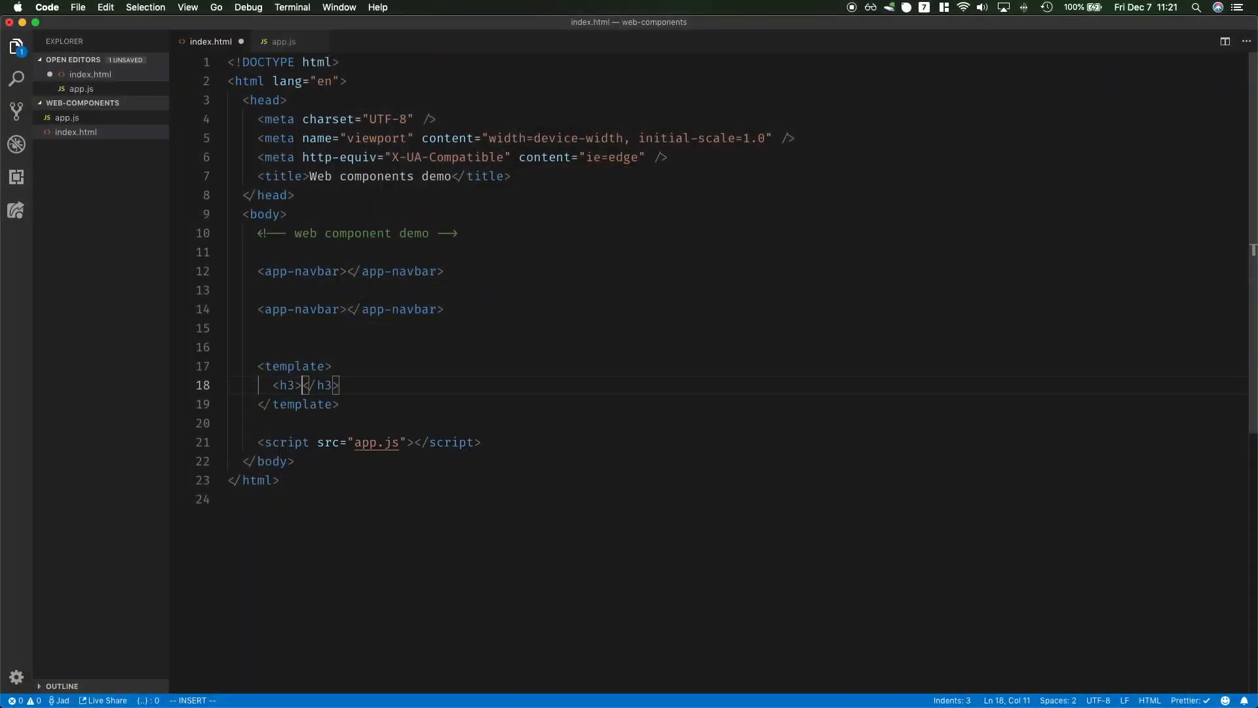
type("App Navbar")
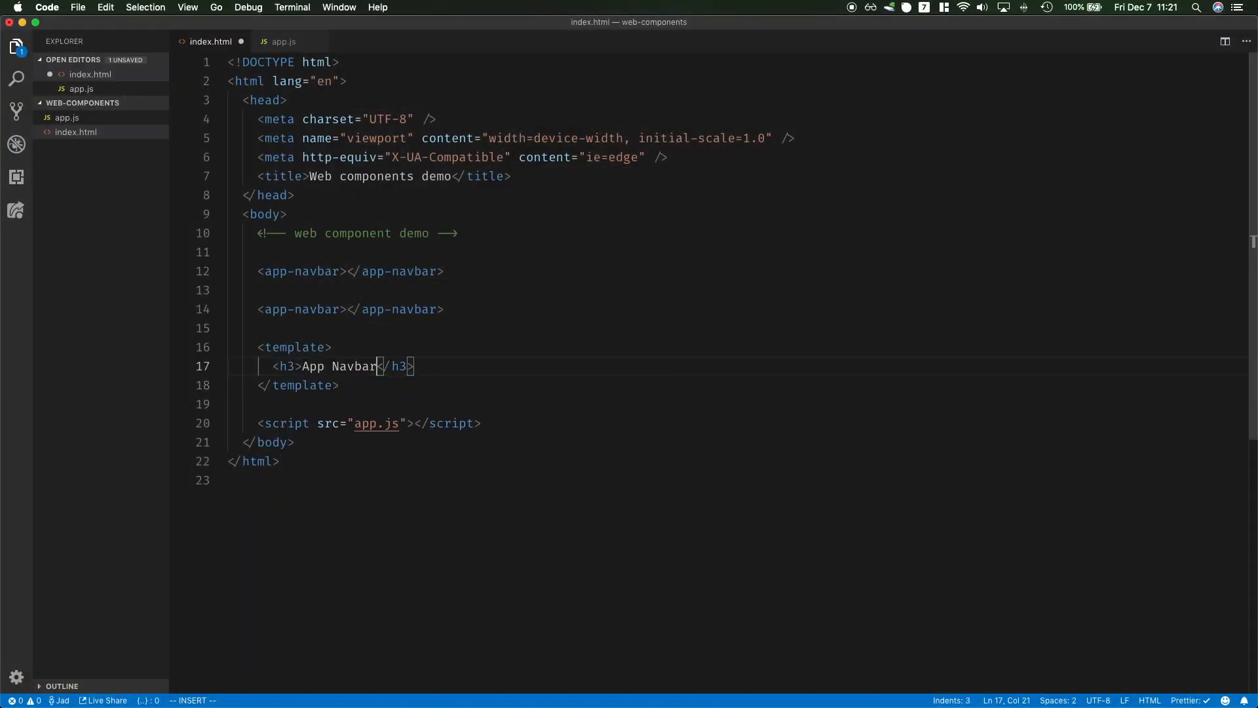
type("<p></p>")
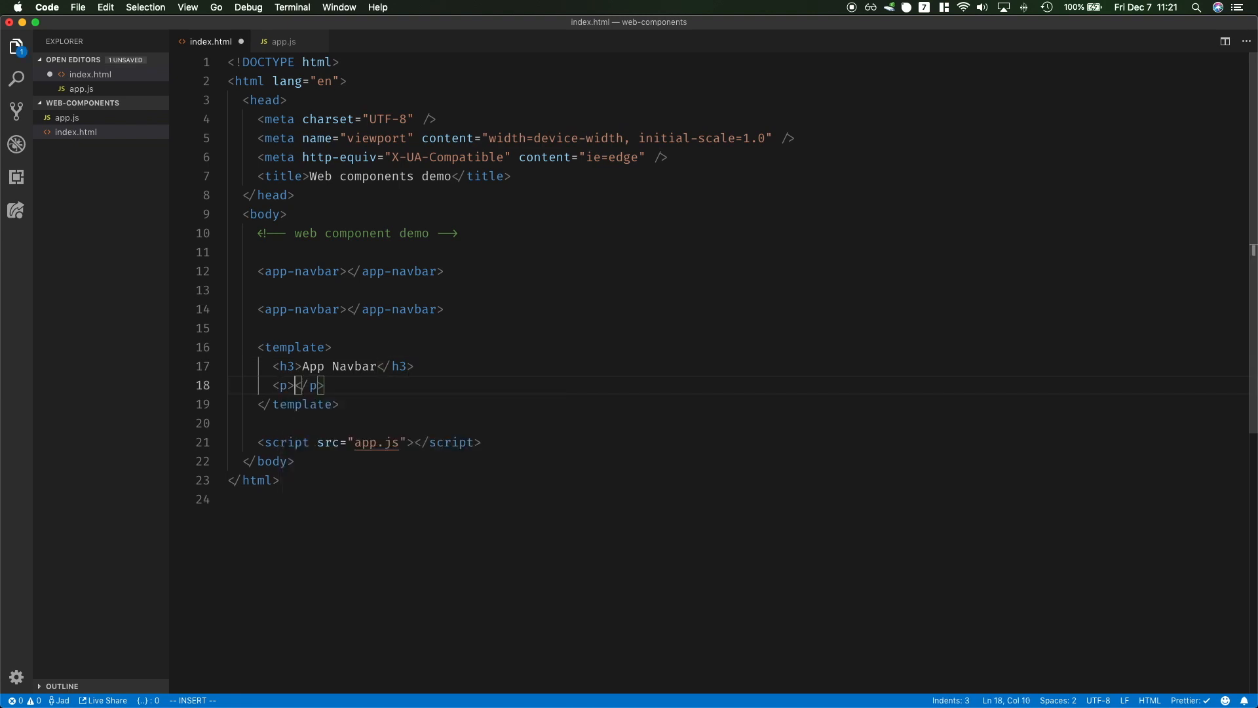
type("Lorem ipsum dolor sit amet consectetur adipisicing elit. Sint, magni?")
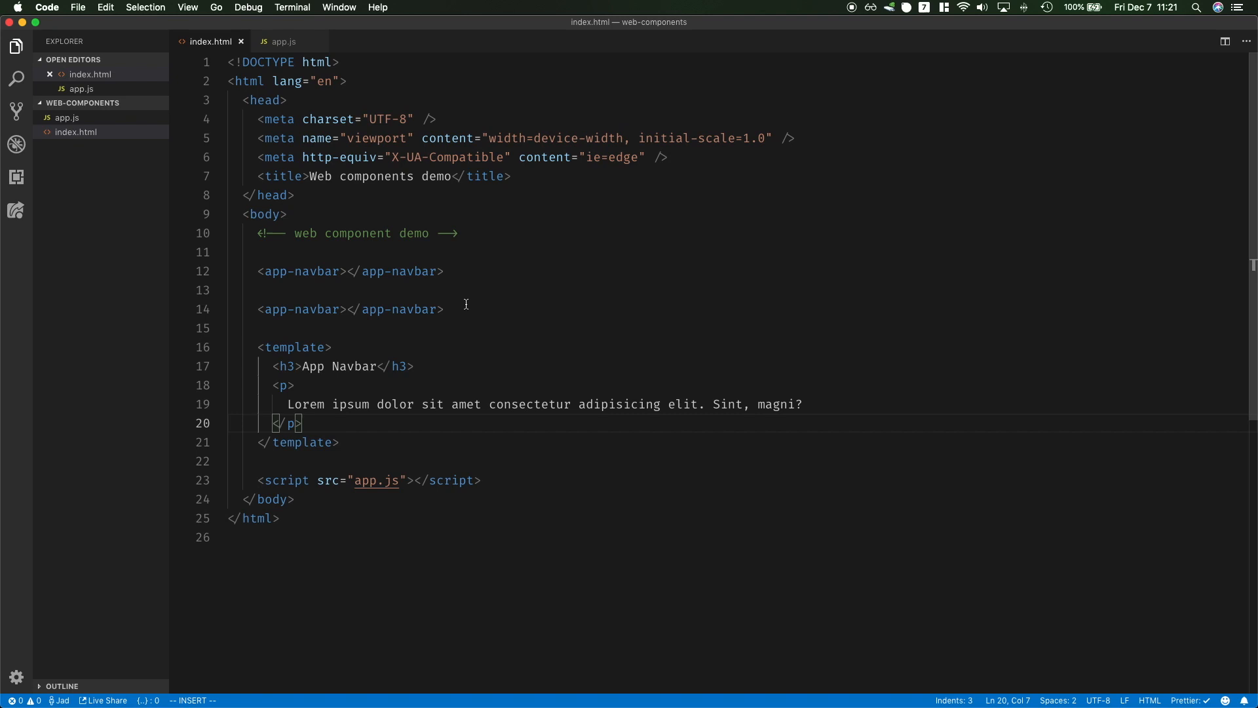
left_click(283, 40)
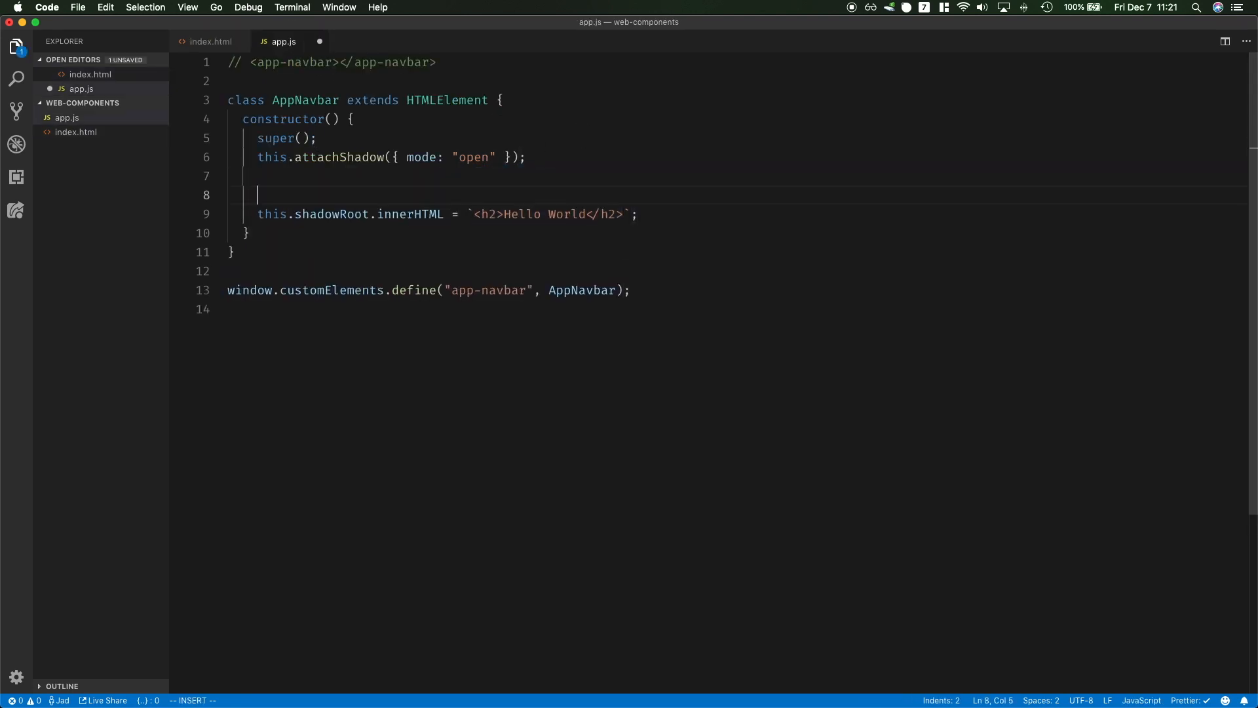
Query the template and appendChild(template.content.cloneNode(true)) to the shadow root
type("const template = docume")
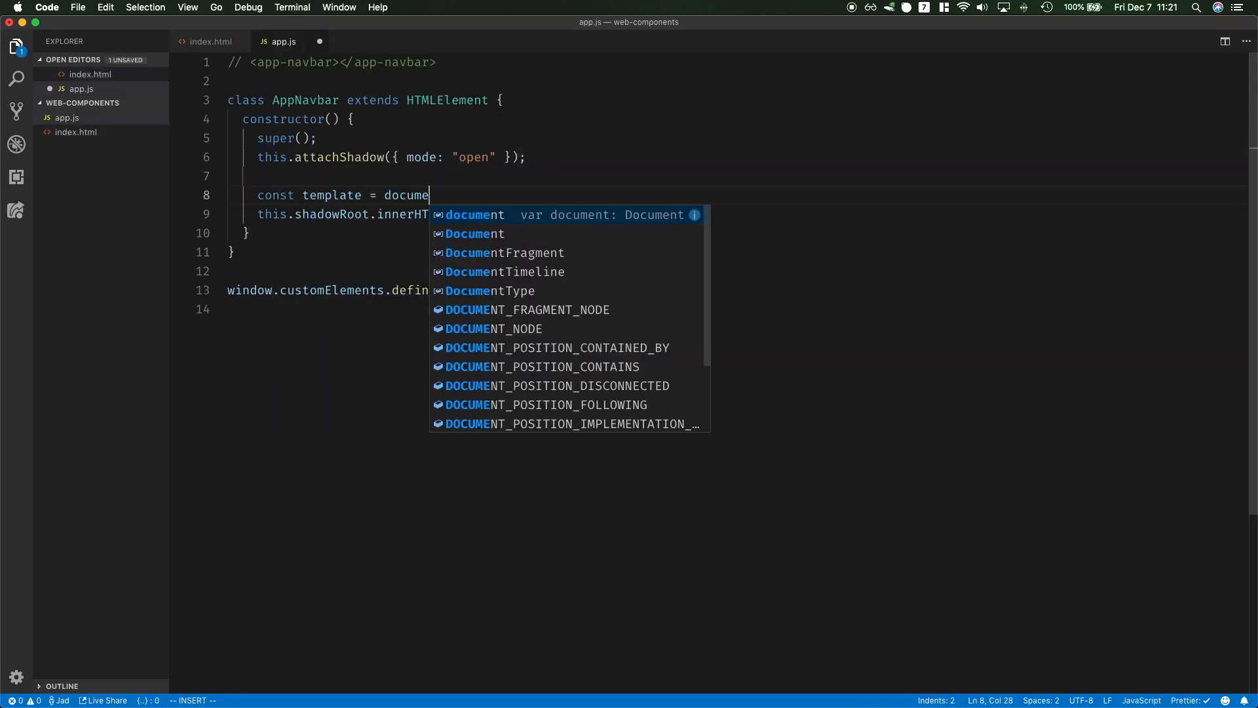
type(".querySelector(\"template\");")
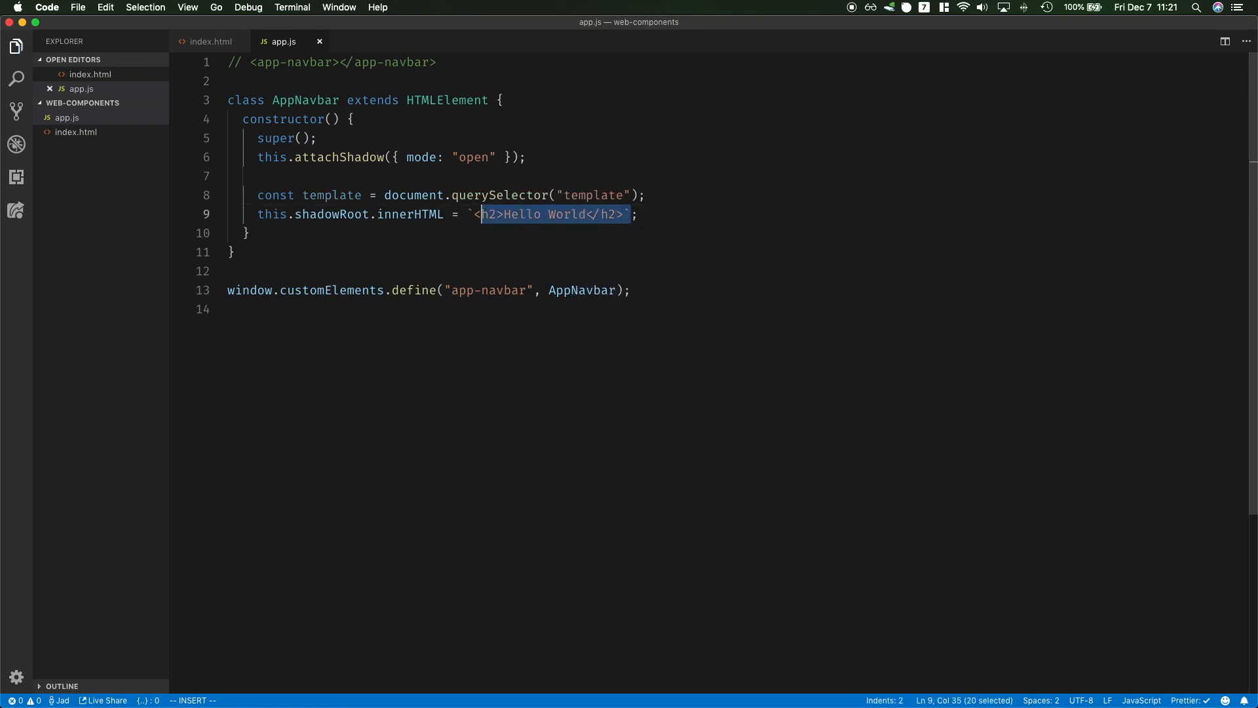
type("template.content")
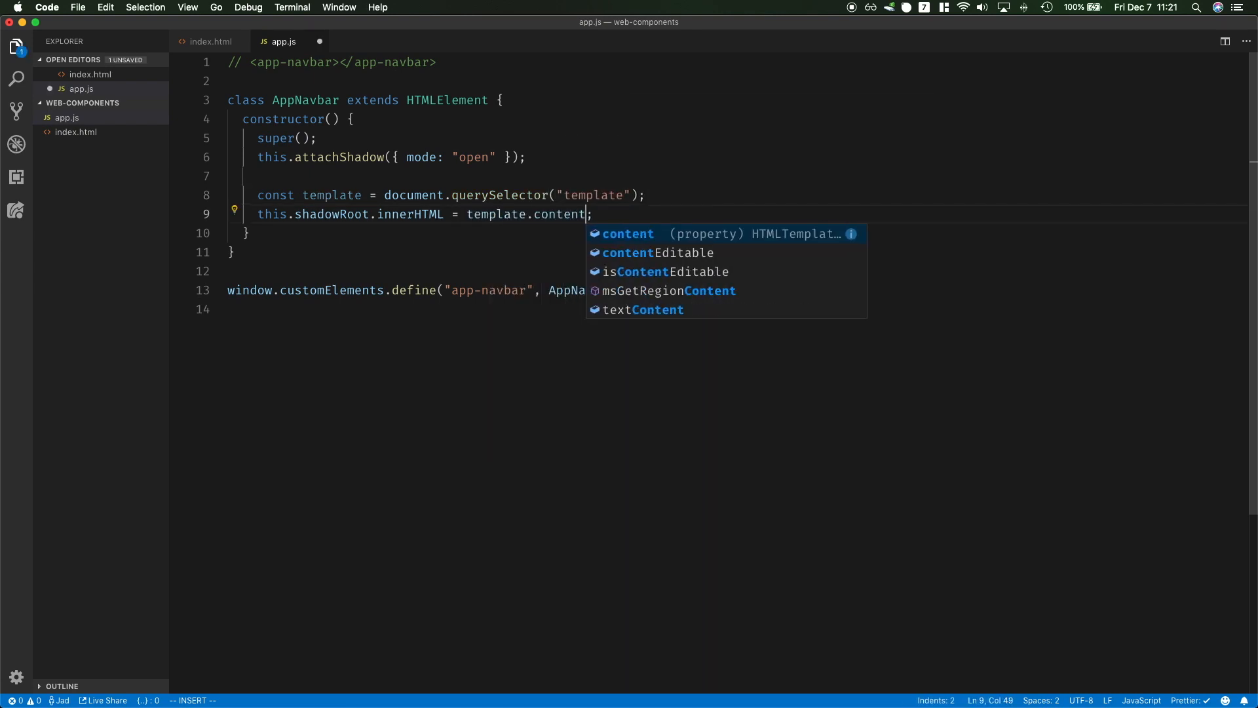
type(".cloneNode")
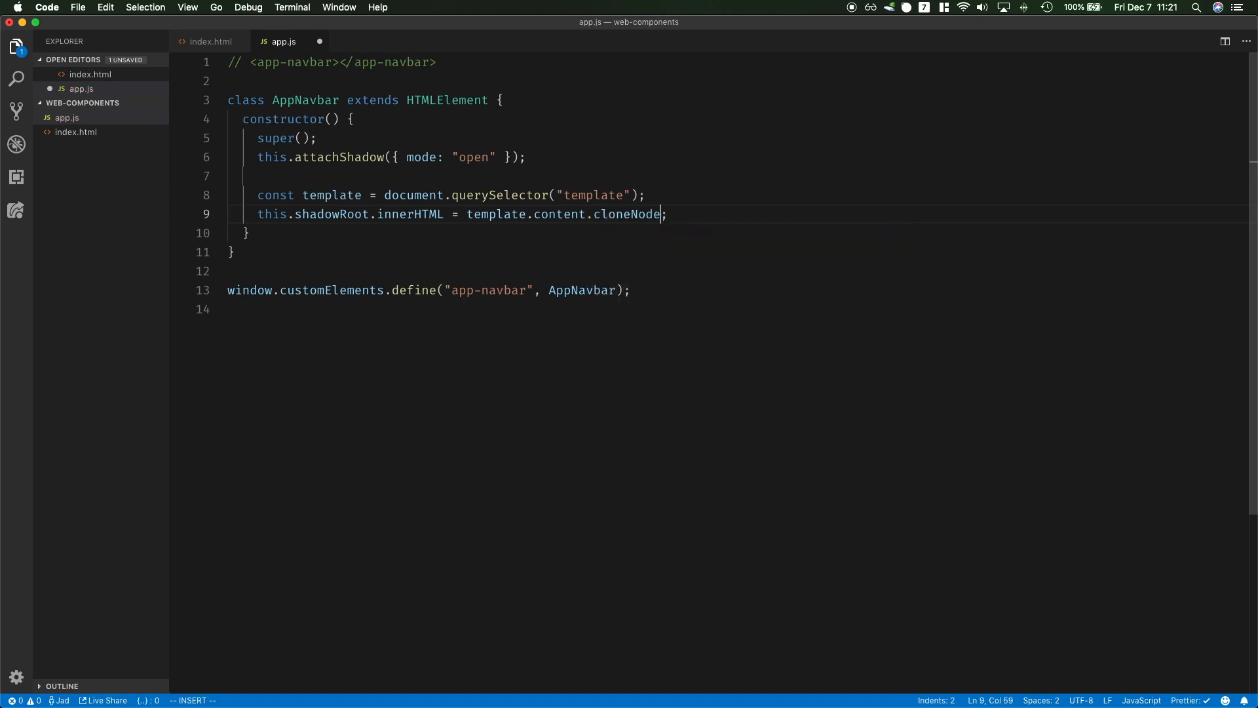
type("(true")
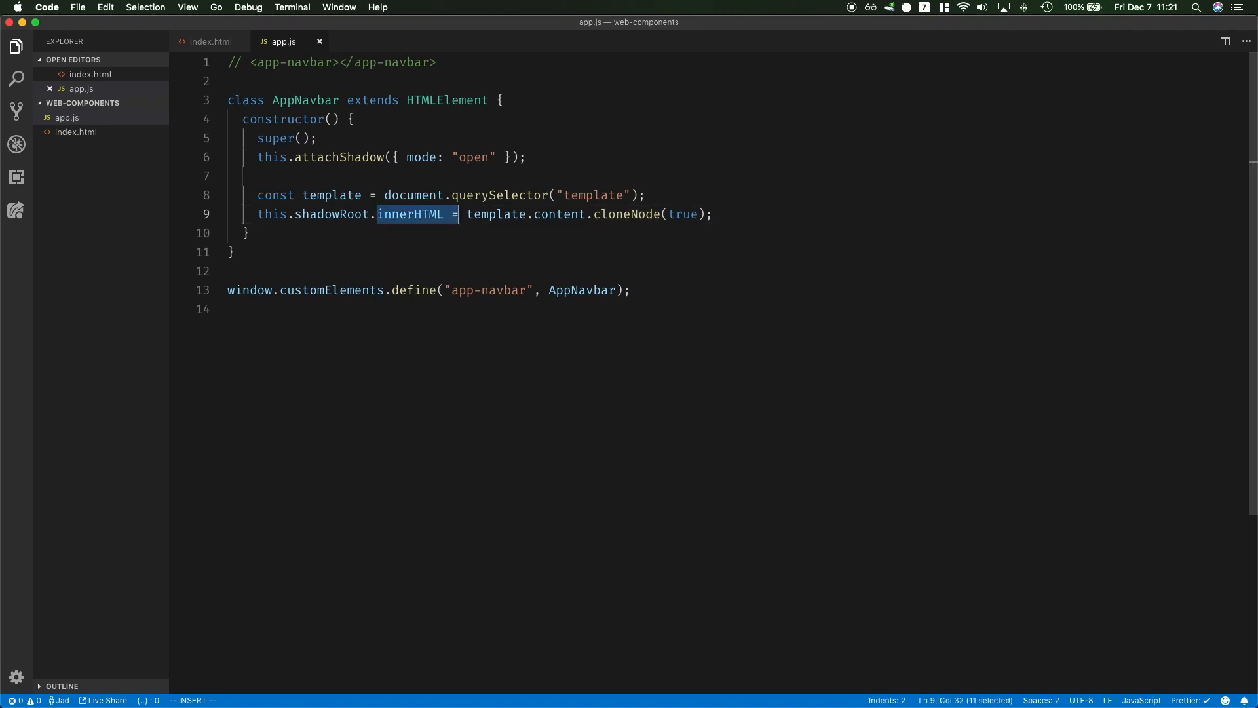
type("appendChild(")
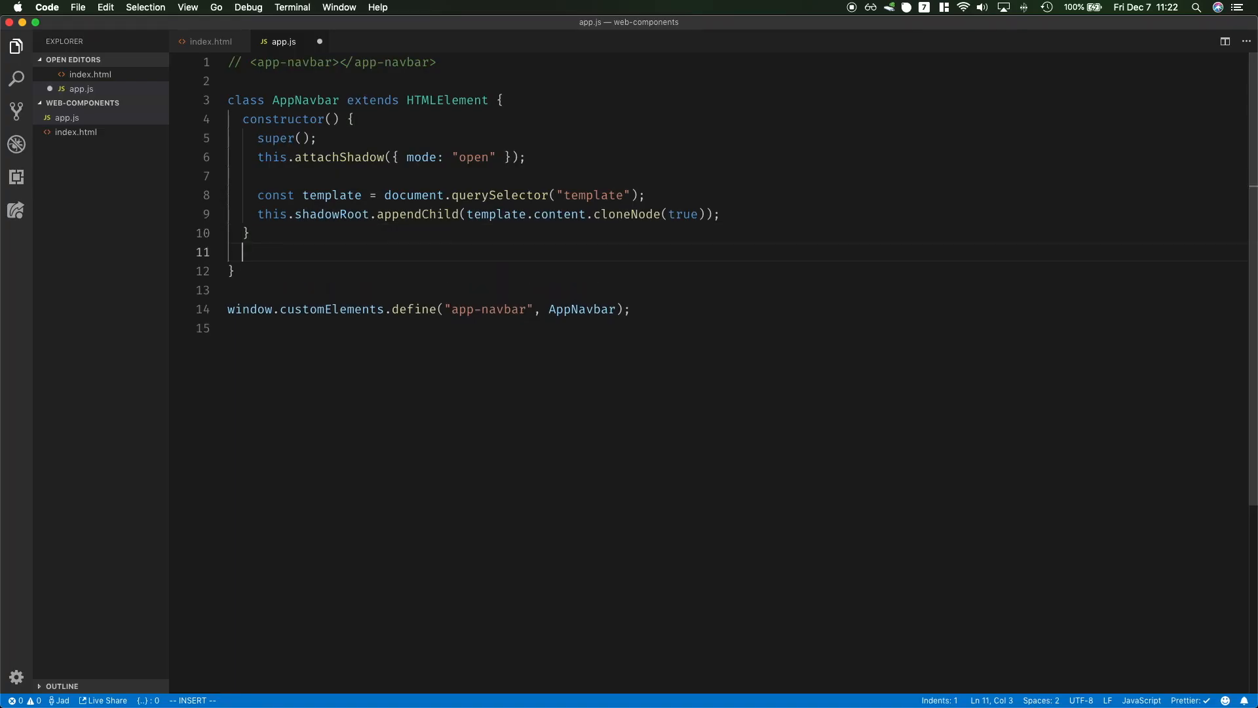
type("connectedC")
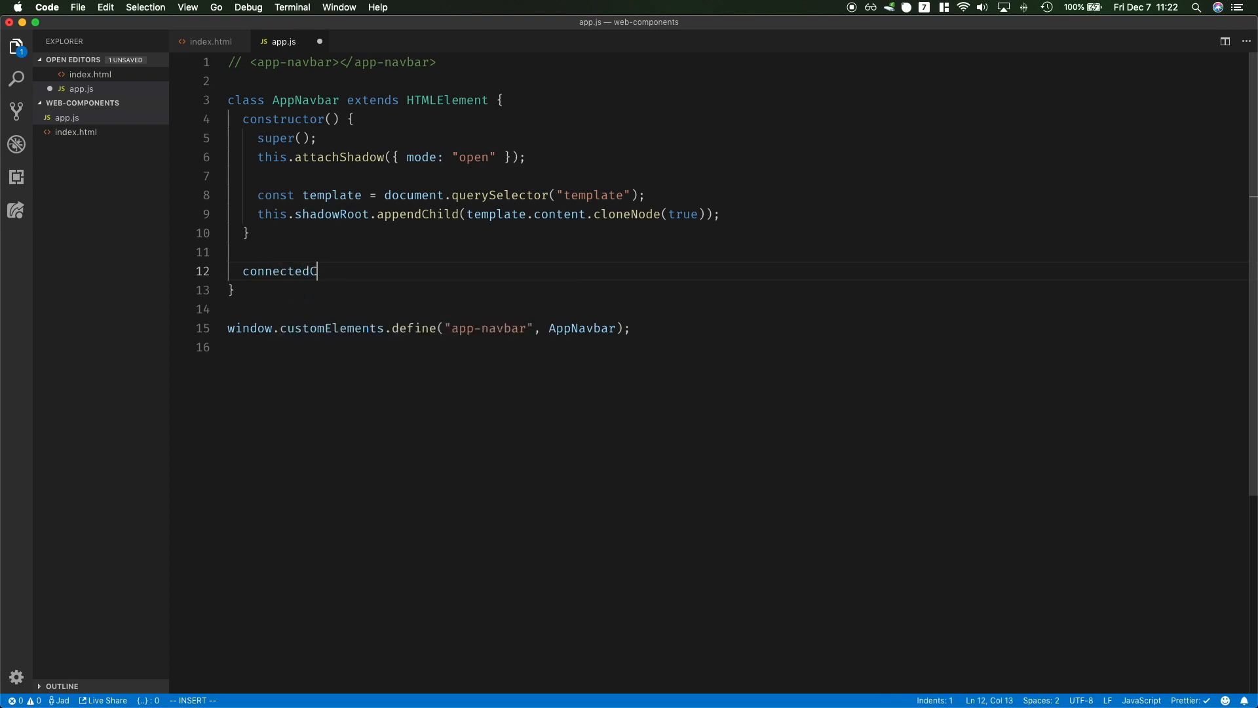
Add connectedCallback logging 'Element added to the DOM' and a disconnectedCallback logging removal
type("allback(){")
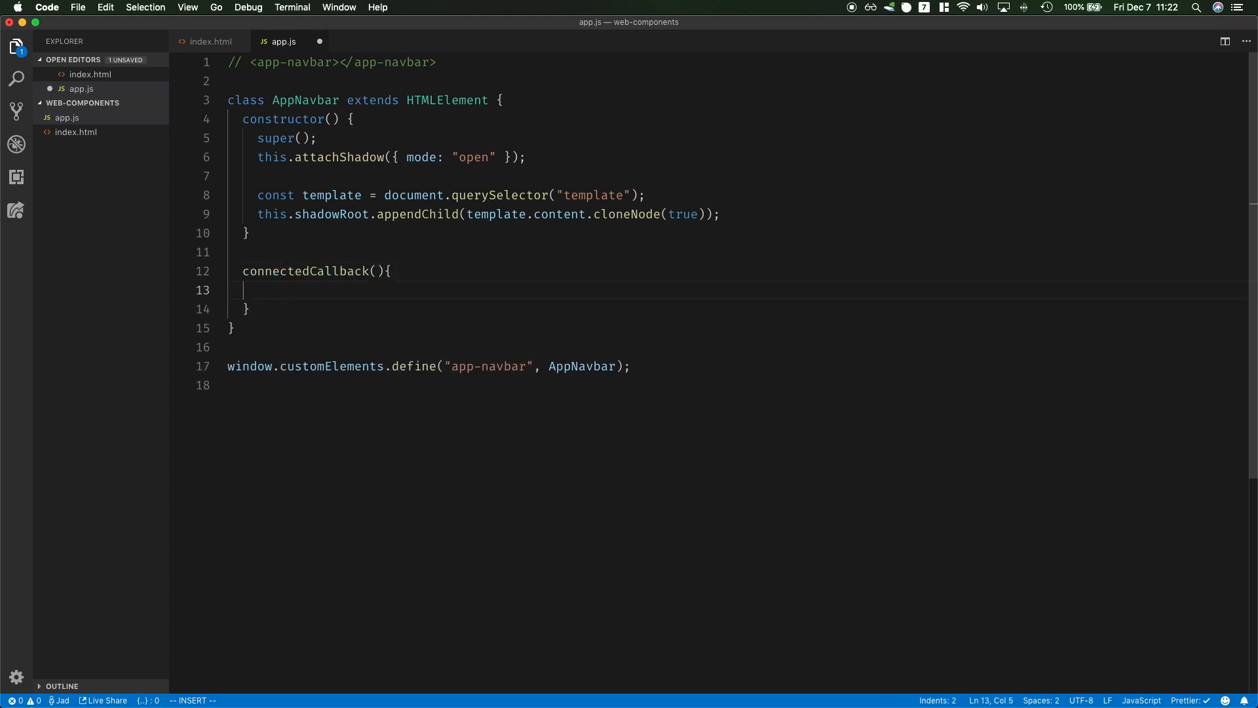
type("console.log(\"E\"")
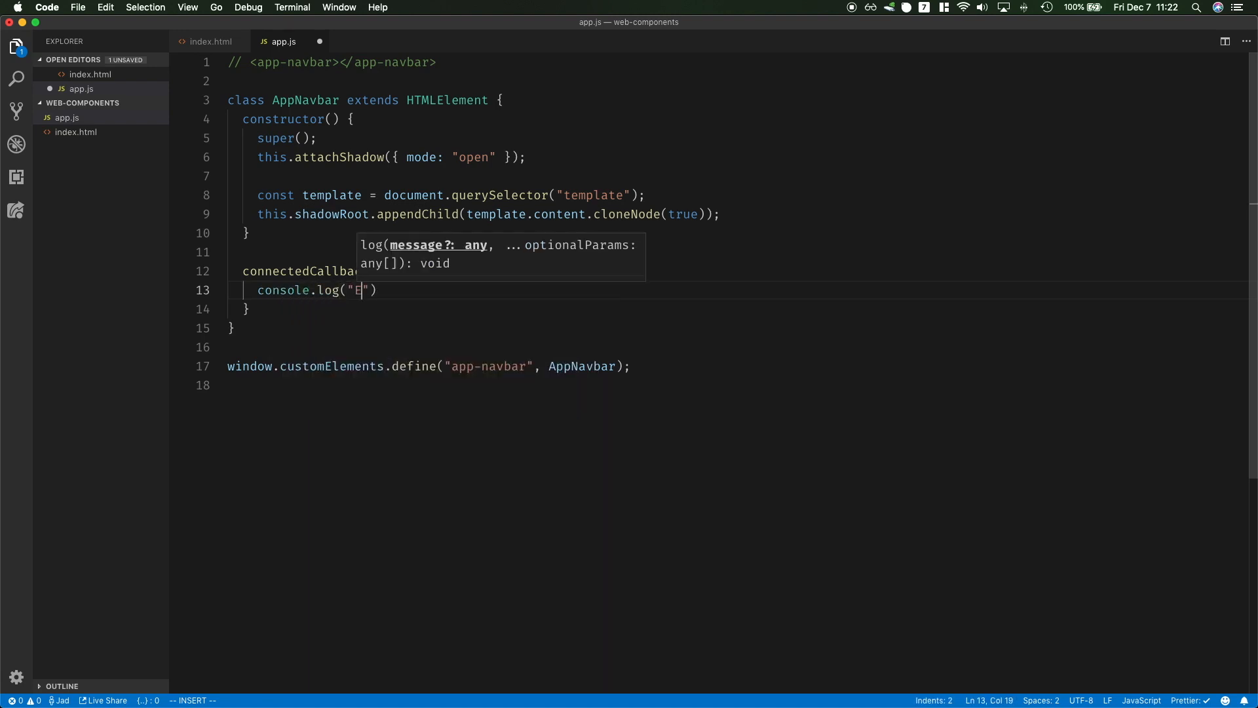
type("lement added to the DOM")
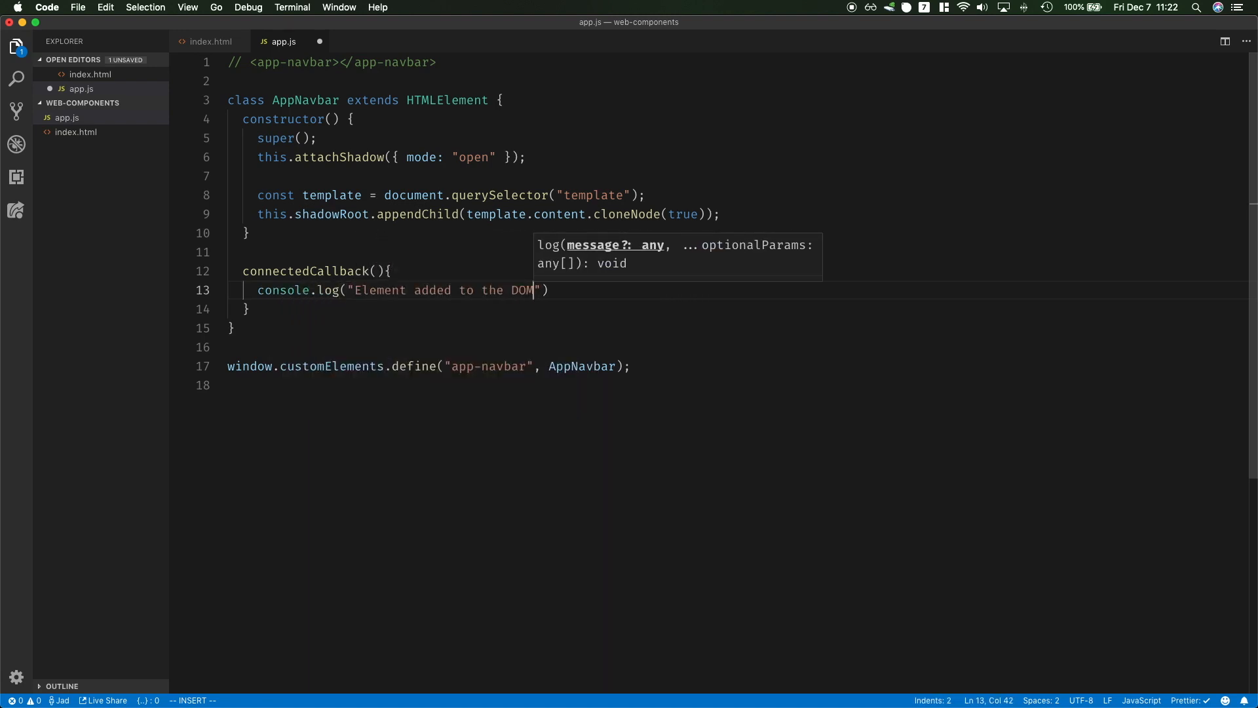
type("disconnectedCal")
type("console.log(\"E")
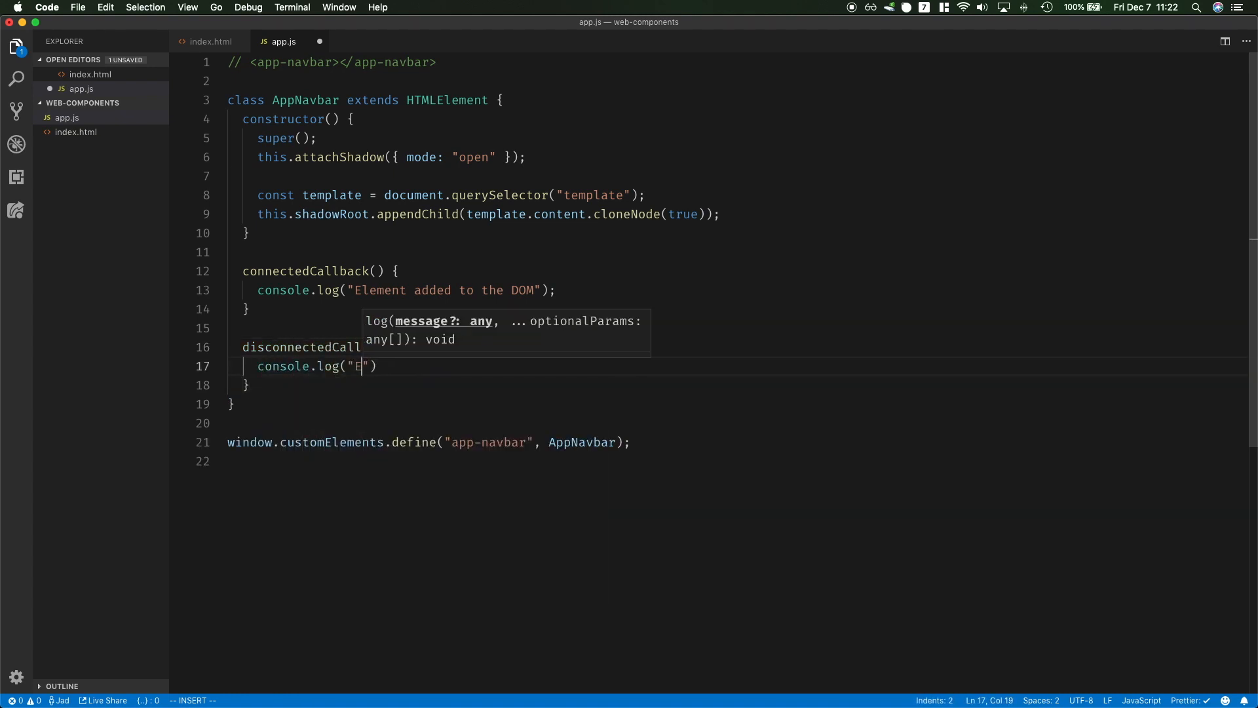
type("lement removed from the DOM")
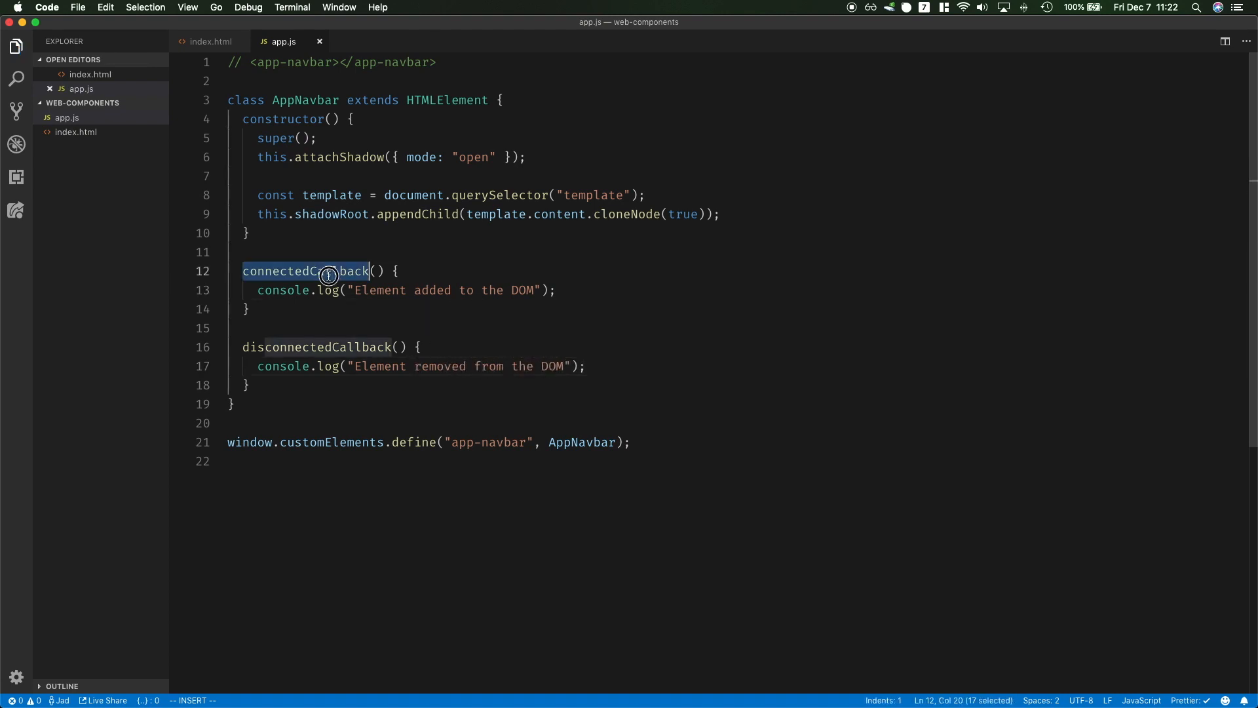
left_click(285, 347)
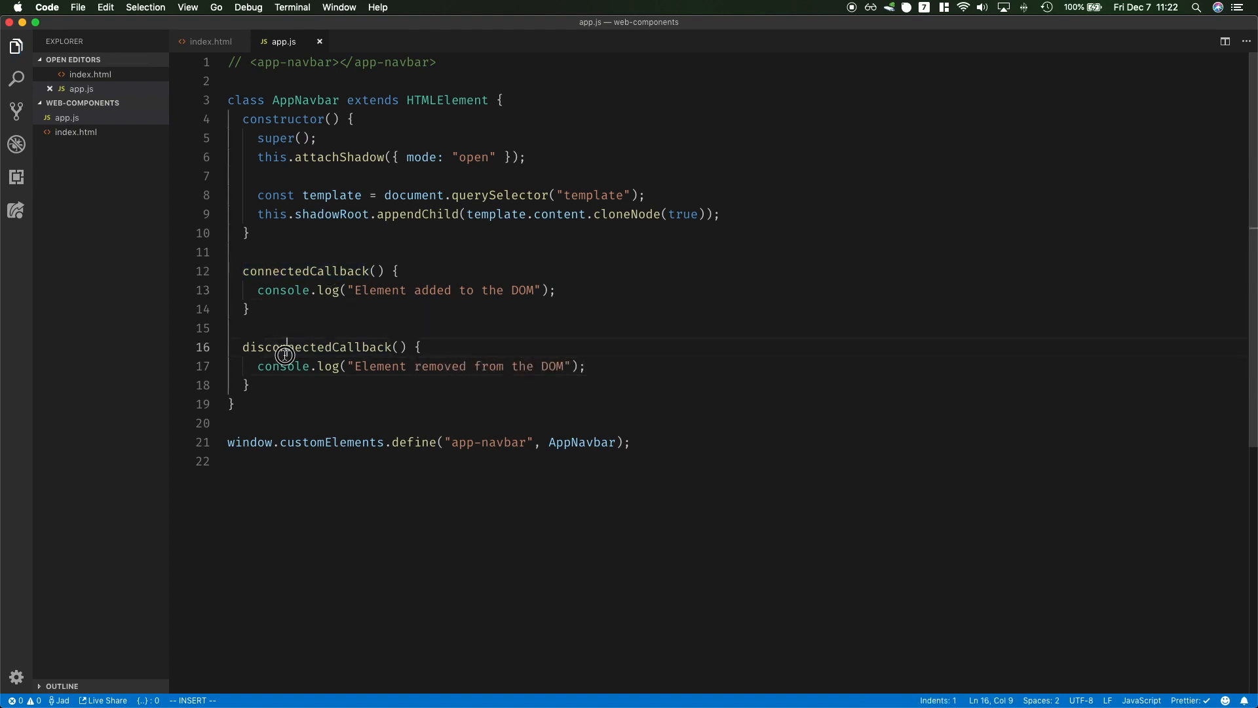
double_click(285, 347)
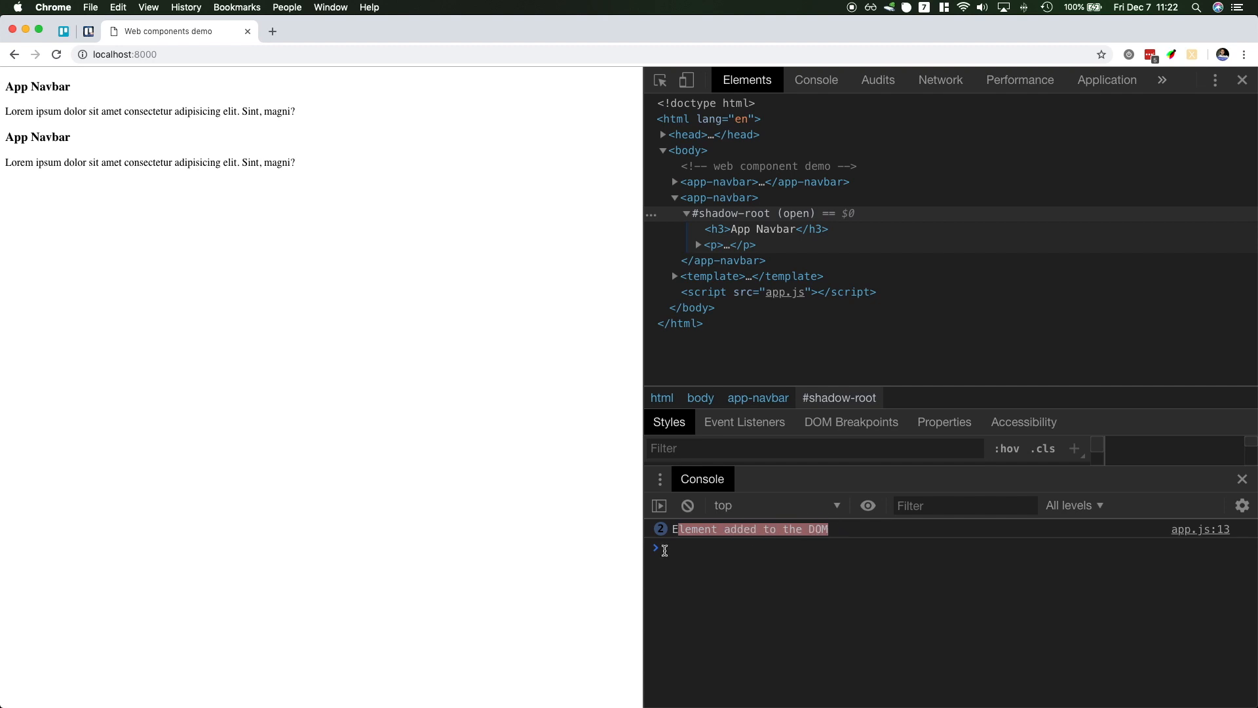
mouse_move(734, 213)
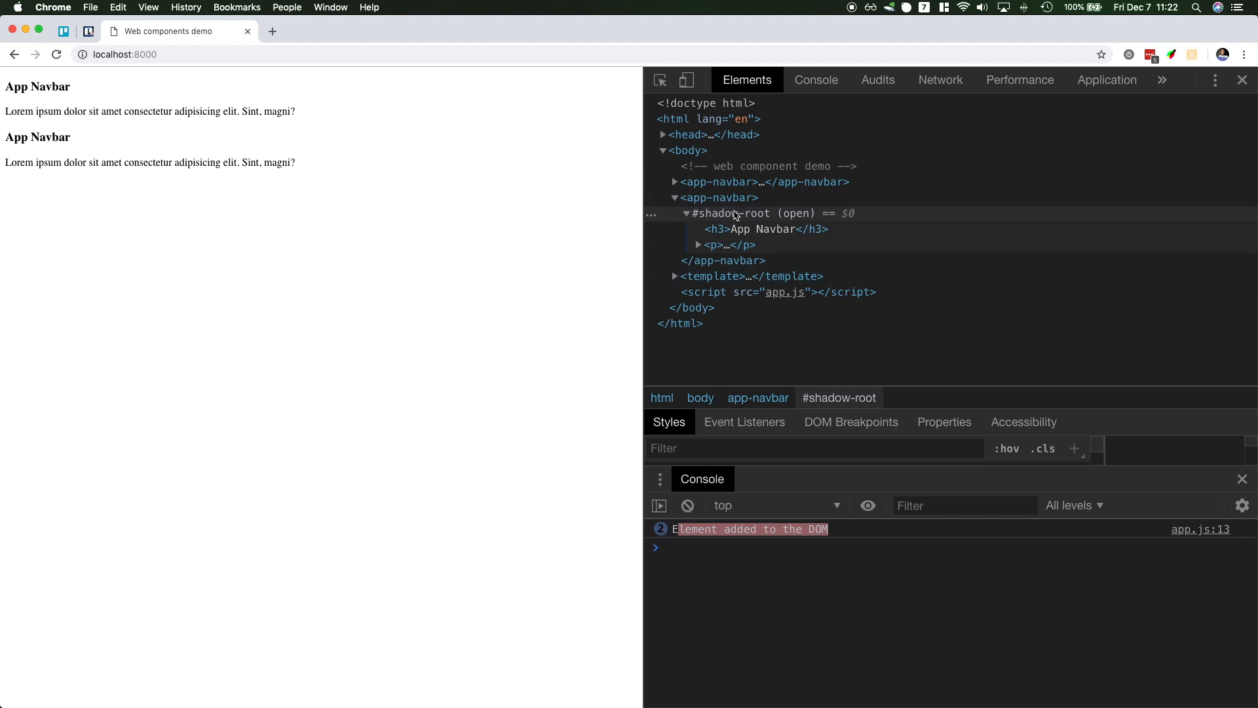
Delete the second <app-navbar> element in the DevTools Elements panel
right_click(719, 197)
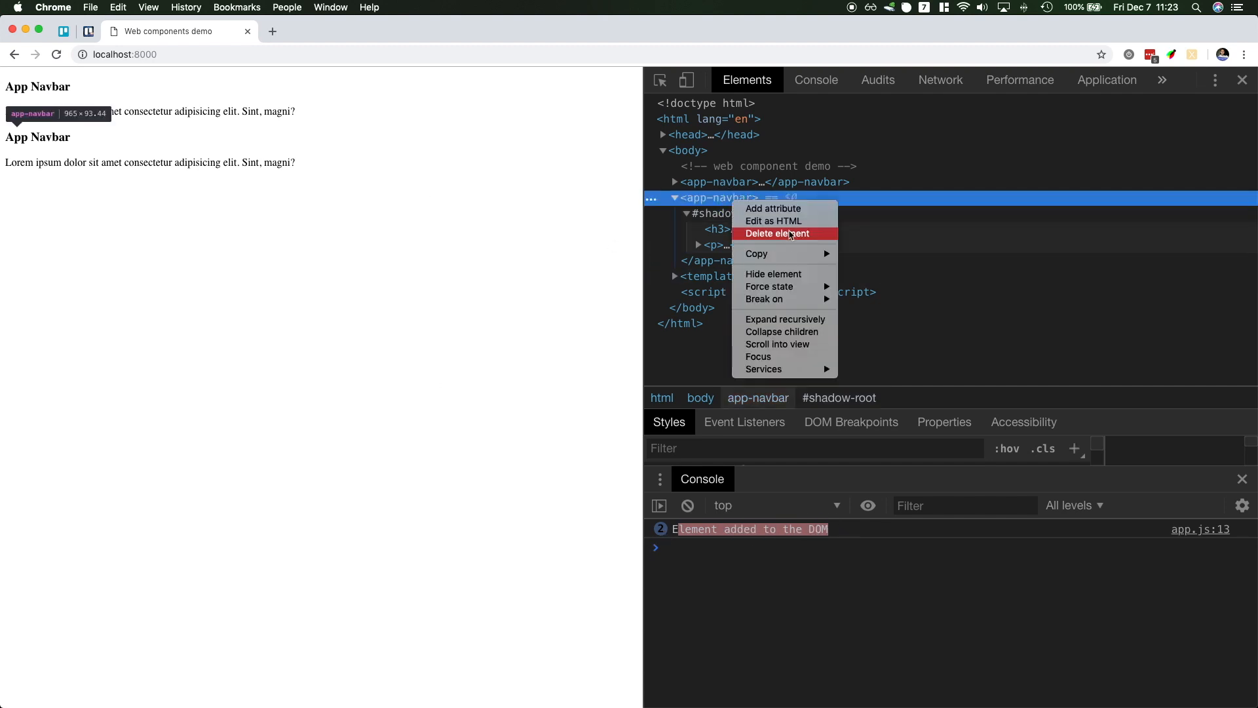
left_click(779, 233)
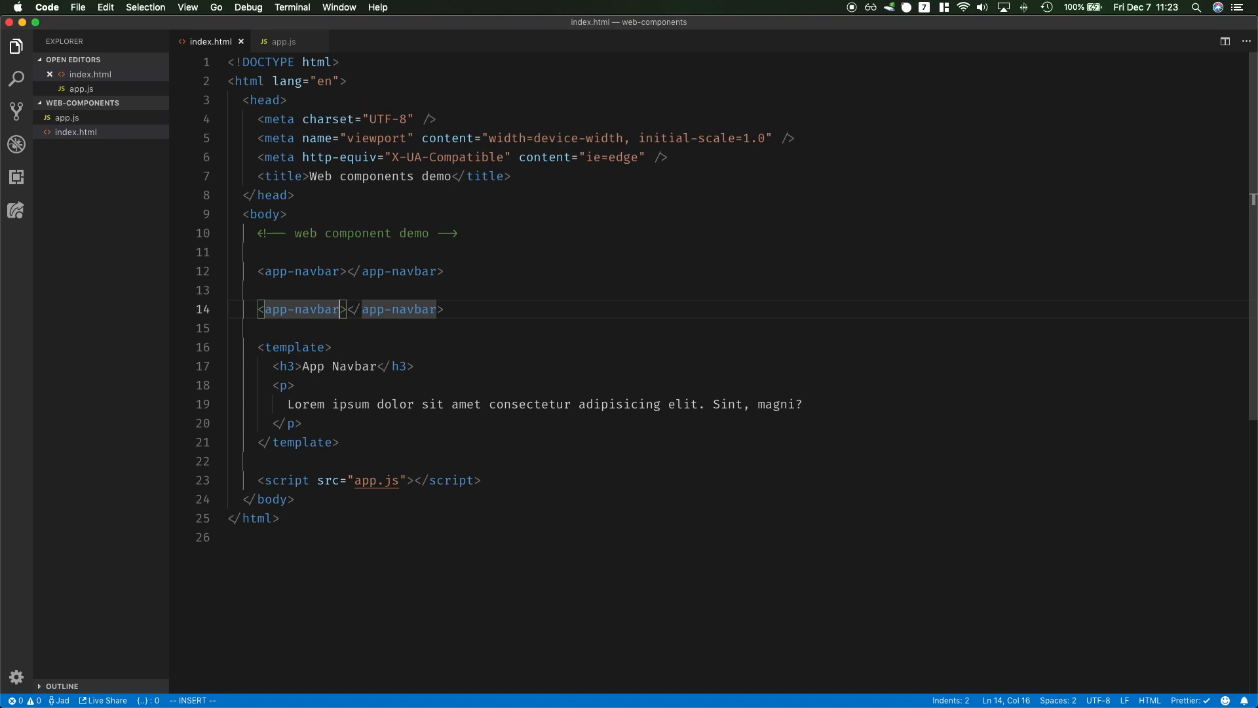
Give the second app-navbar element theme="dark" in index.html
type("theme=")
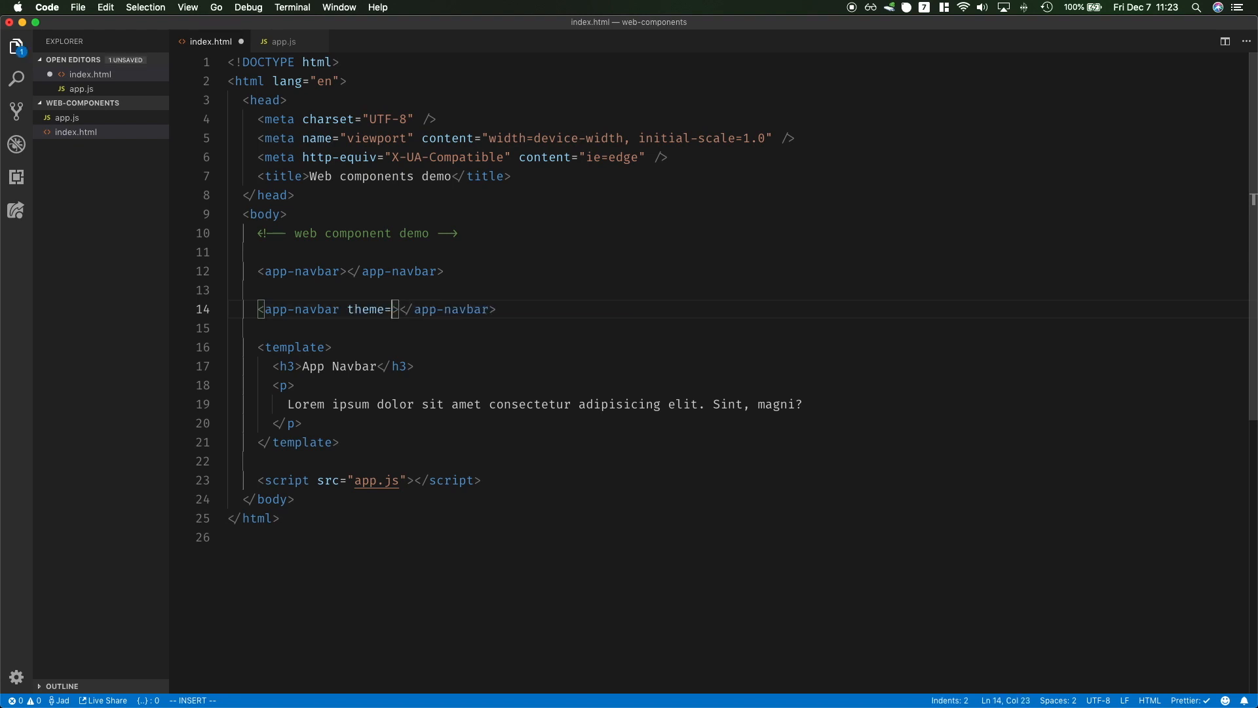
type("\"\"")
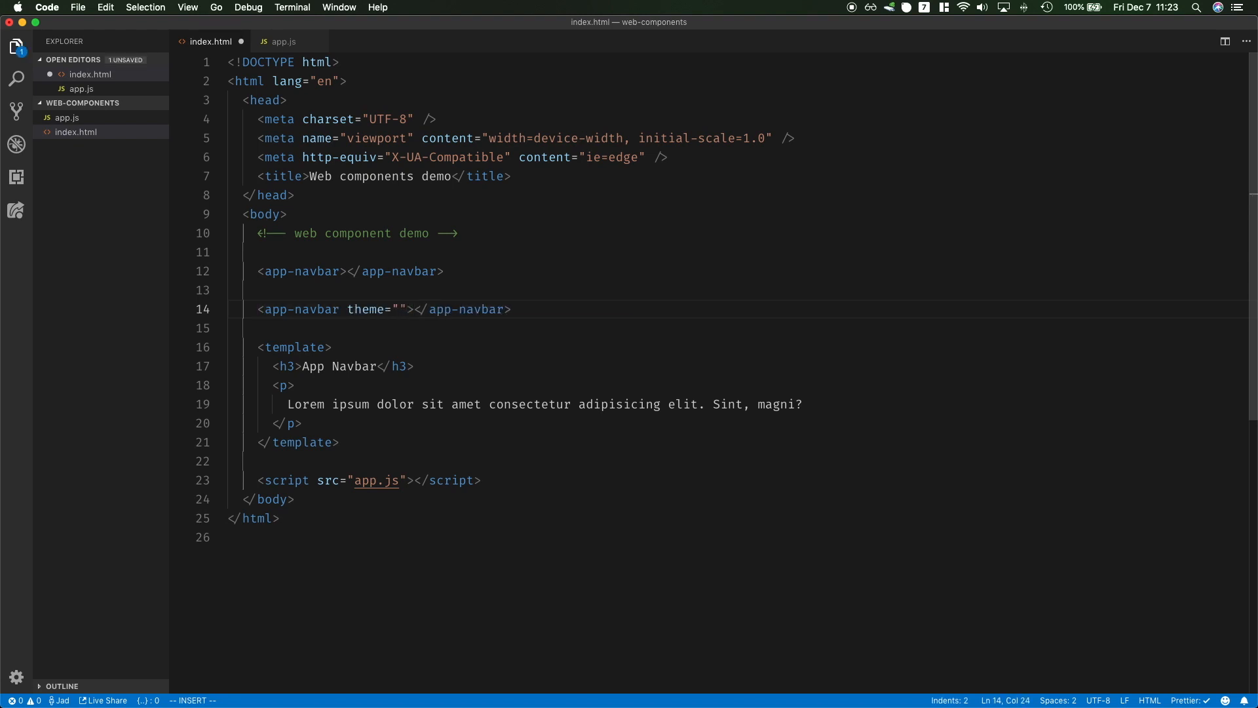
type("dark")
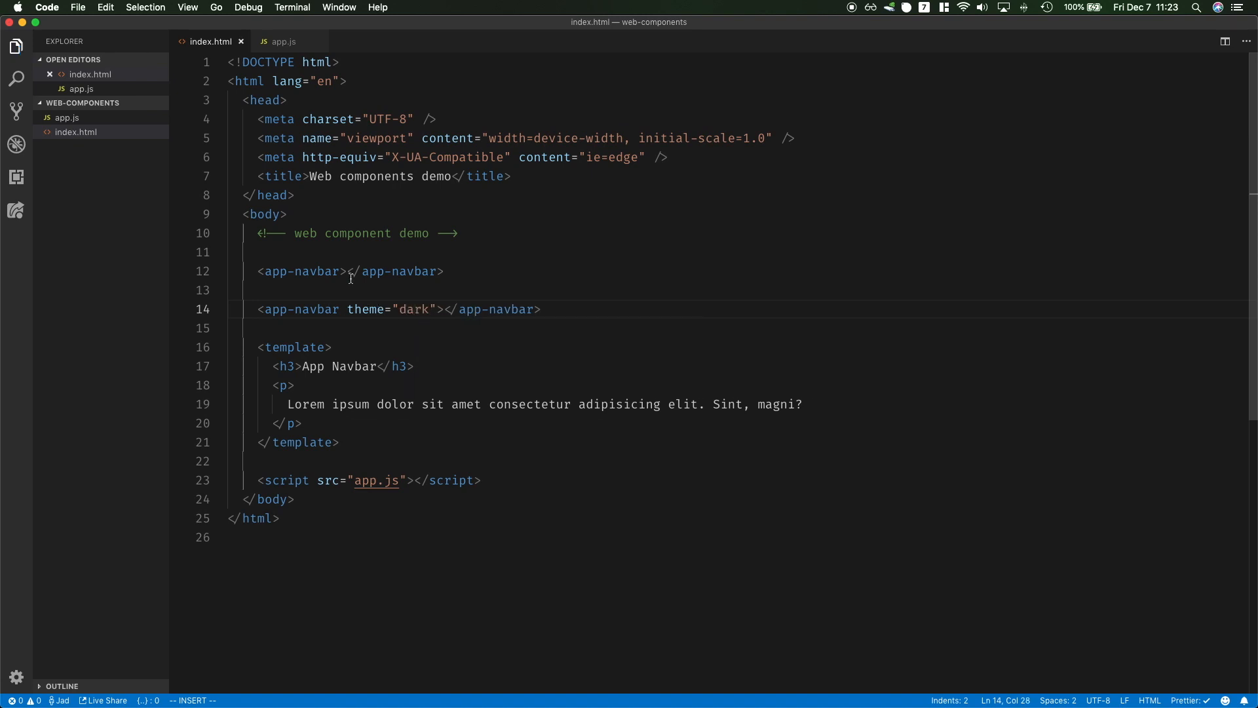
mouse_move(282, 41)
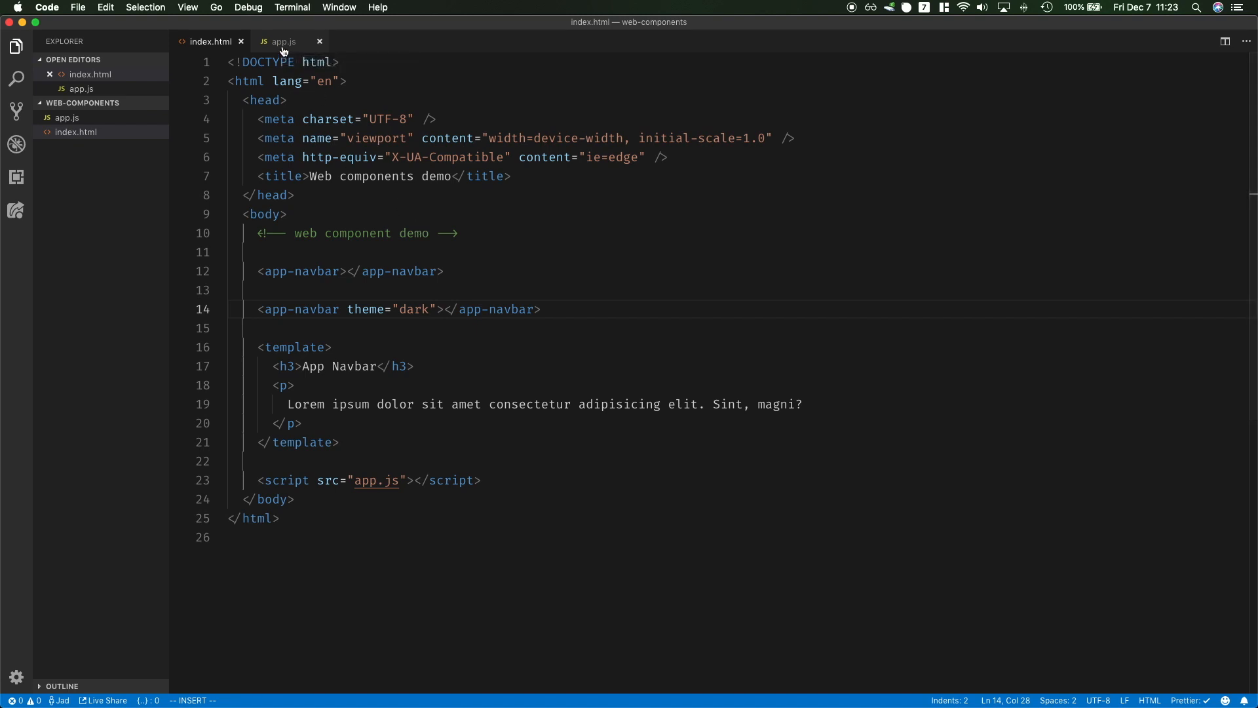
Log this.getAttribute("theme") in the AppNavbar constructor in app.js
left_click(283, 40)
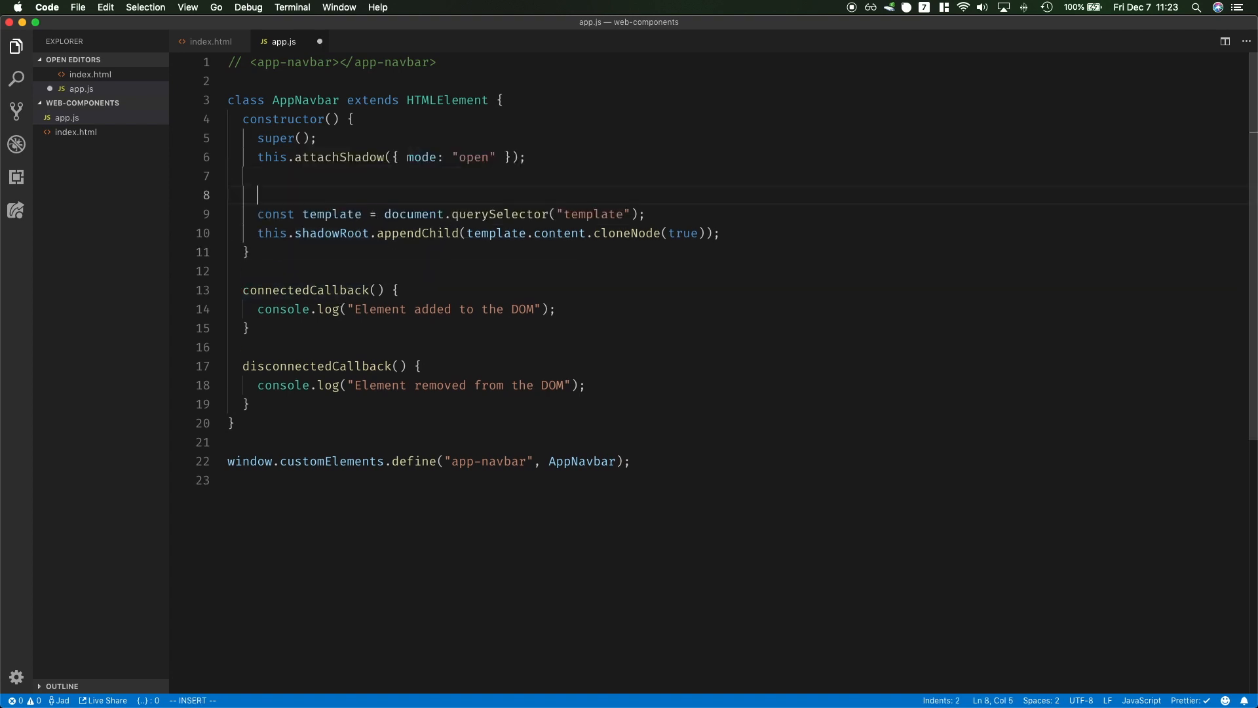
type("console.log(")
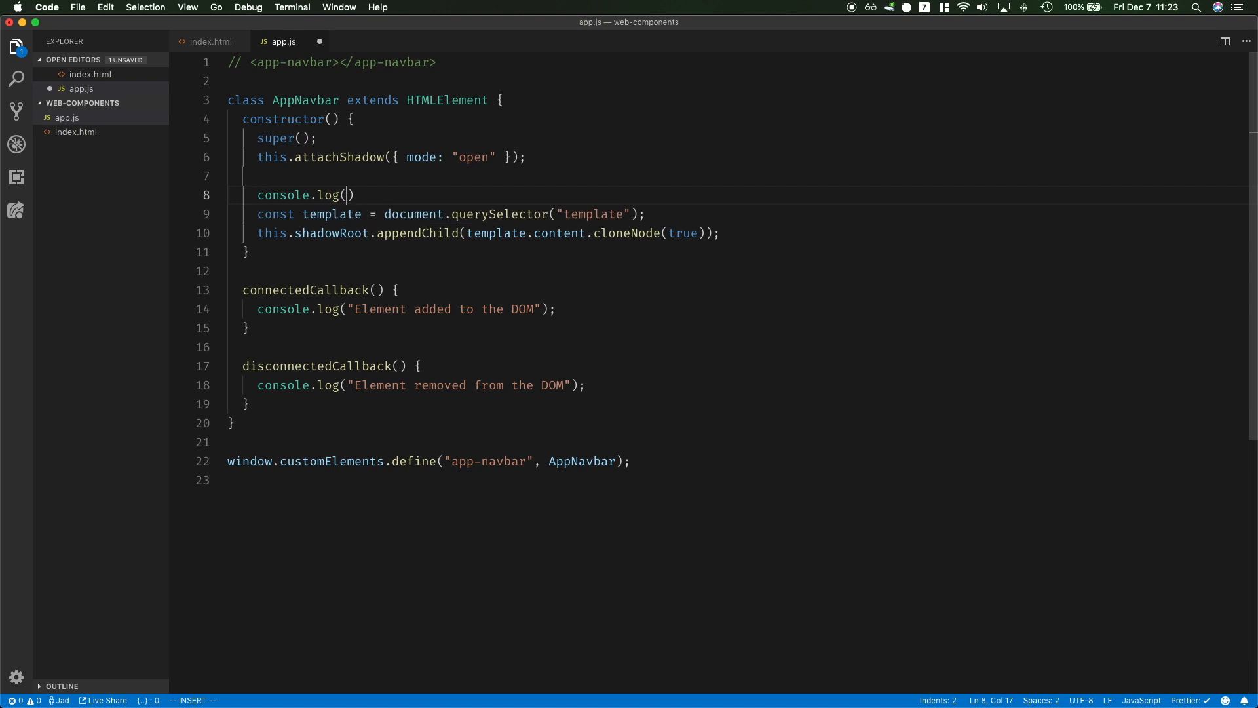
type("this.get")
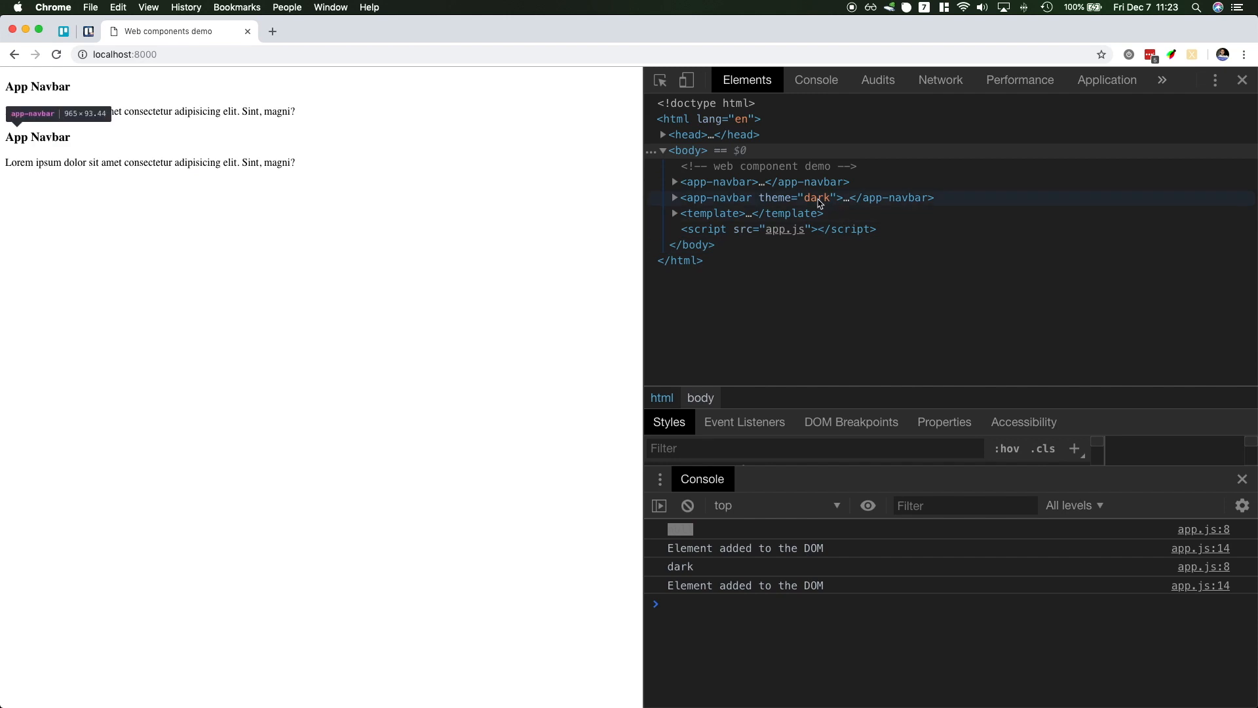
Reload localhost:8000 and check the console logs each navbar's theme, dark for the second
left_click(675, 198)
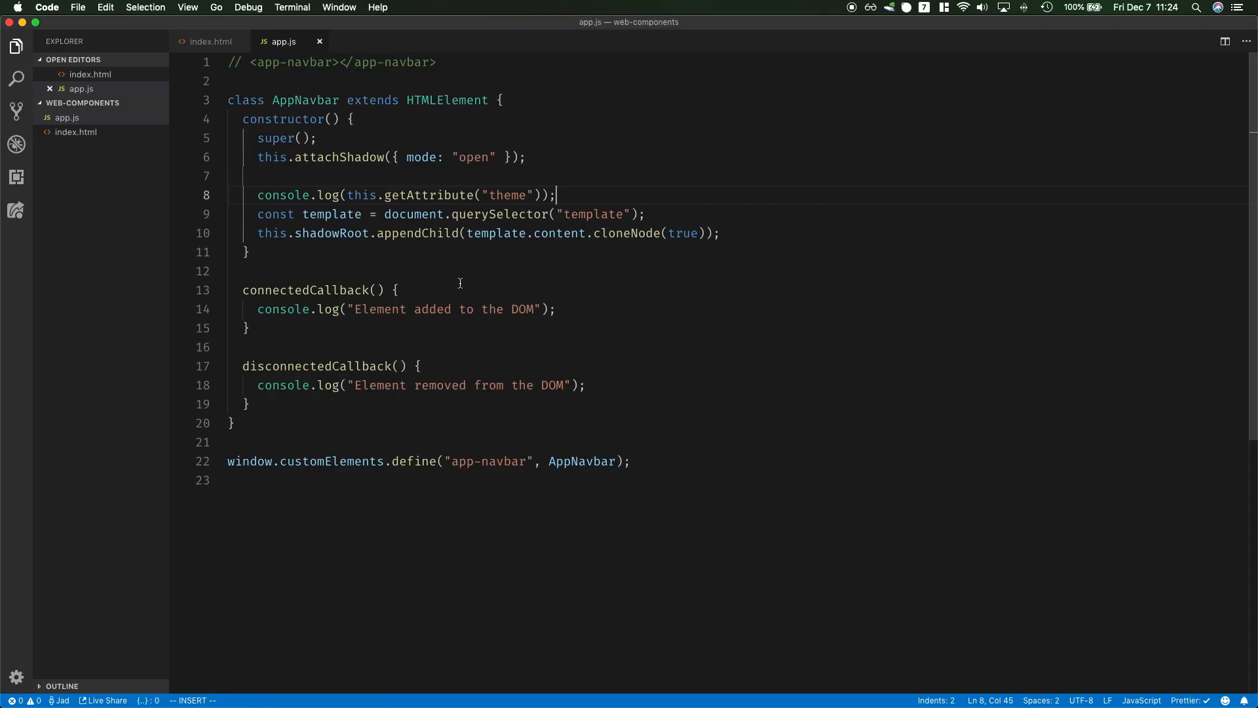
Write attributeChangedCallback(name, oldVal, newVal) in AppNavbar, logging the values with console.table
type("attributeChangedCallback")
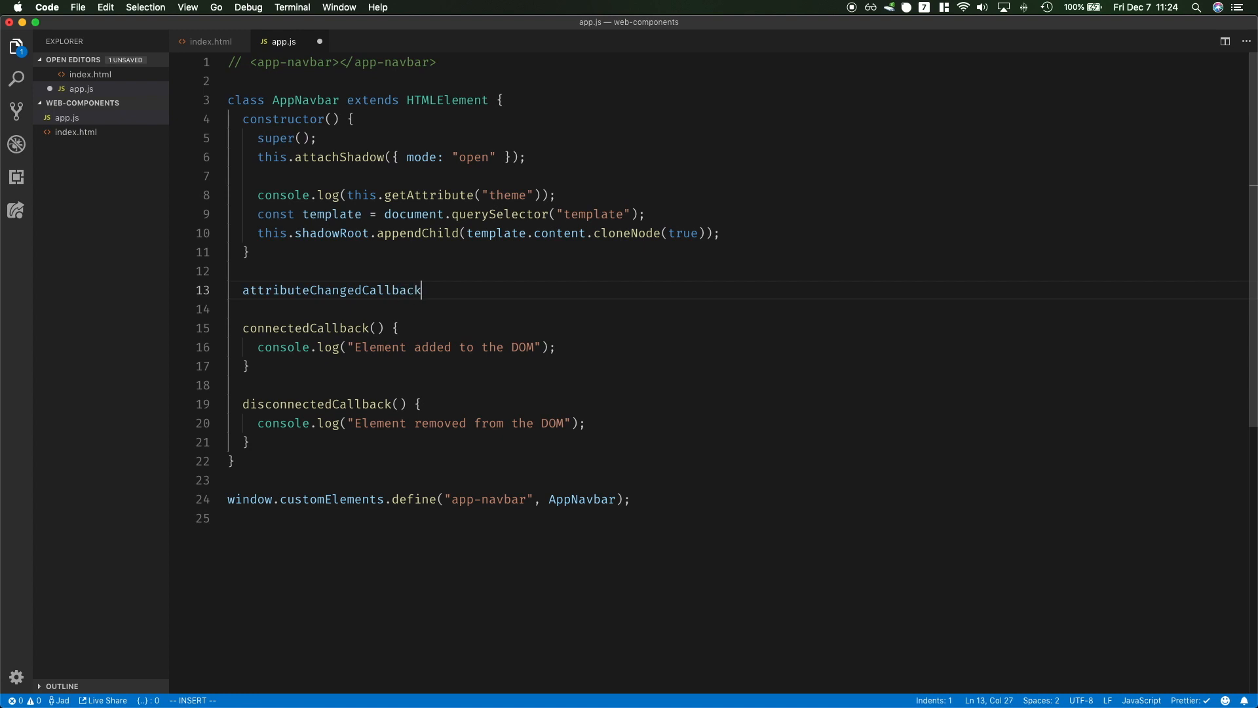
type("(name")
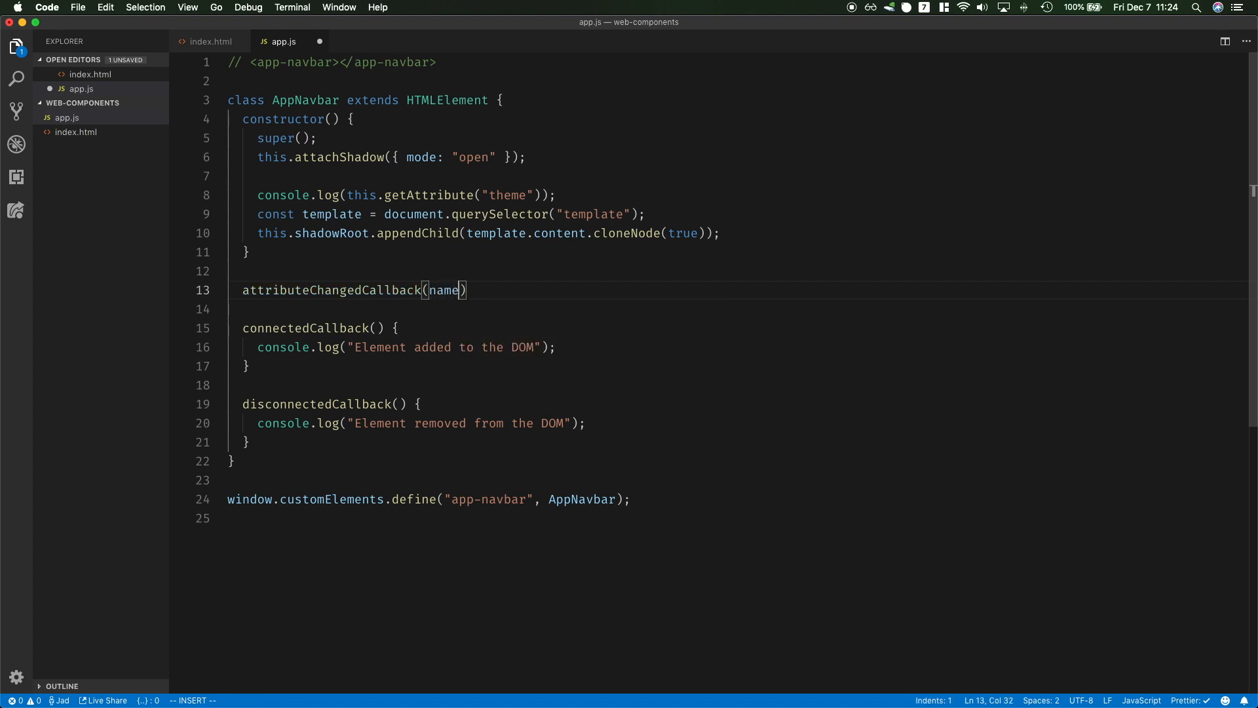
type(", oldVa")
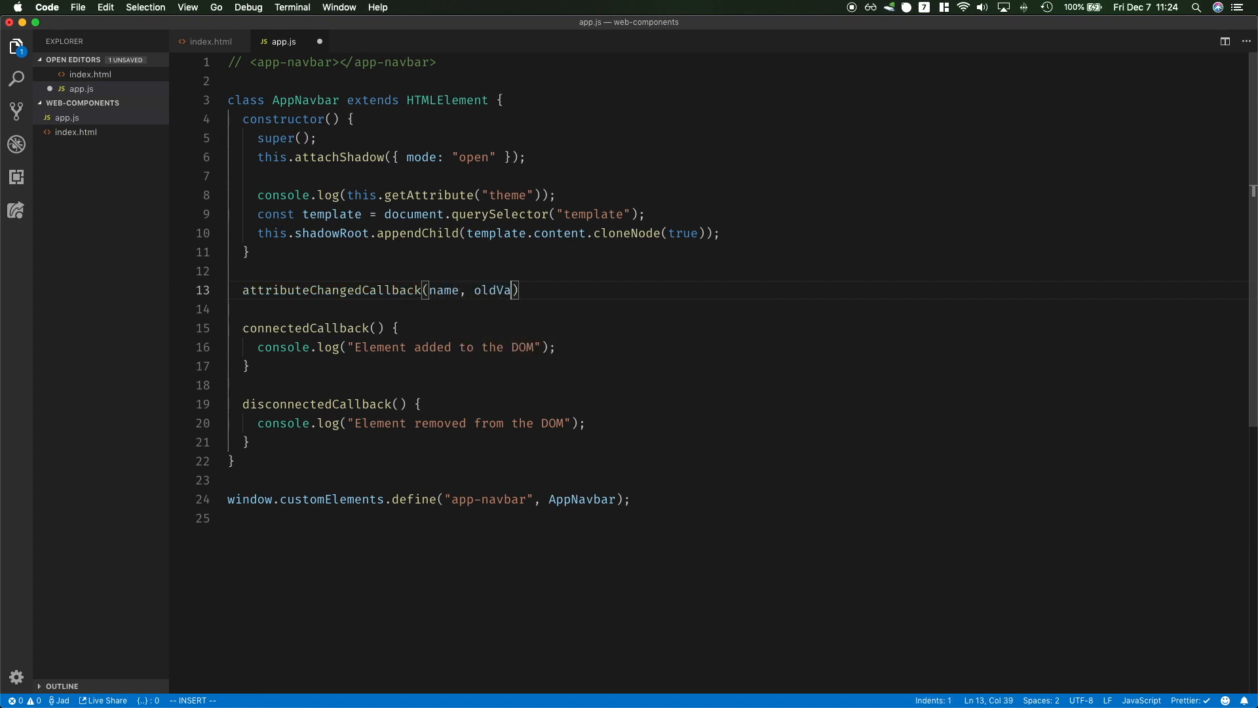
type("l, newVal")
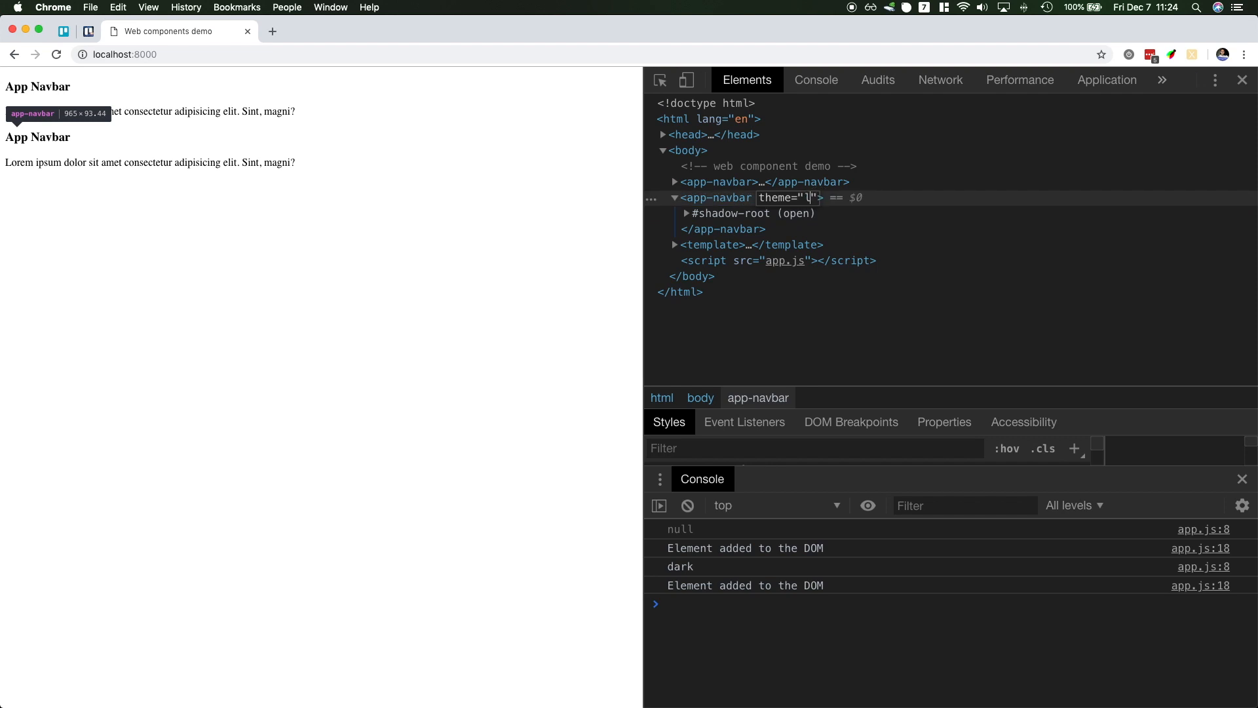
Set the second app-navbar's theme attribute value to 'light' in the Elements panel
type("light")
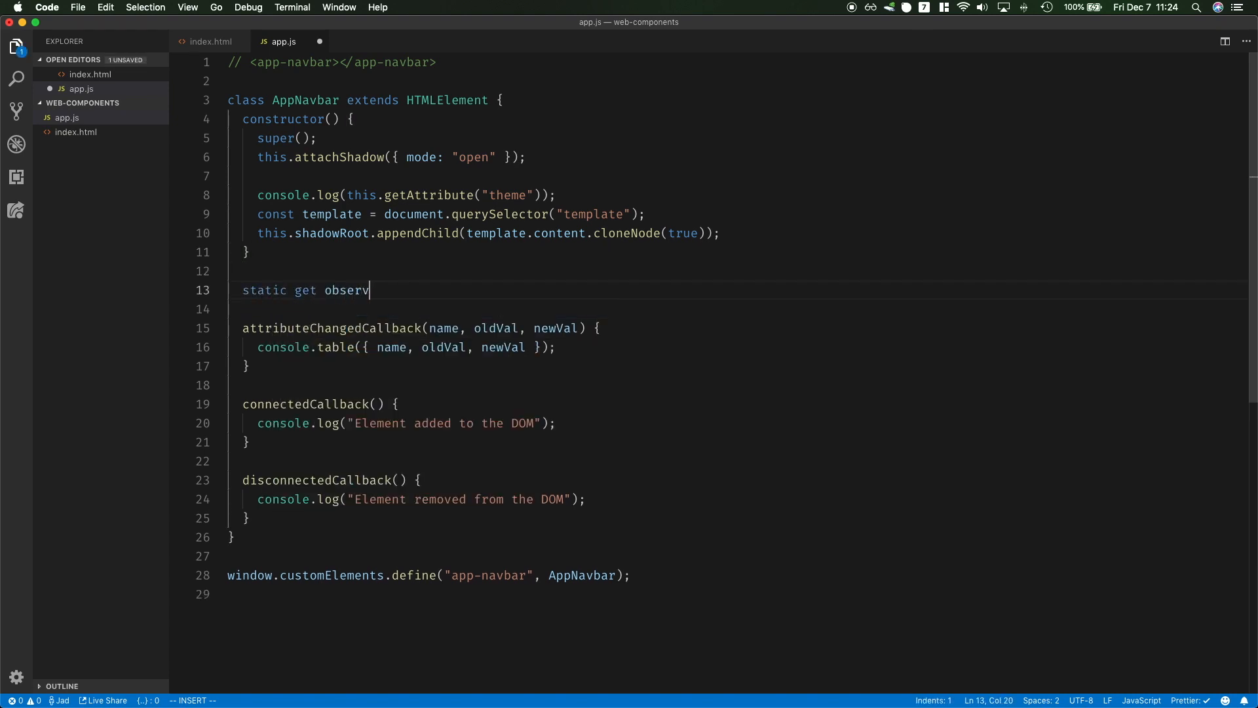
Add static get observedAttributes() returning ["theme"] to AppNavbar
type("edAttributes")
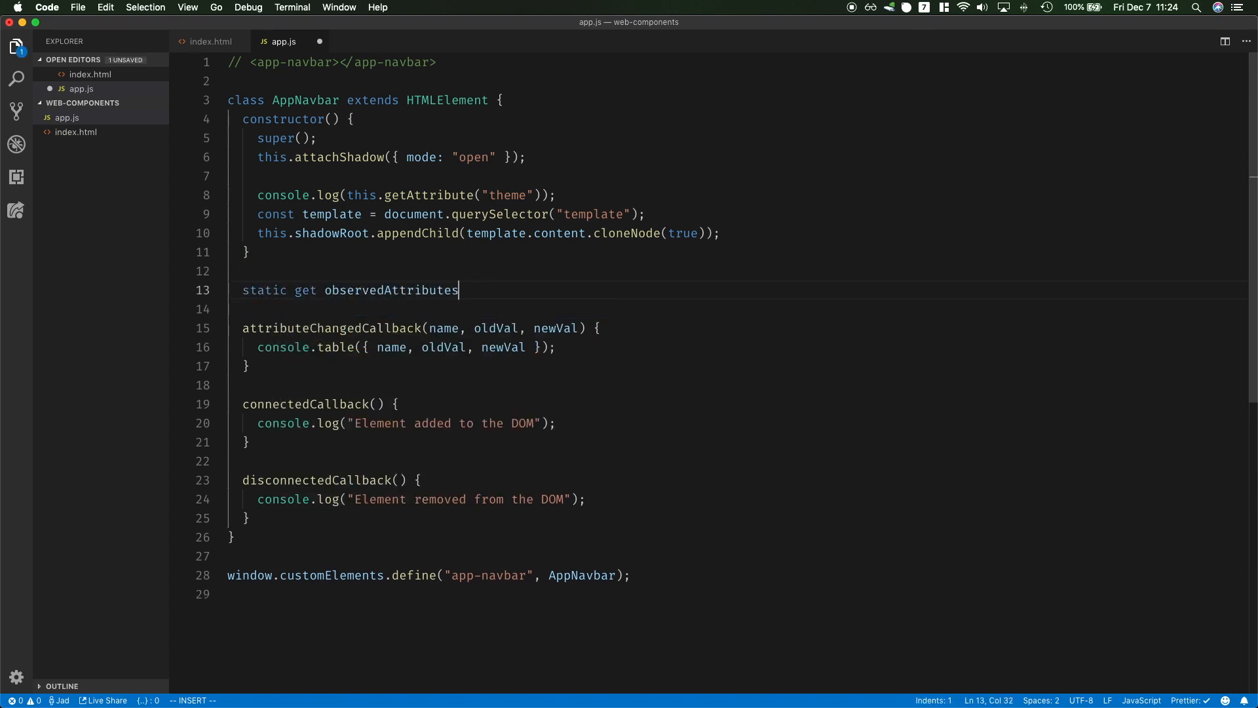
type("(){")
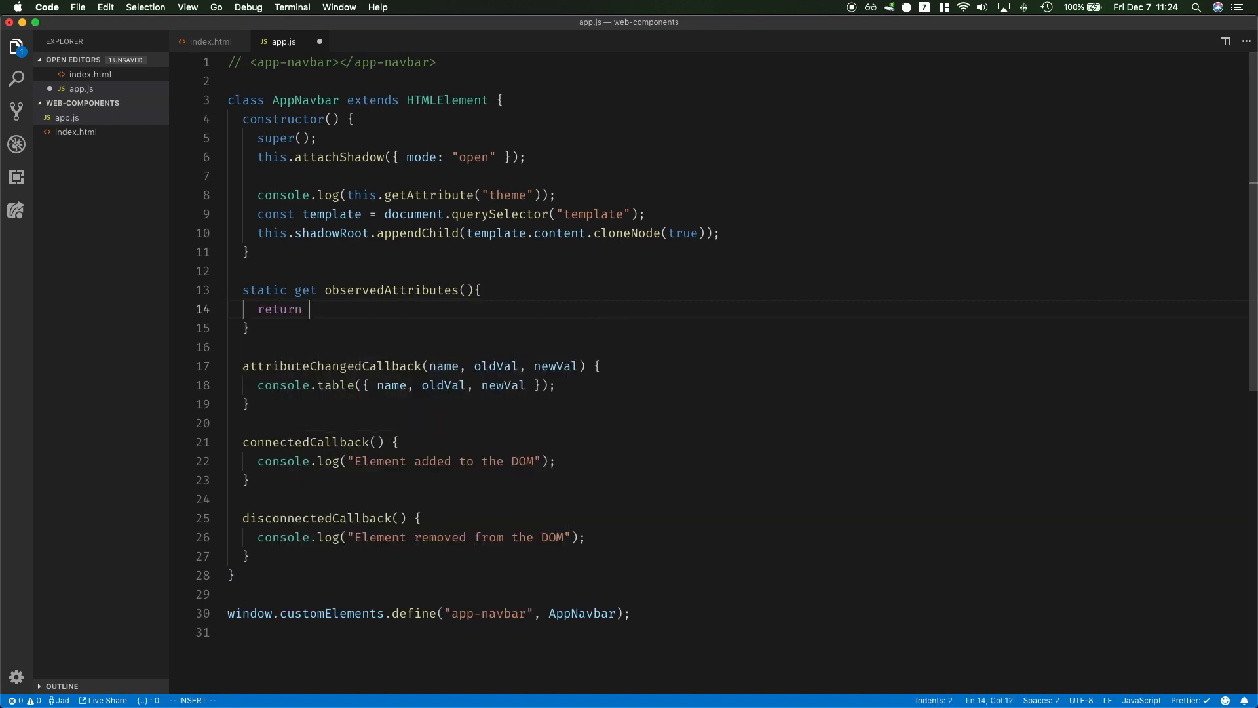
type("[\"theme\"]")
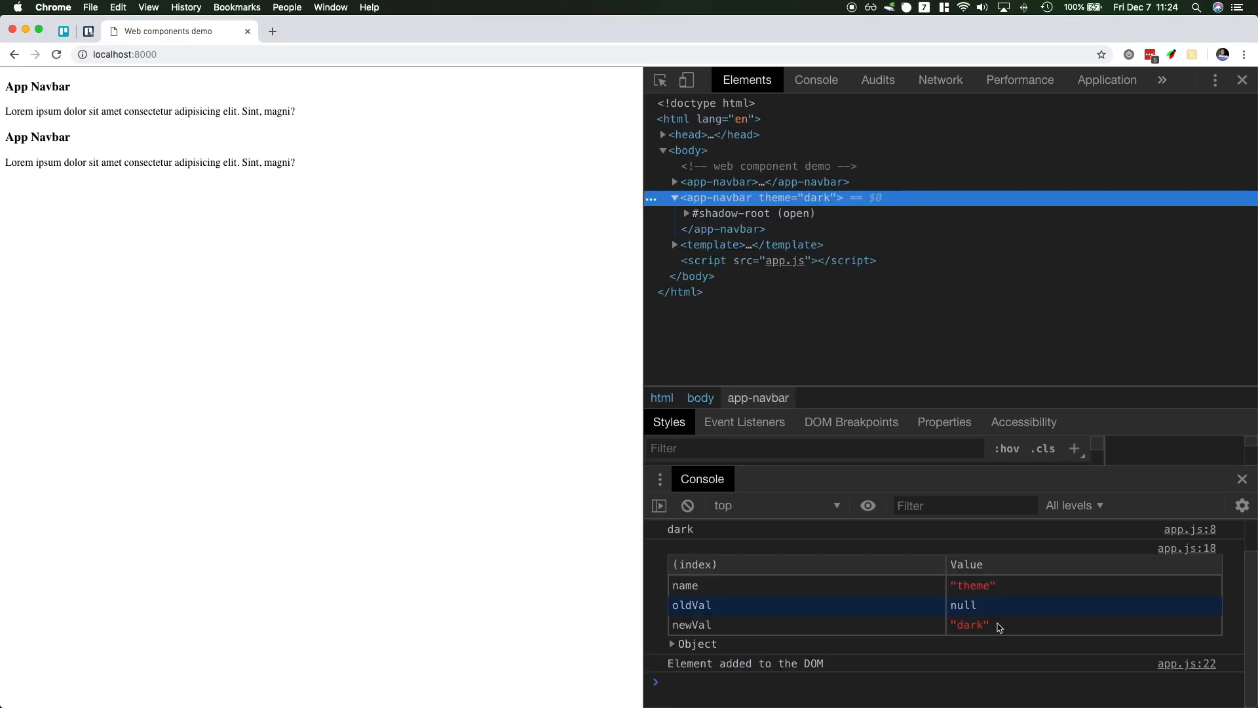
mouse_move(967, 611)
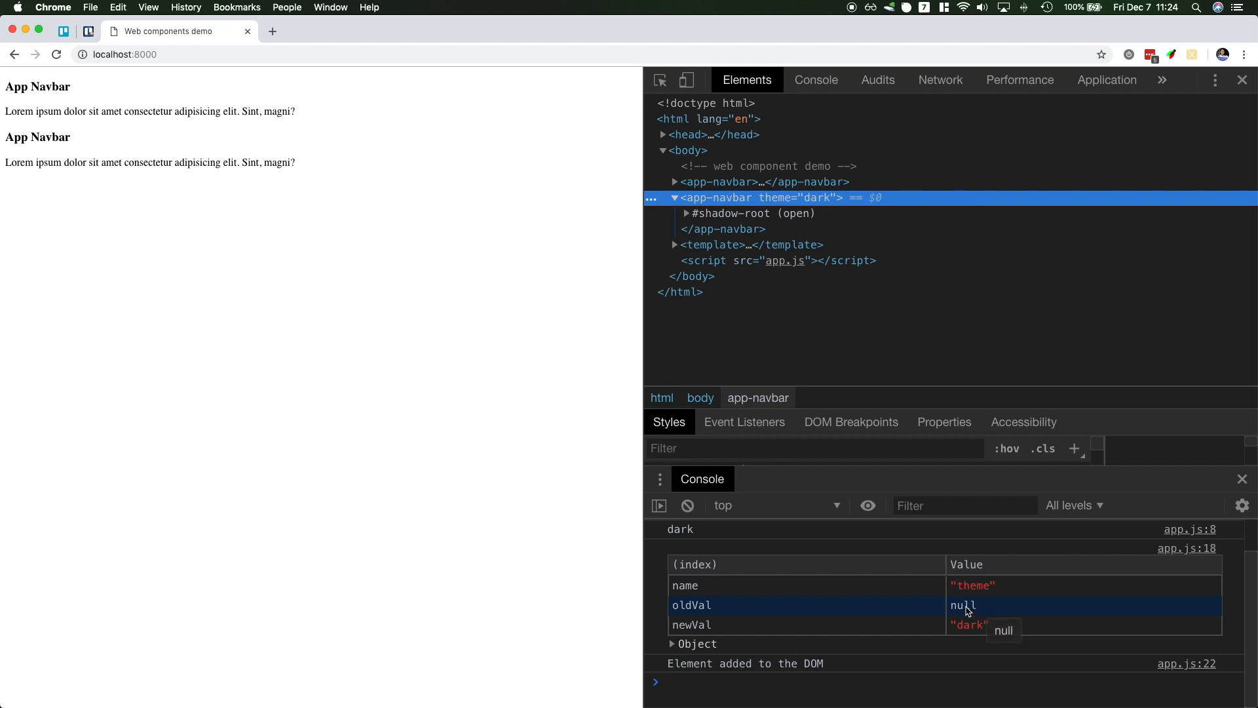
mouse_move(688, 506)
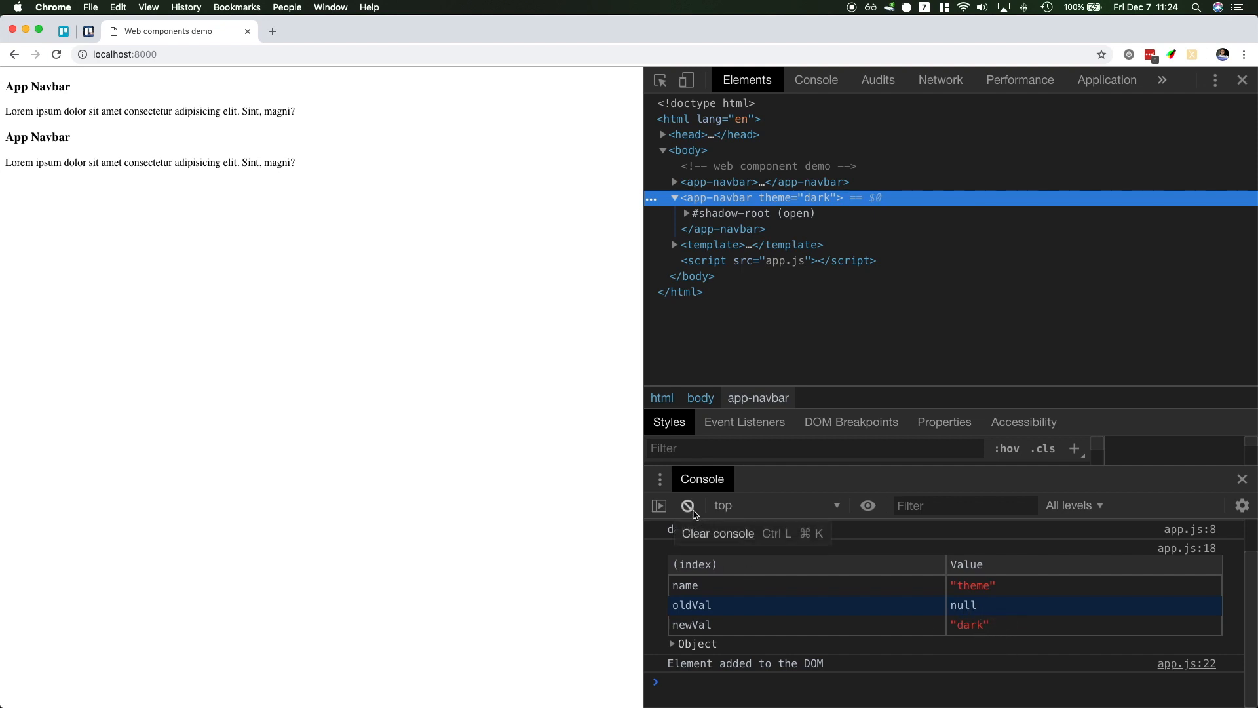
Clear the console and edit the second navbar's theme="dark" attribute in Elements
left_click(686, 505)
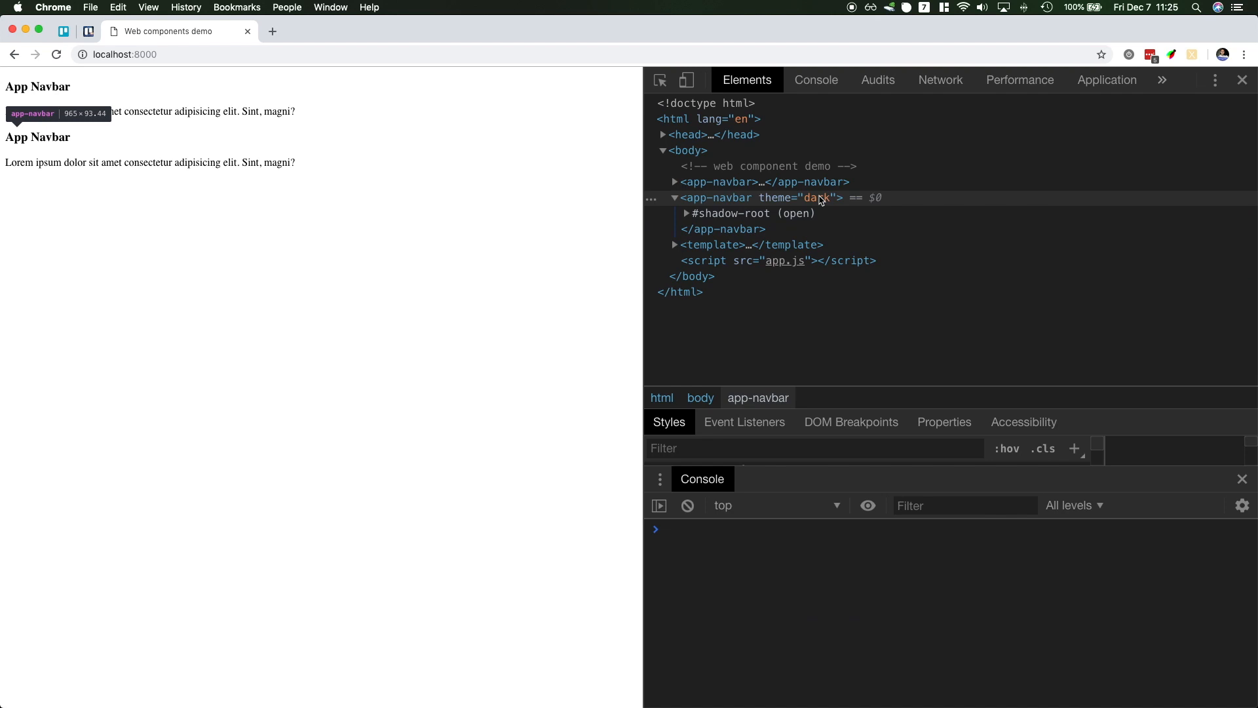
double_click(818, 198)
type("light")
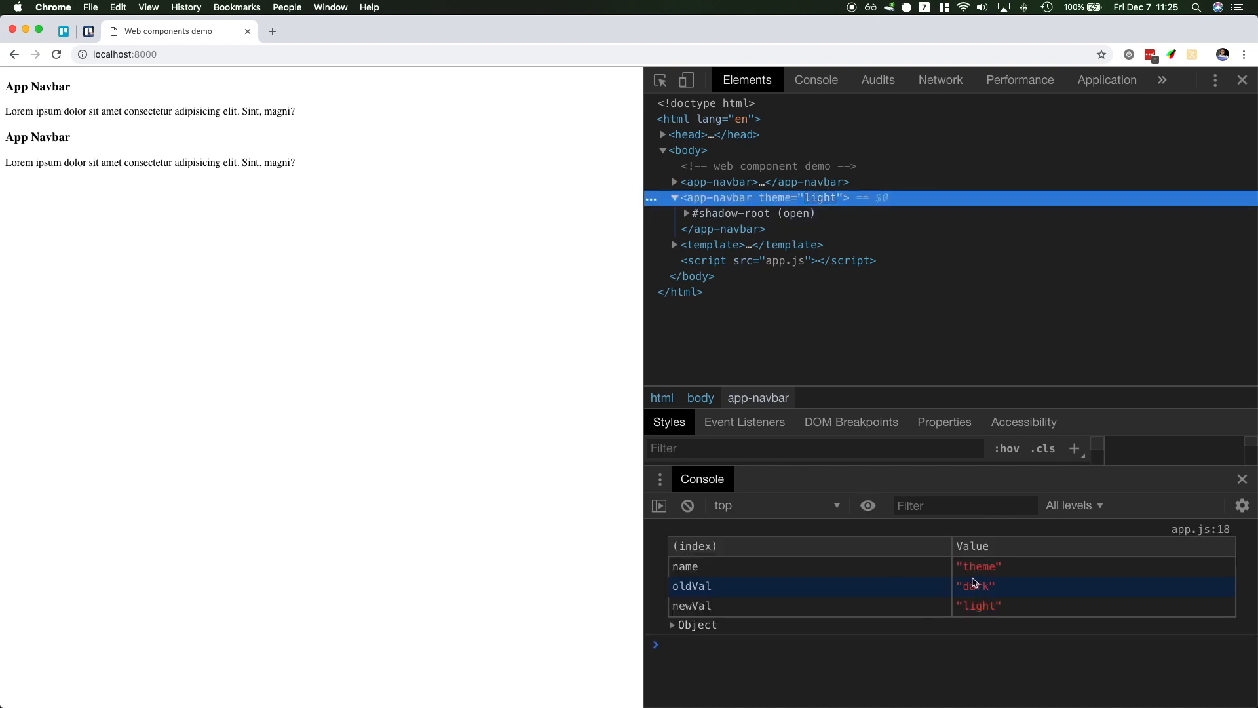
mouse_move(998, 616)
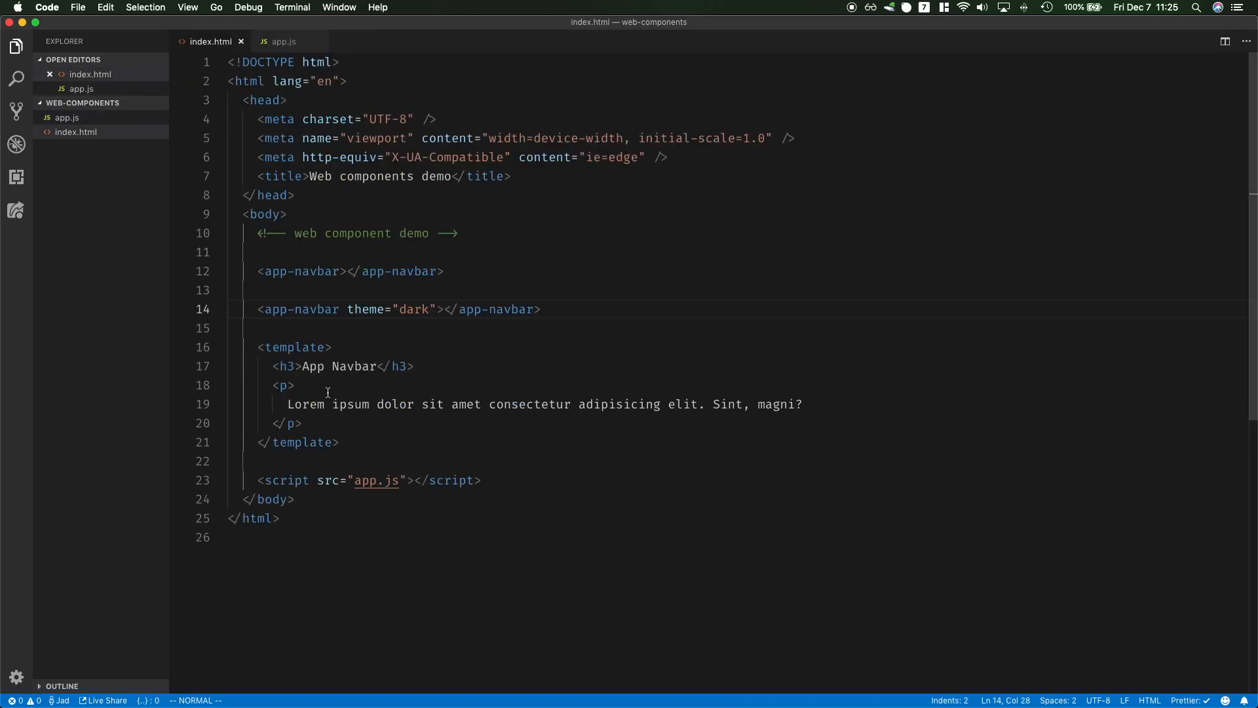
Add a <style> block inside the template and a 'Title of the page' heading above the navbars
type("<style>")
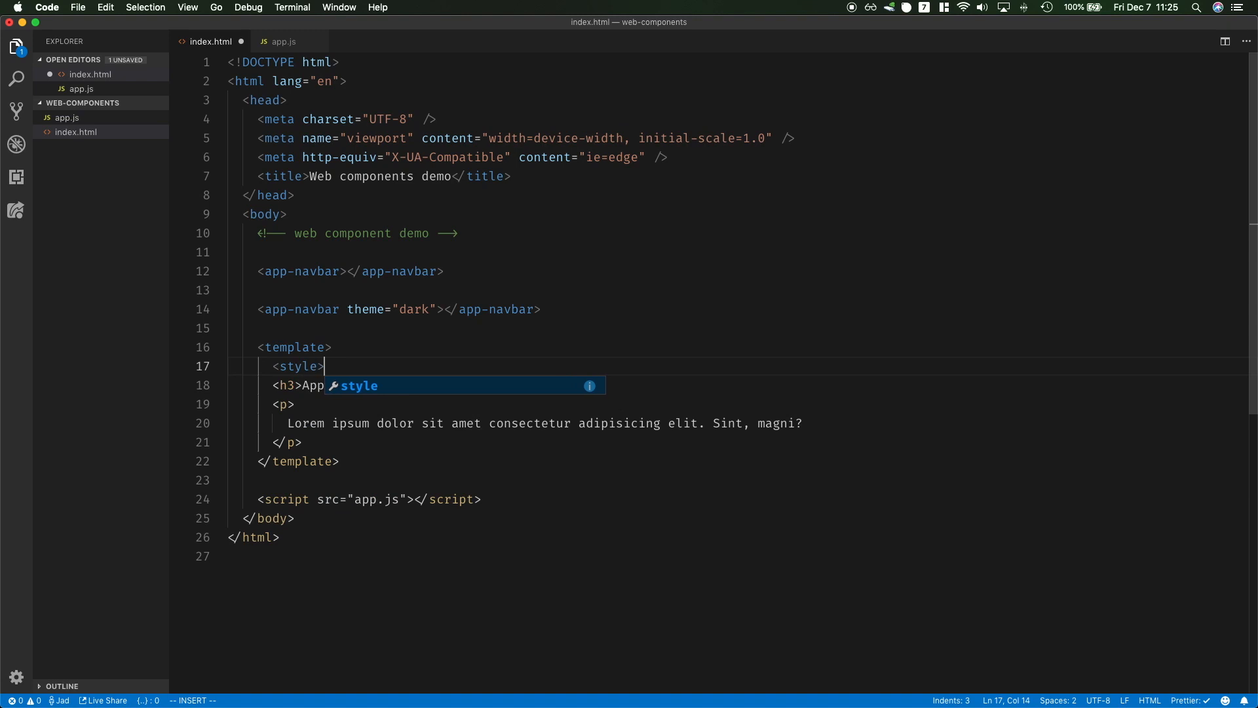
key("enter")
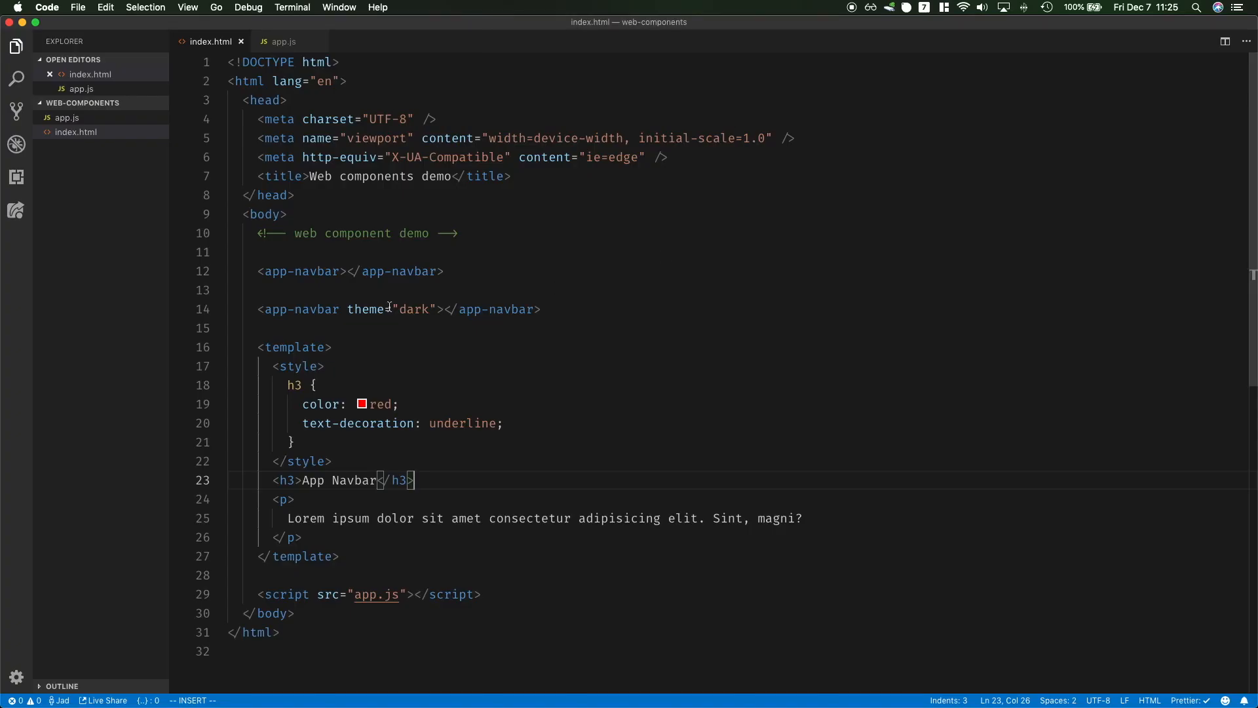
left_click(236, 252)
type("<h3></h3>")
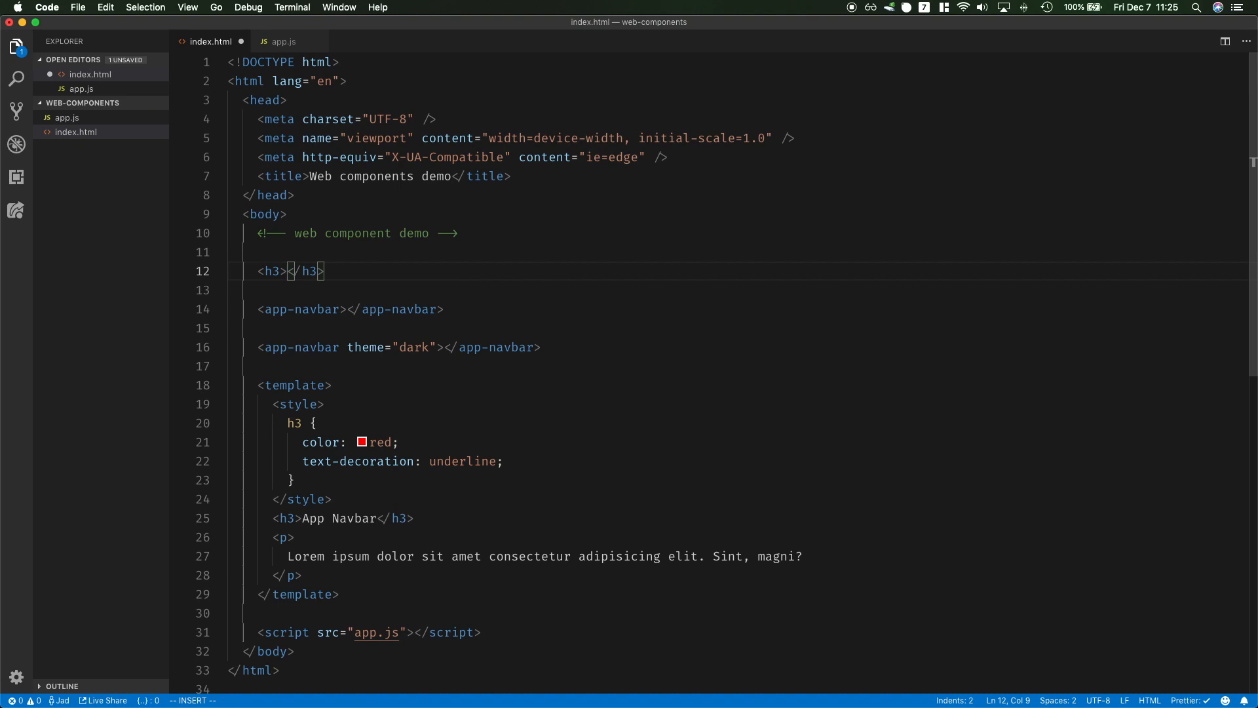
type("Title of the page")
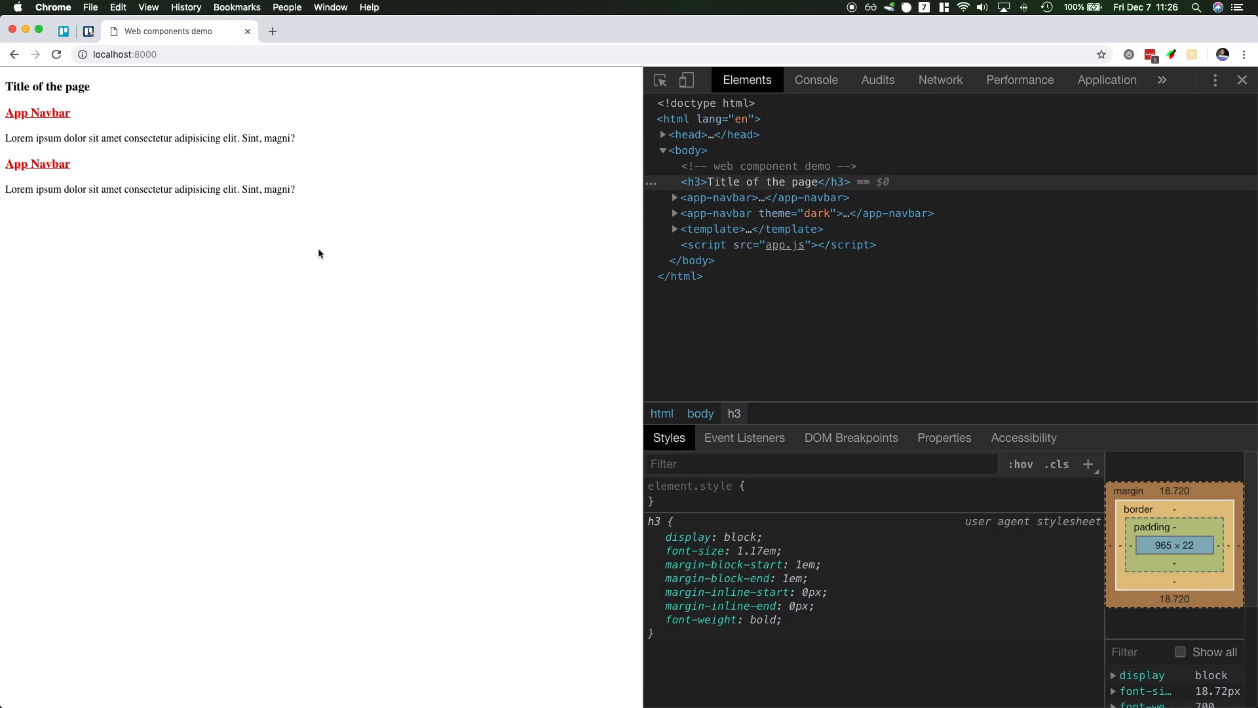
mouse_move(722, 182)
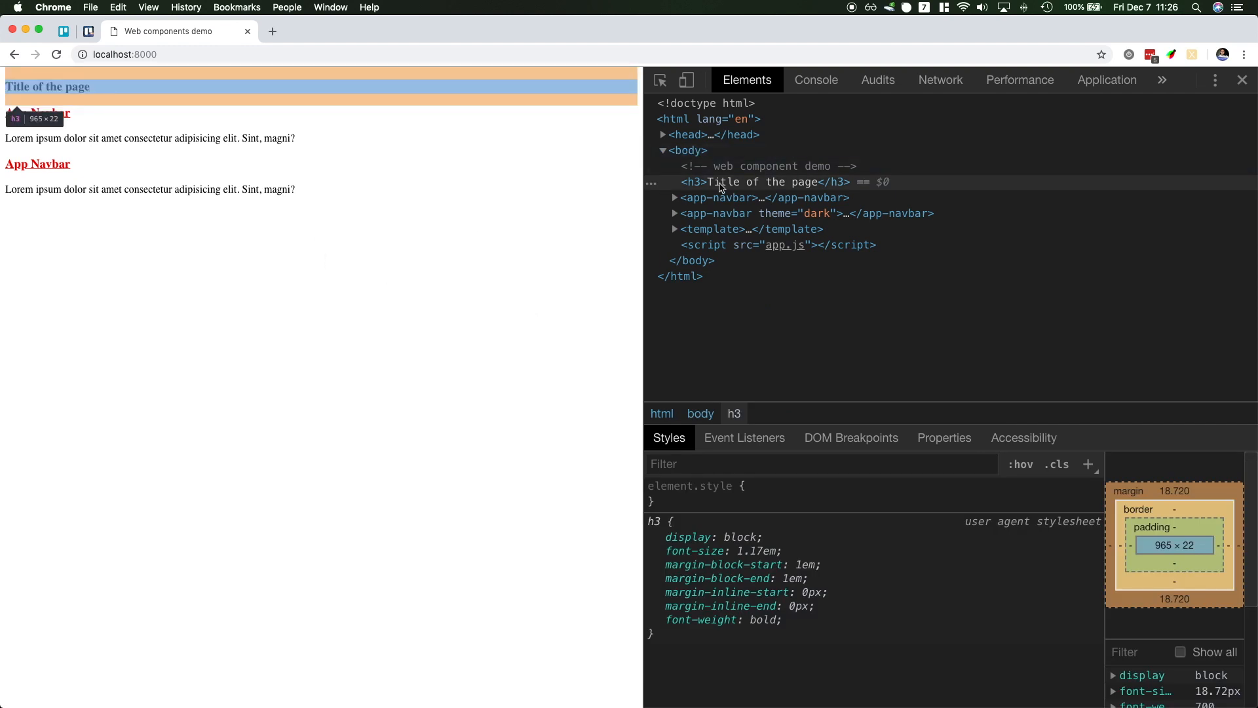
Expand the first app-navbar and its #shadow-root (open) node in the Elements panel
left_click(675, 198)
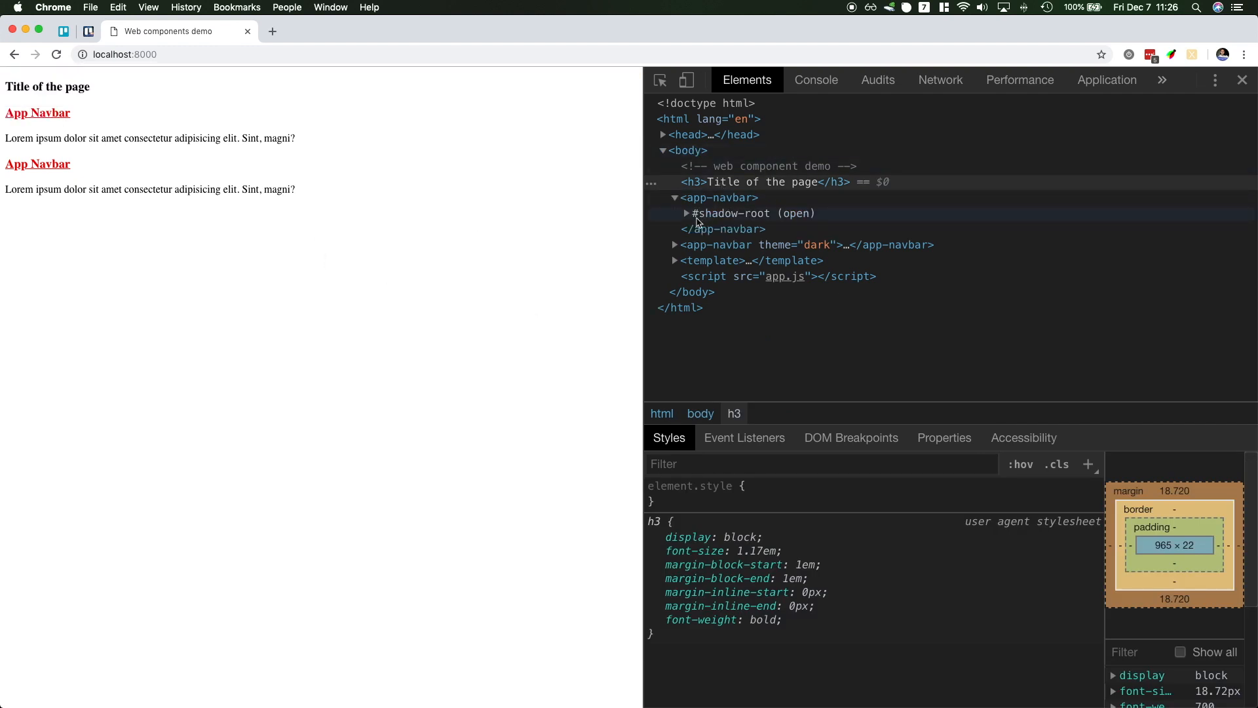
left_click(687, 212)
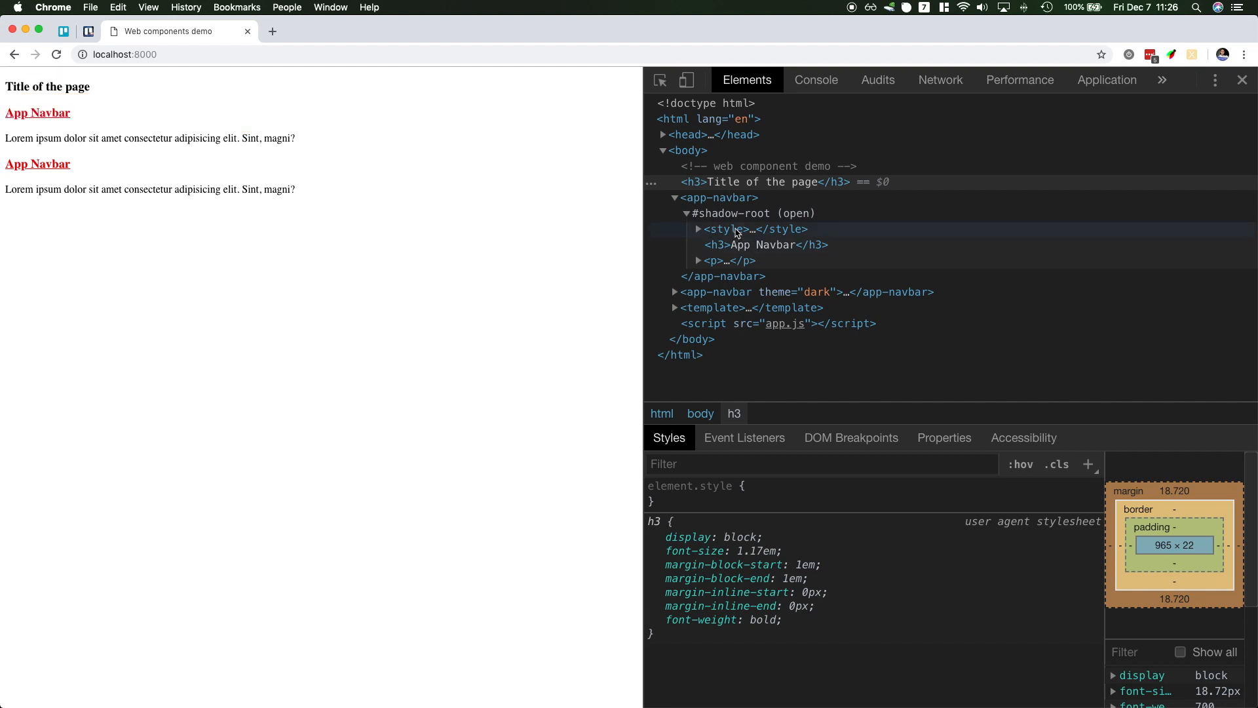
mouse_move(732, 233)
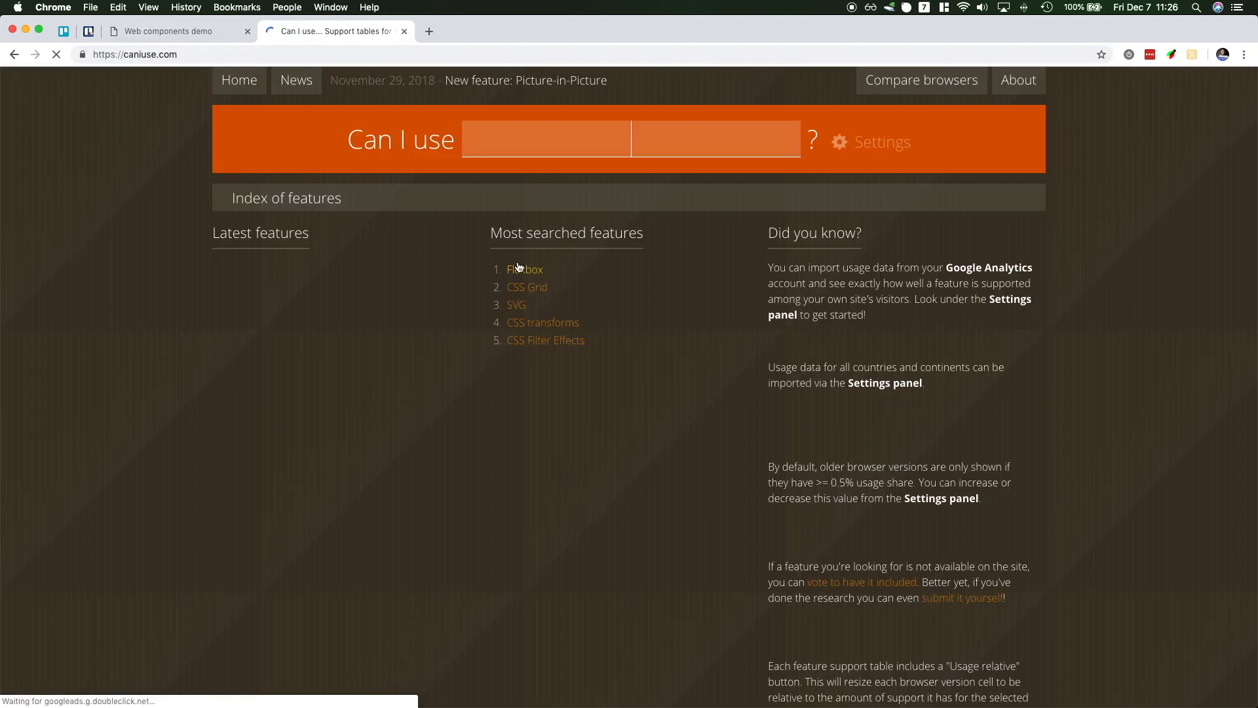
Search Can I use for 'shadow dom v1', briefly checking v0 before restoring v1
type("shado")
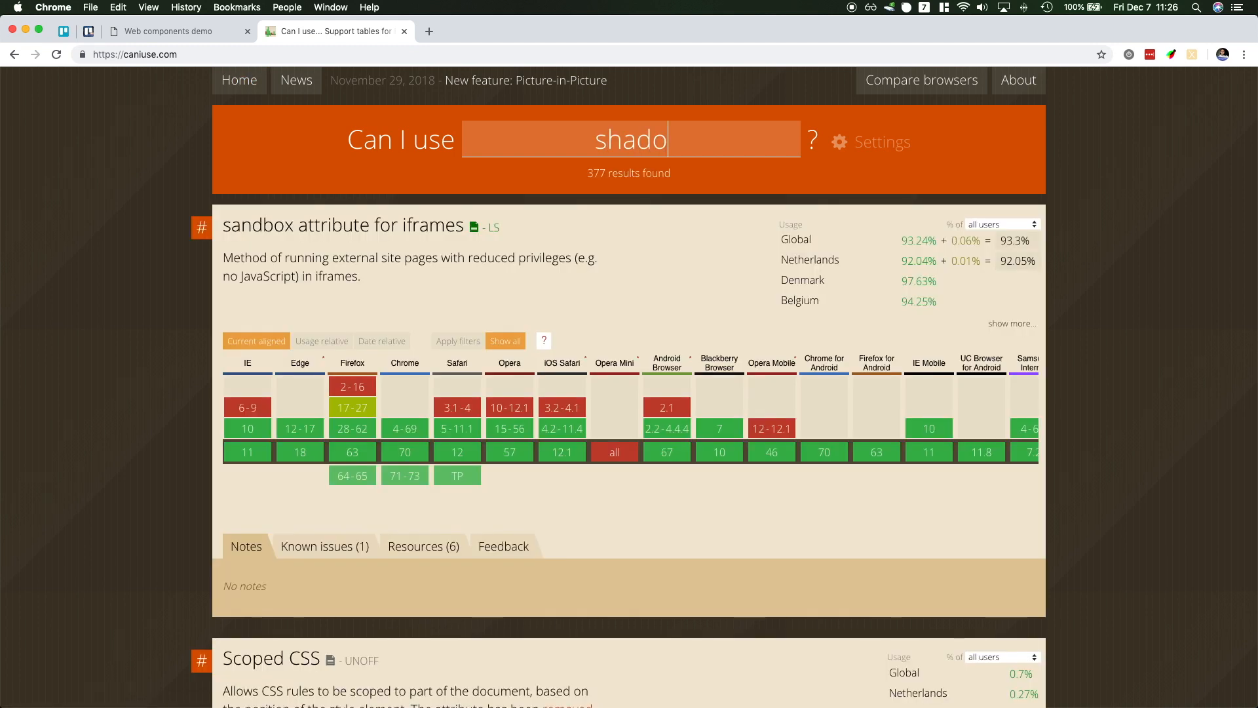
type("w dom v1")
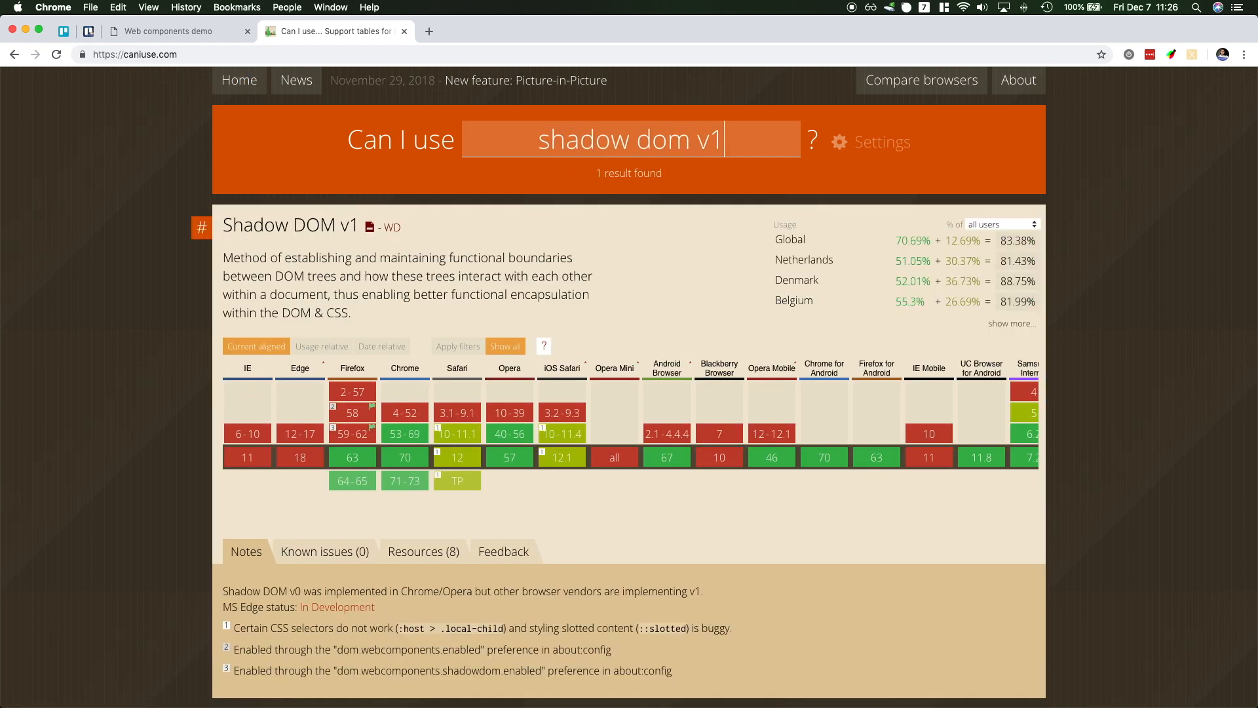
key("Backspace")
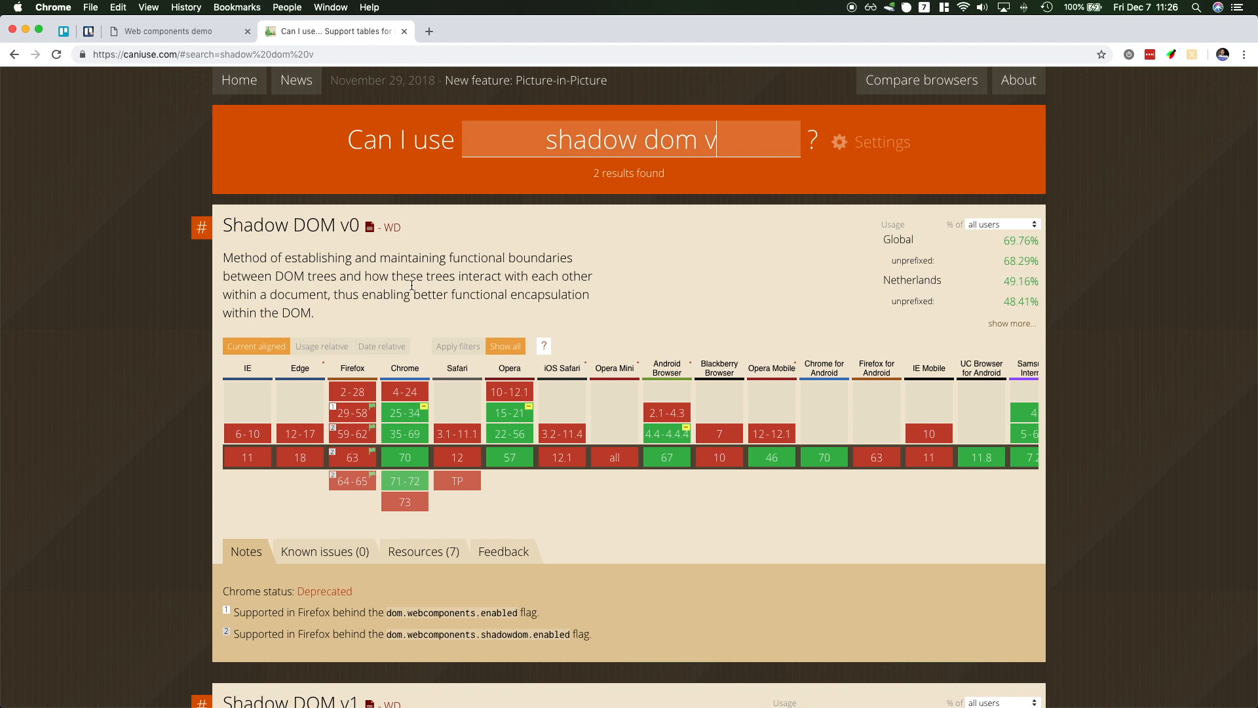
type("1")
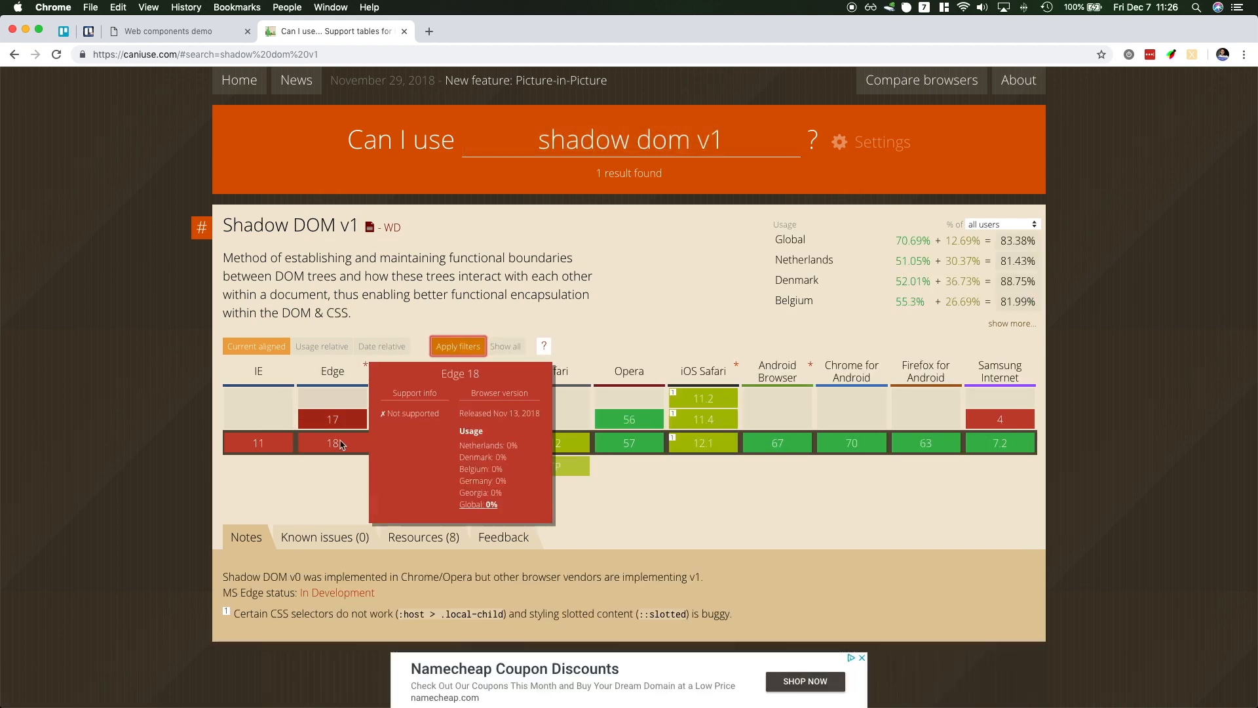
mouse_move(649, 253)
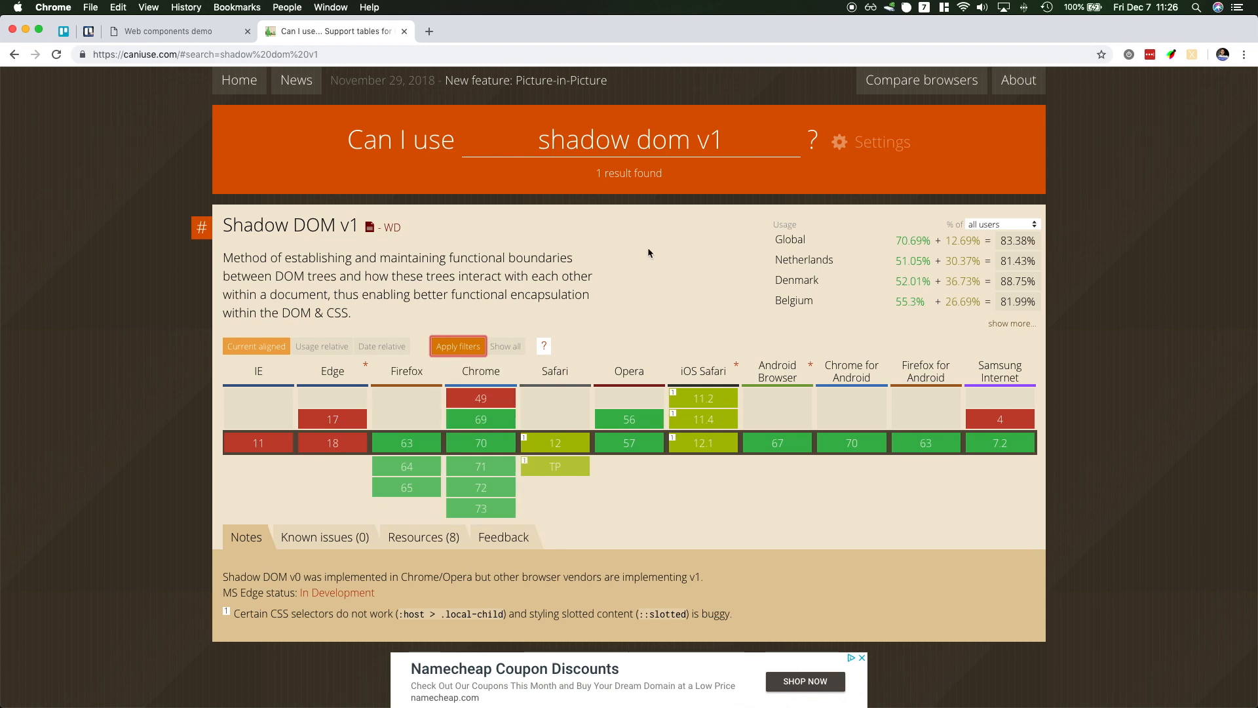